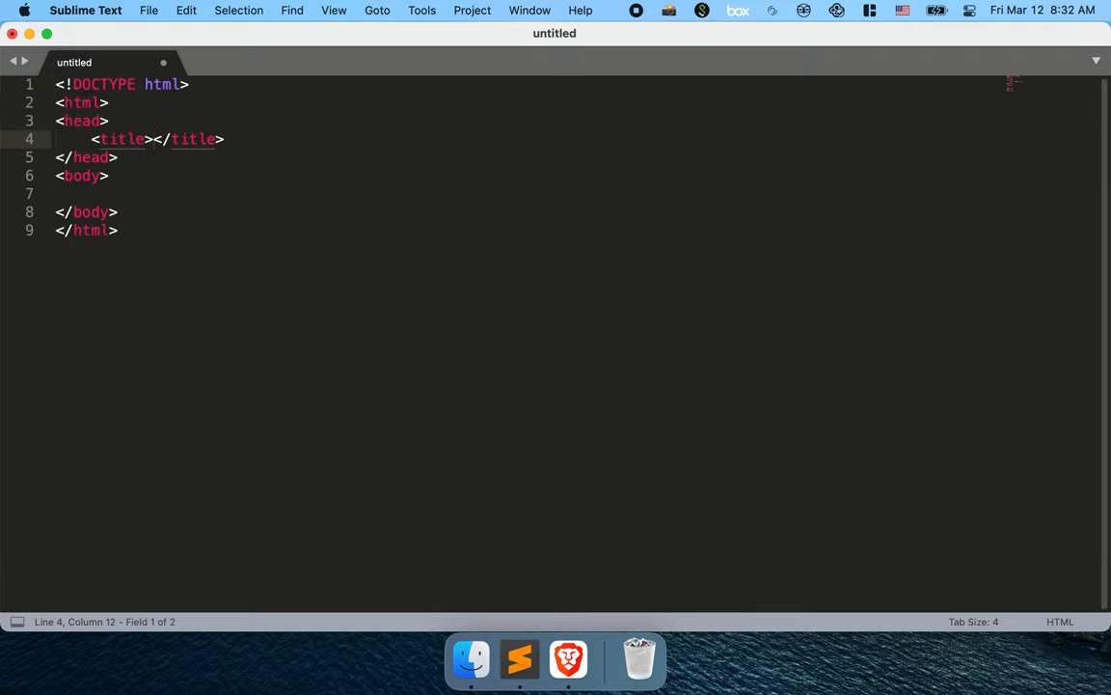
Step: Fill the HTML skeleton with title 'Title' and body text 'Body'
type("Title")
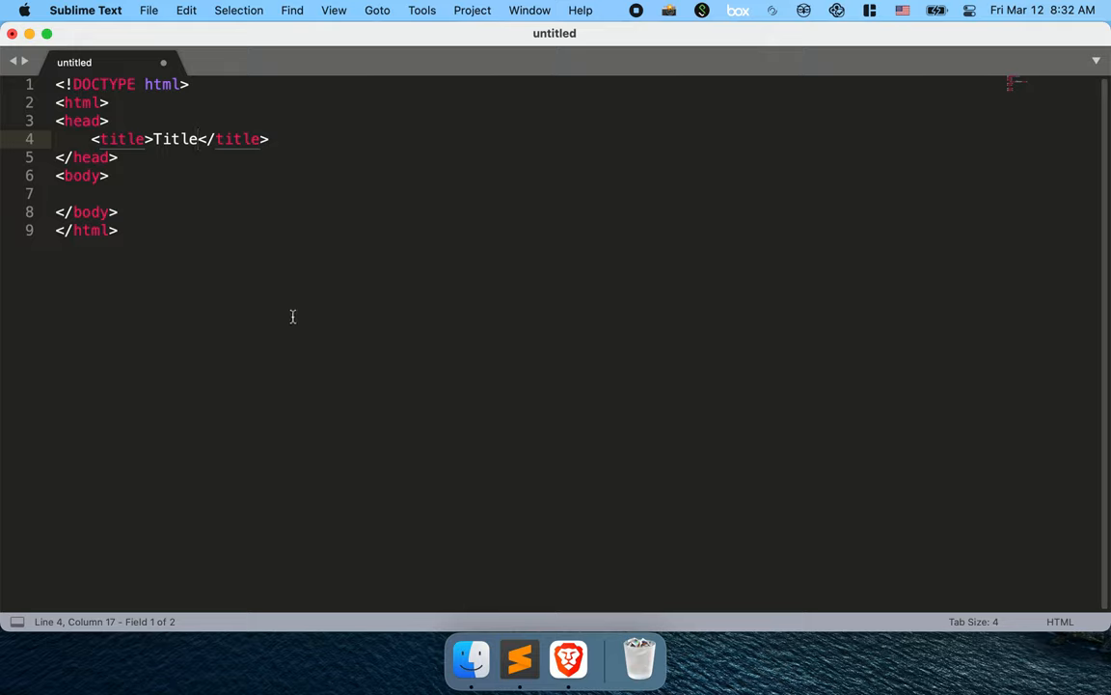
type("Body")
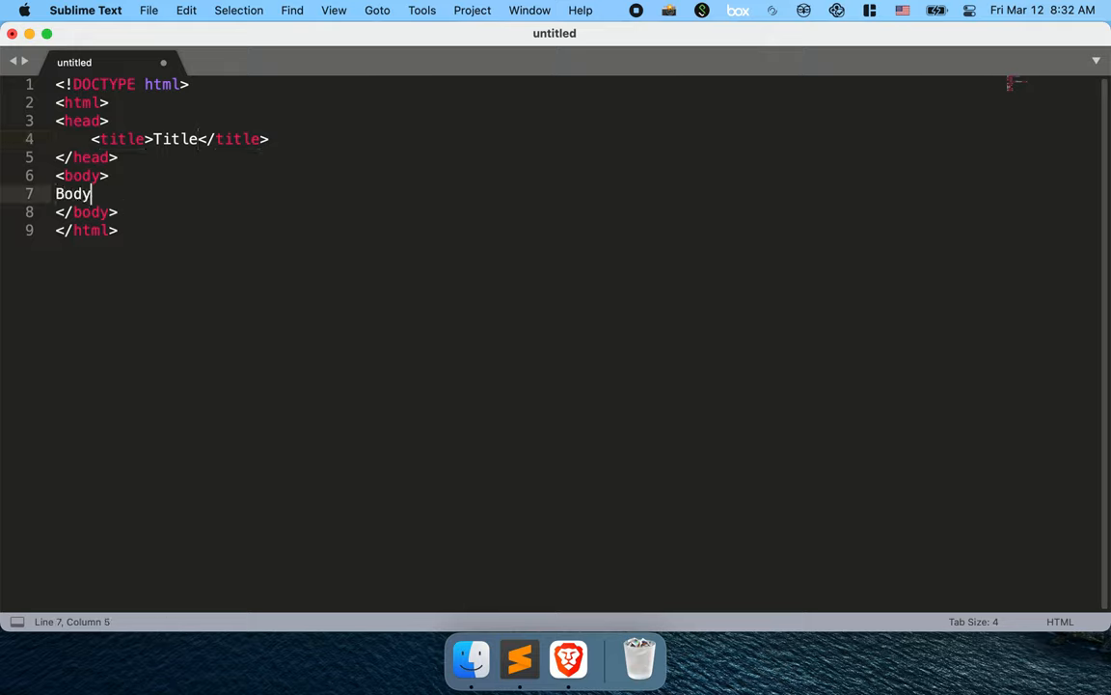
key("cmd+a")
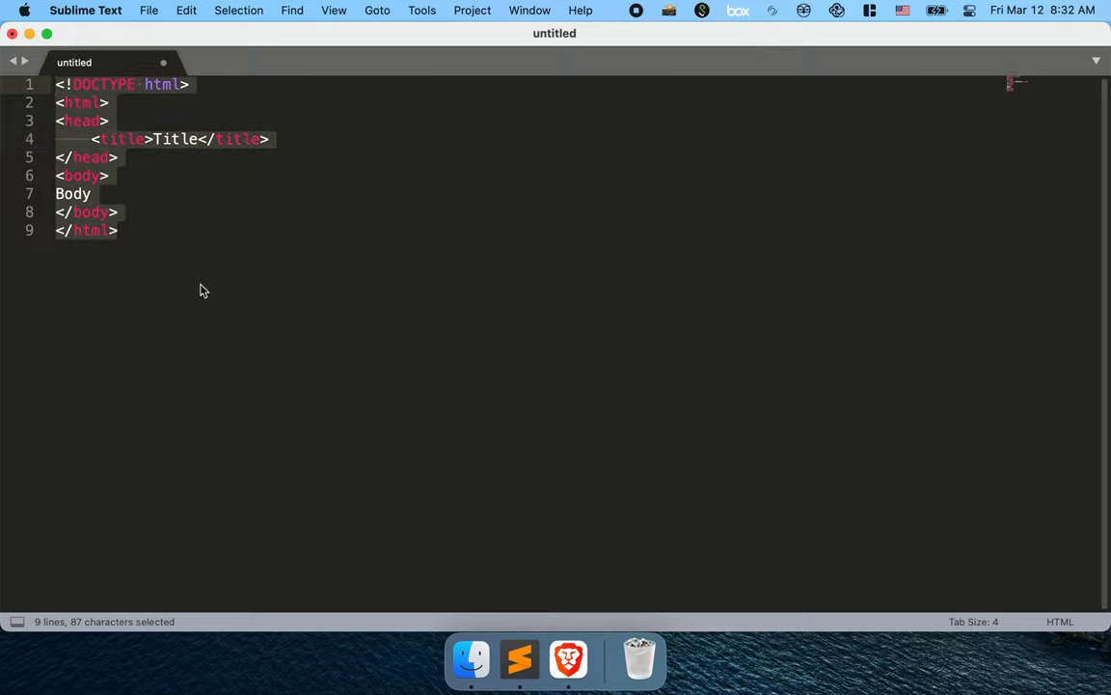
mouse_move(173, 236)
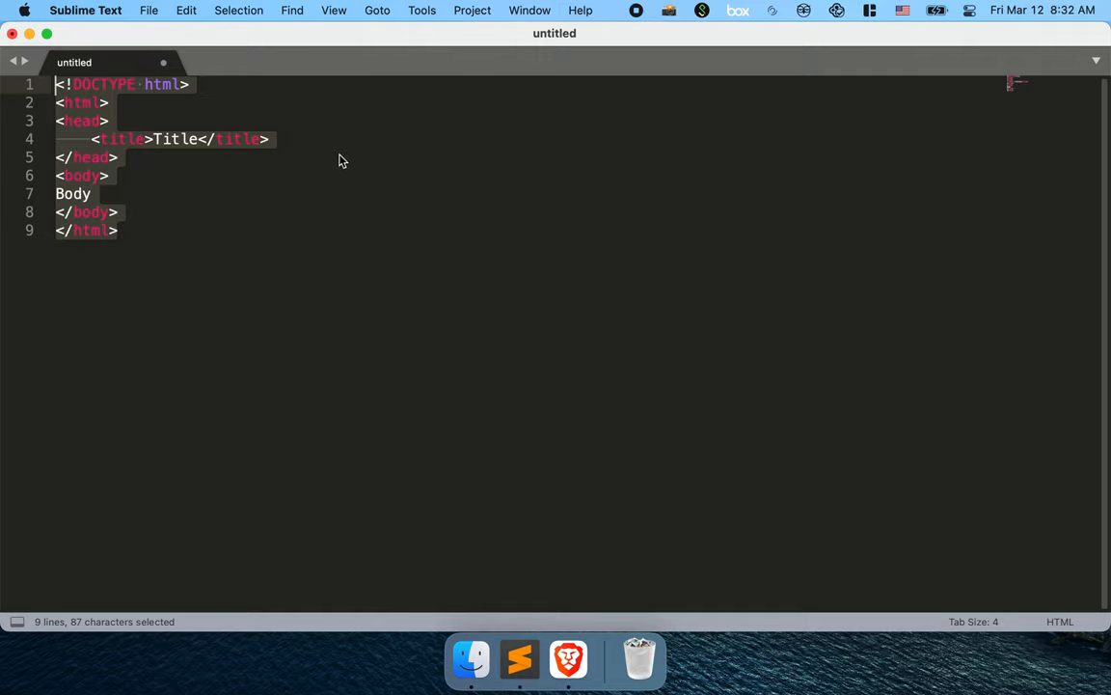
mouse_move(259, 226)
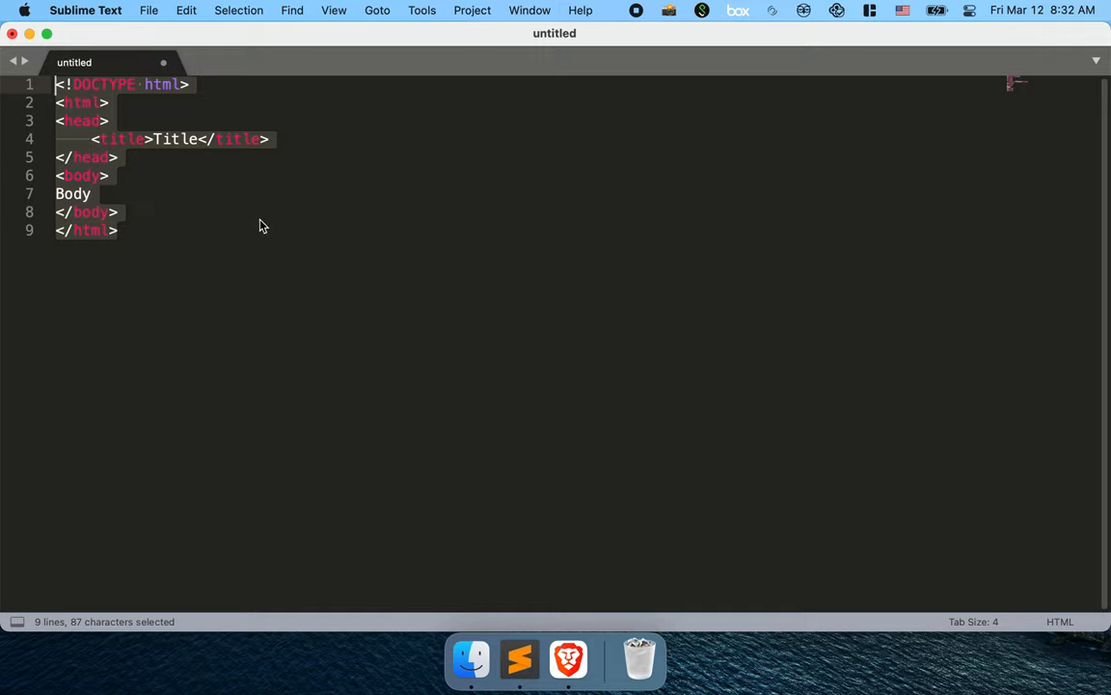
mouse_move(432, 225)
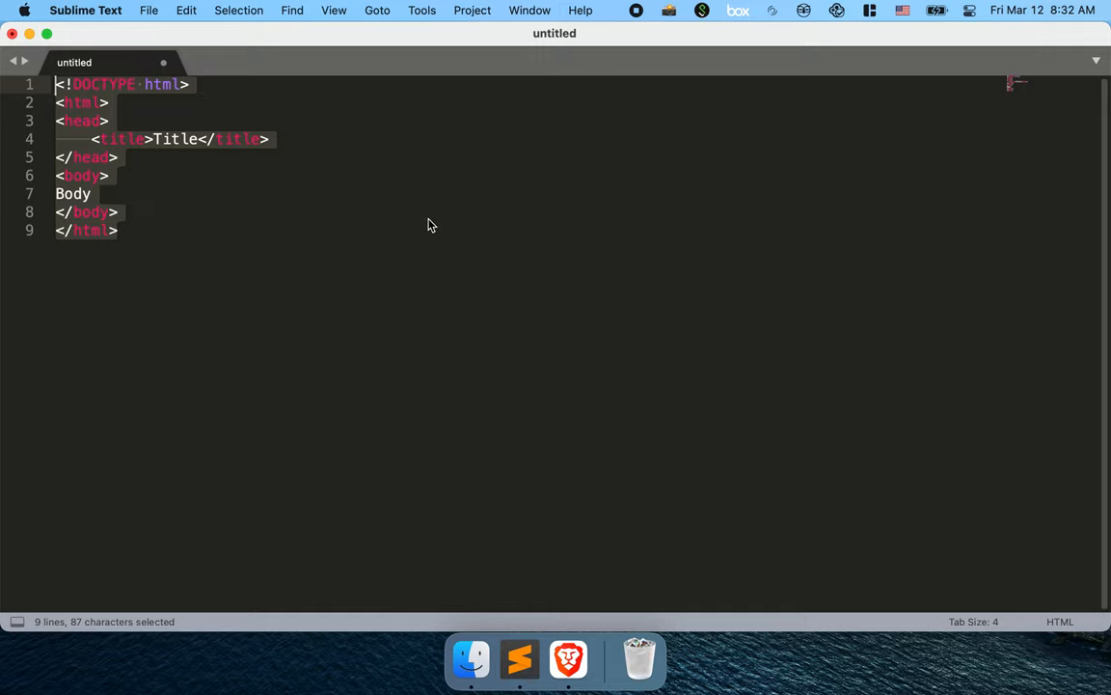
mouse_move(417, 241)
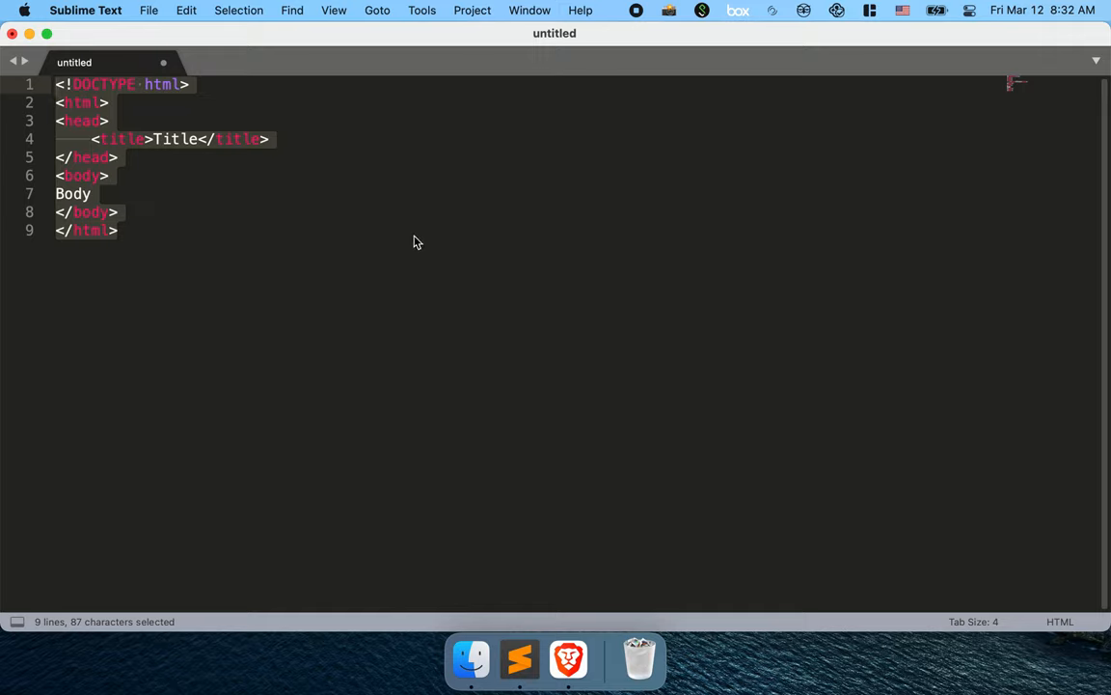
left_click(120, 230)
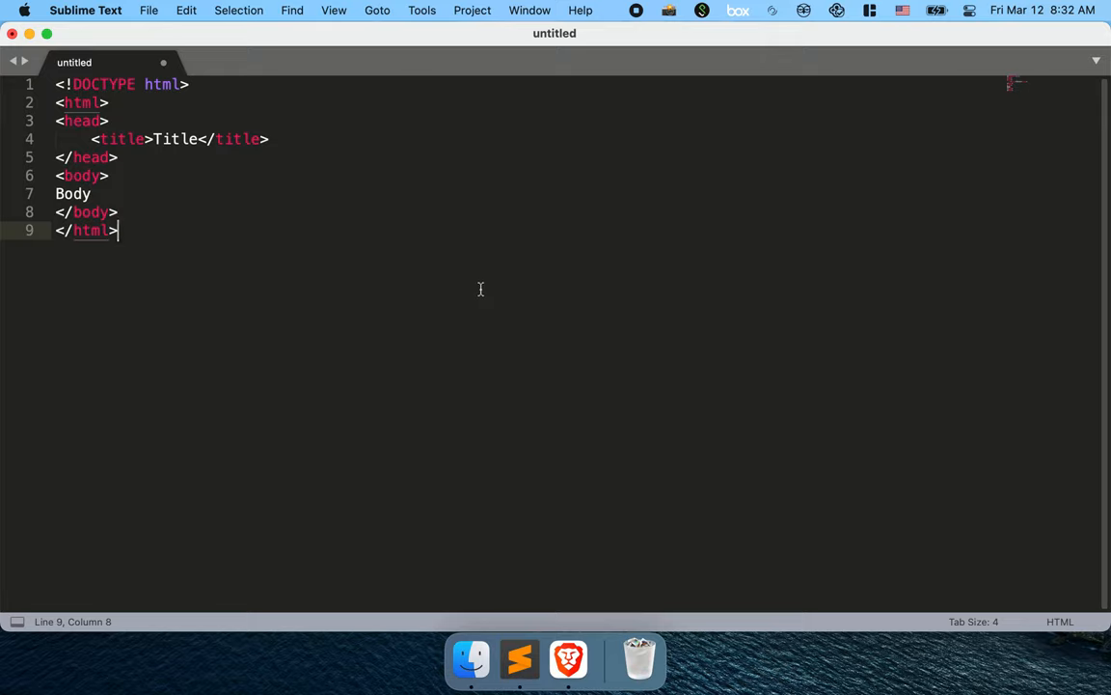
mouse_move(258, 250)
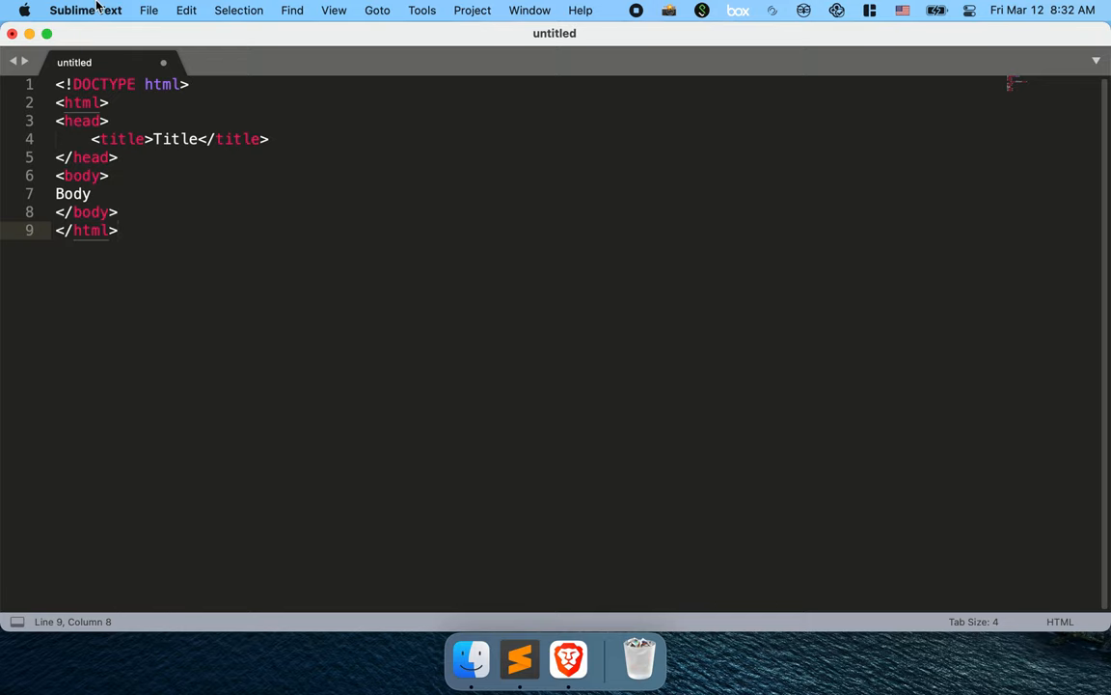
left_click(85, 12)
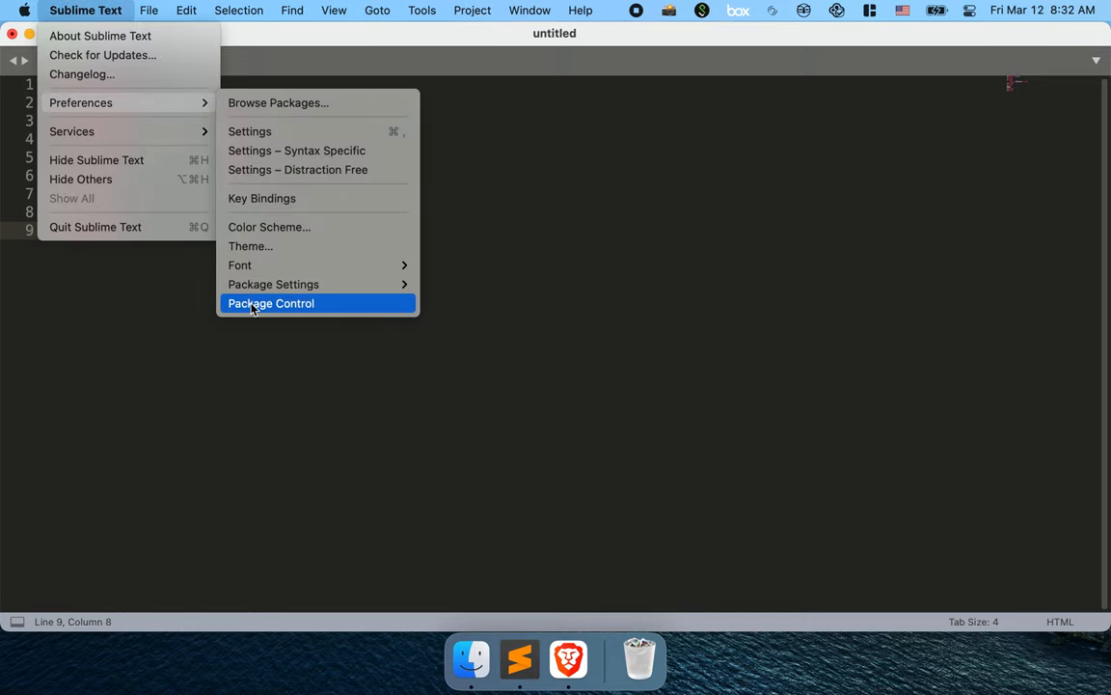
left_click(270, 303)
type("view")
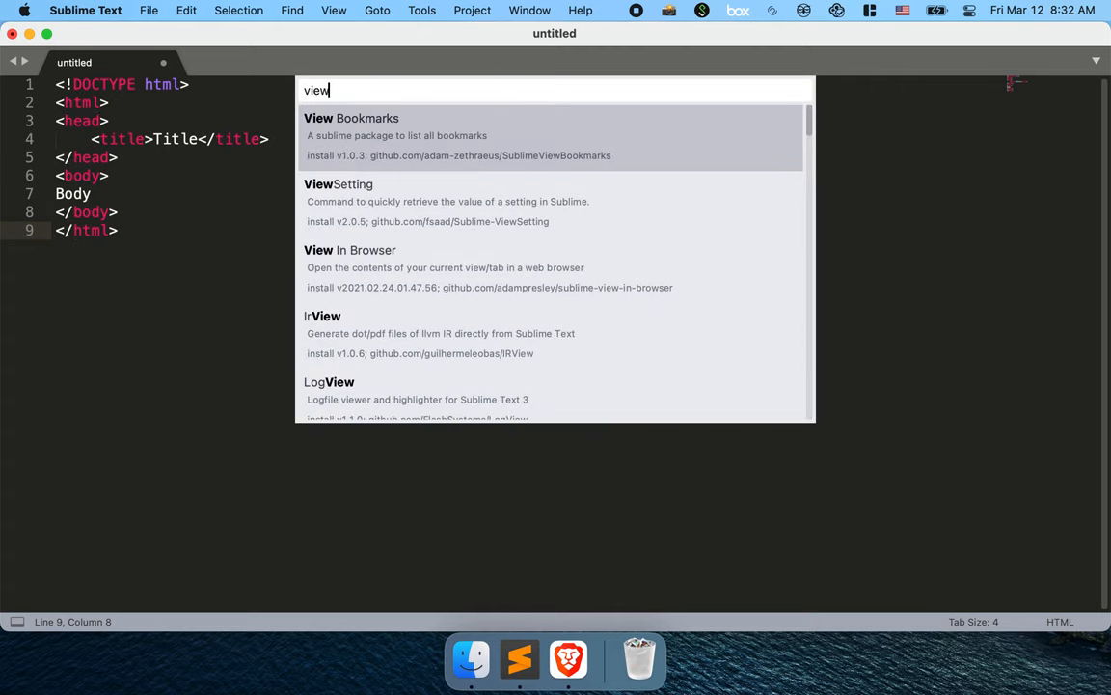
type("in brow")
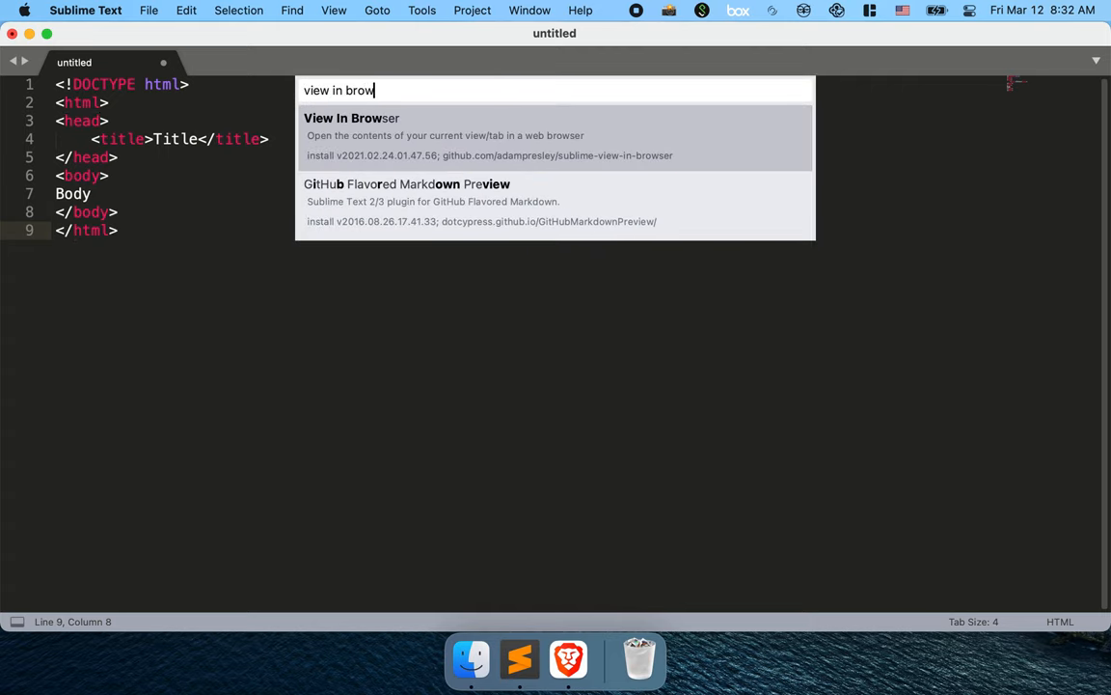
type("ser")
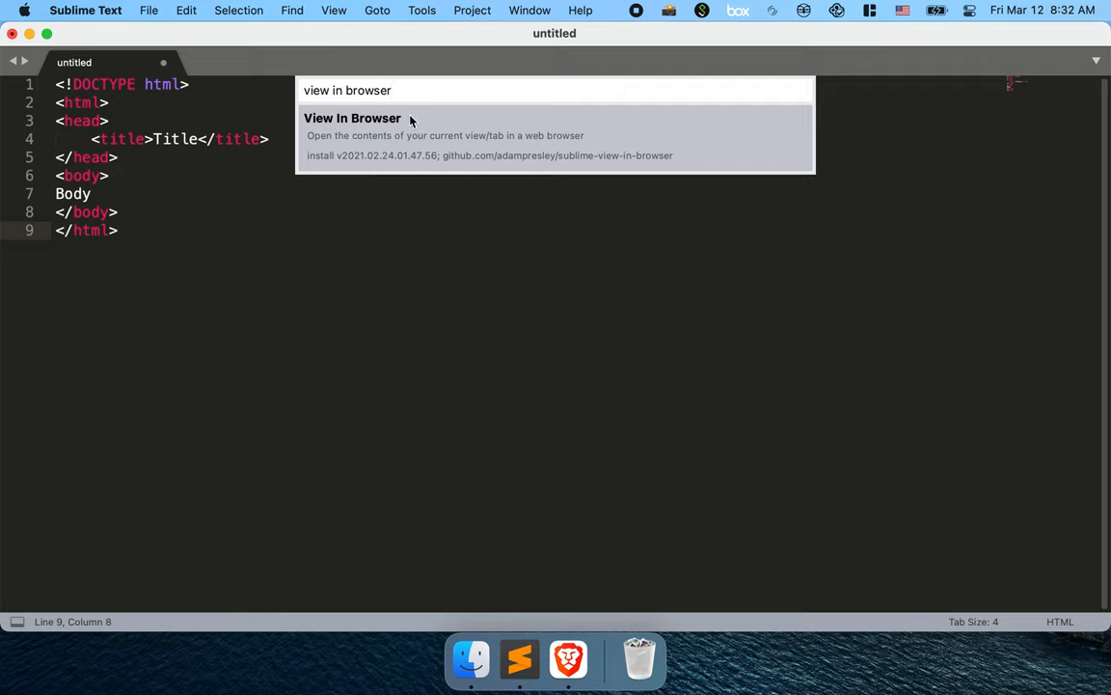
mouse_move(567, 118)
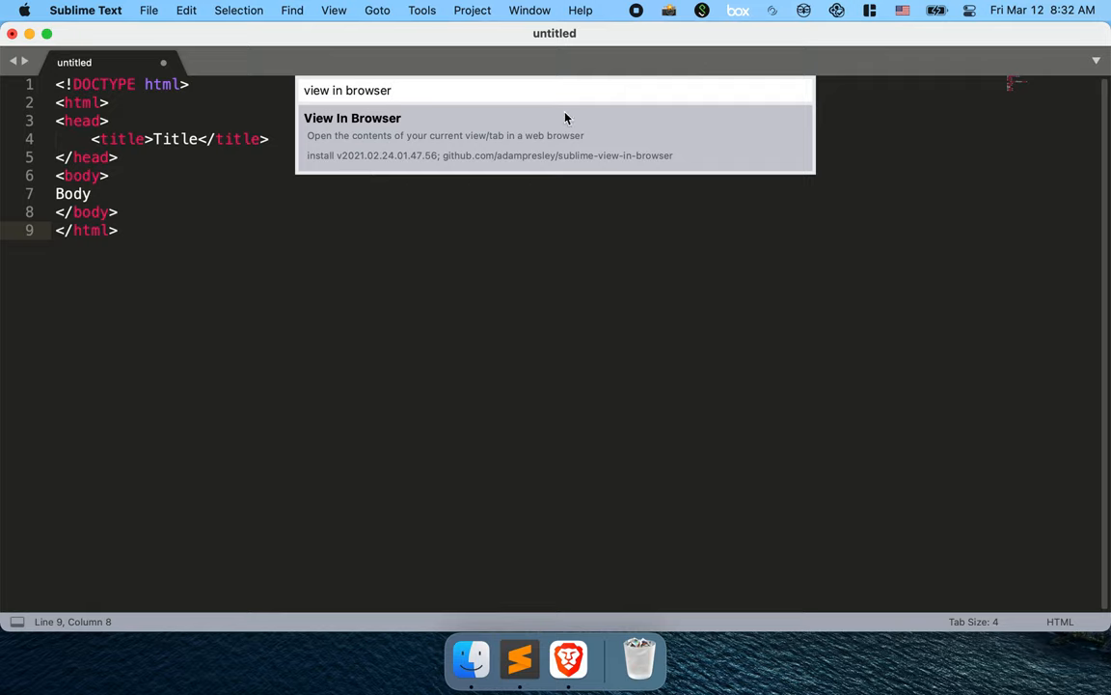
mouse_move(594, 166)
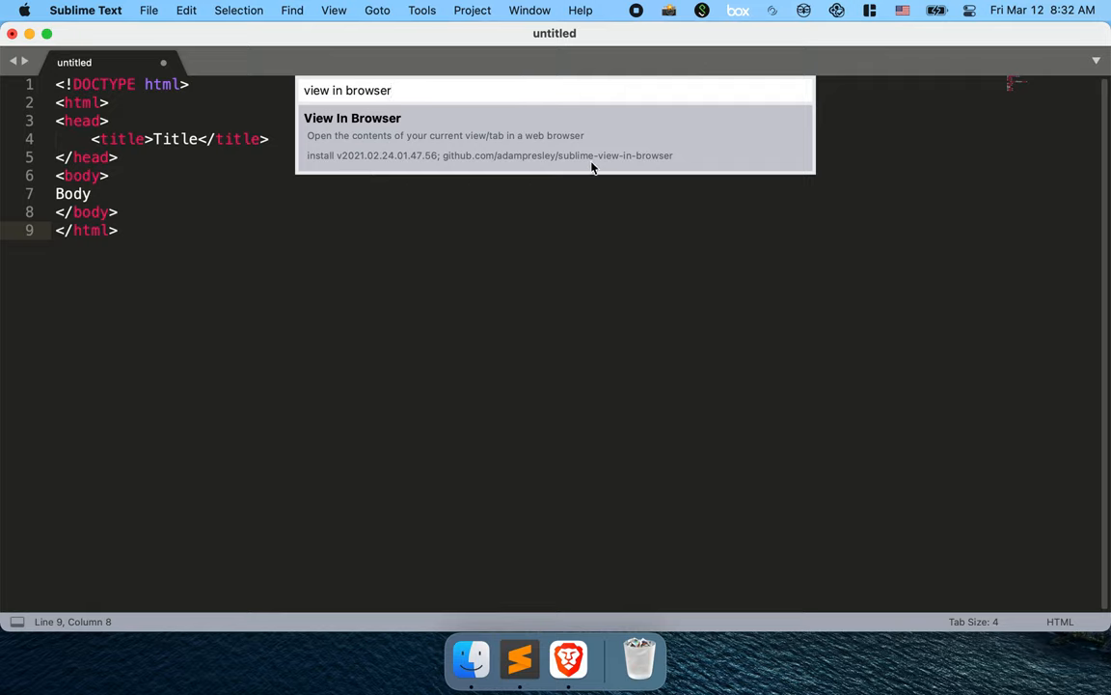
mouse_move(490, 230)
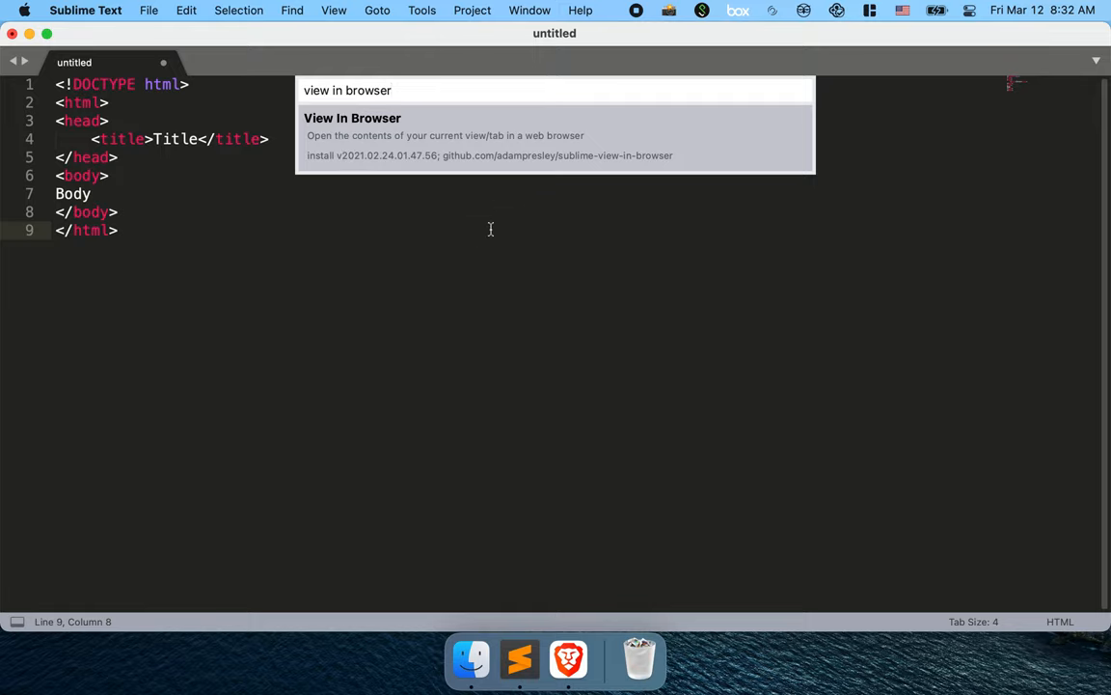
mouse_move(486, 135)
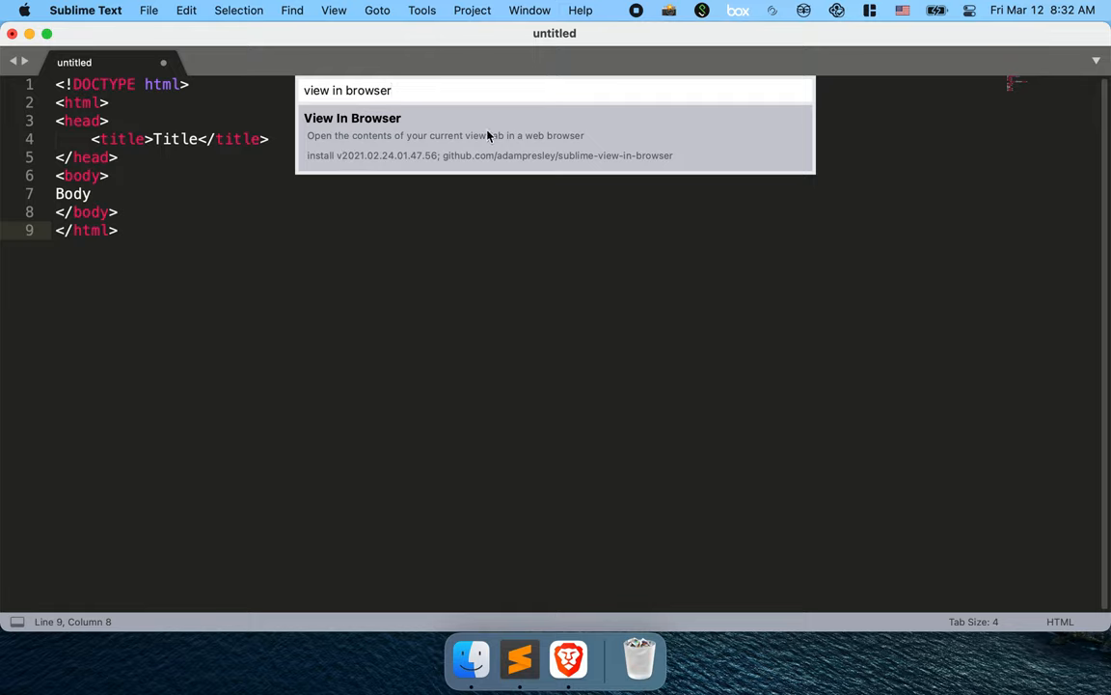
mouse_move(548, 144)
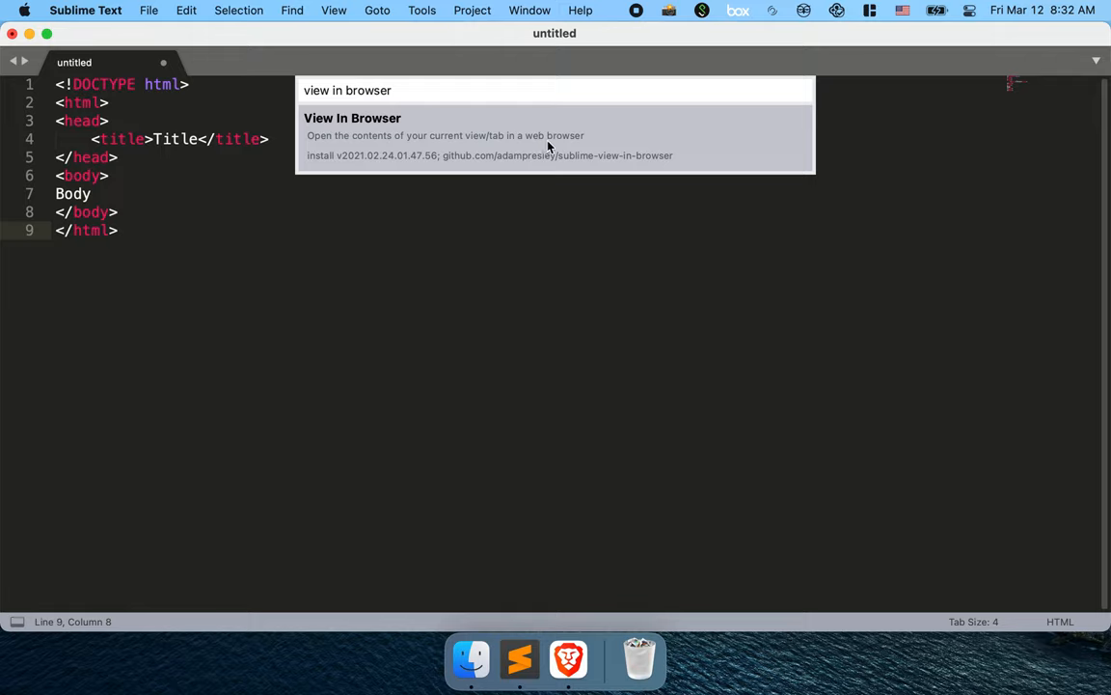
mouse_move(428, 144)
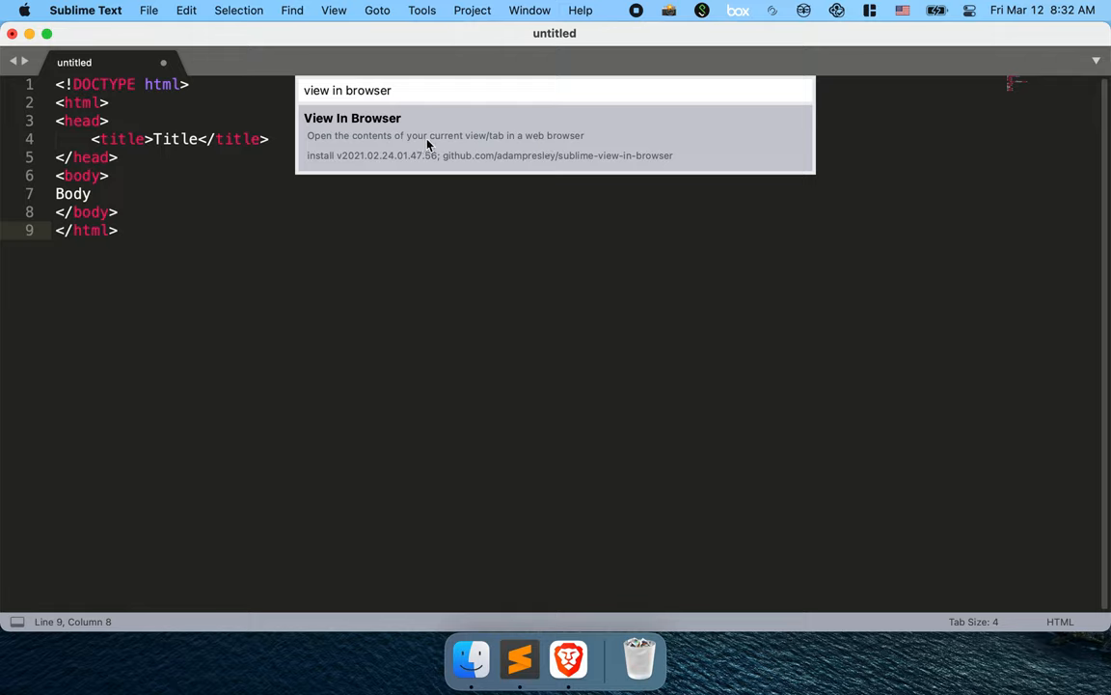
mouse_move(556, 150)
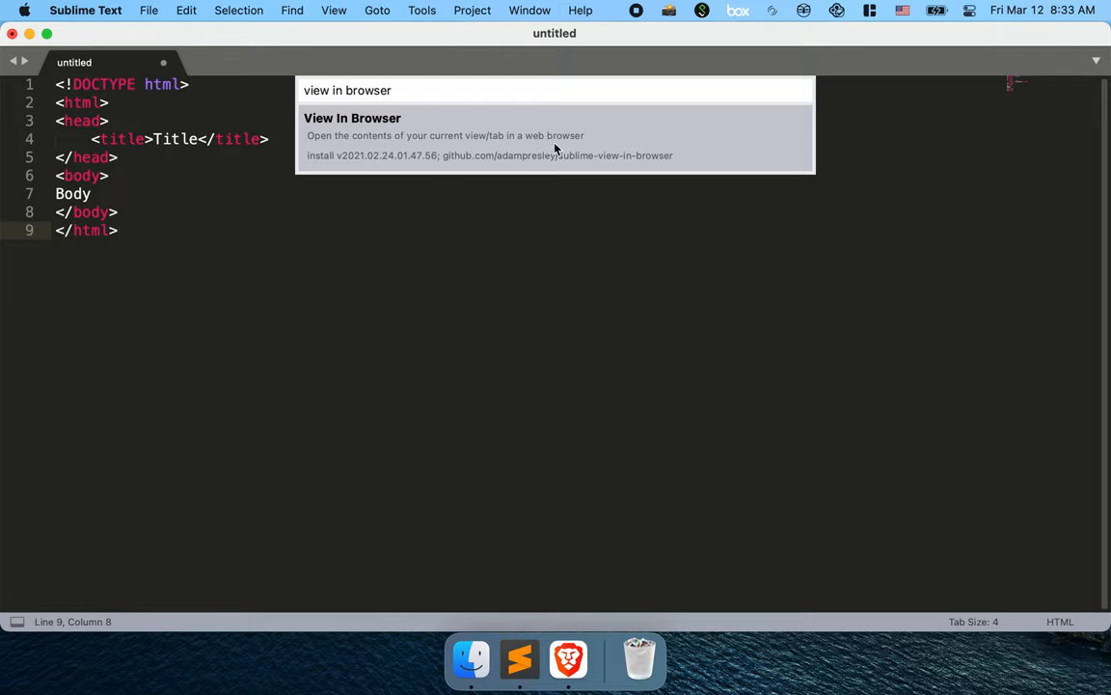
mouse_move(401, 131)
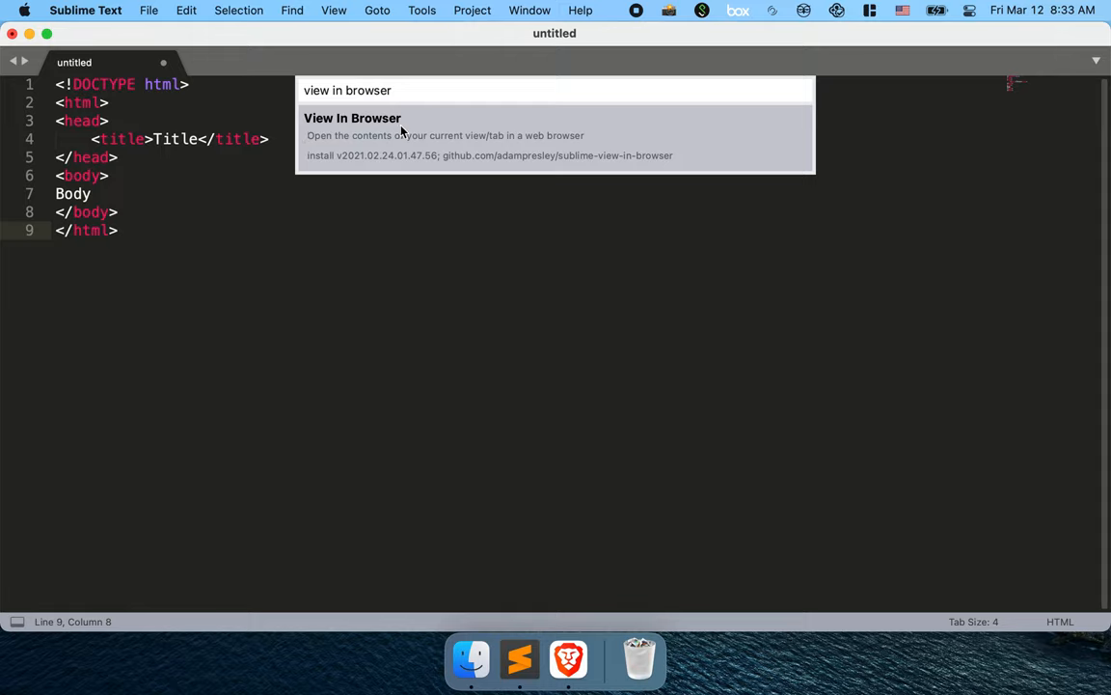
mouse_move(351, 143)
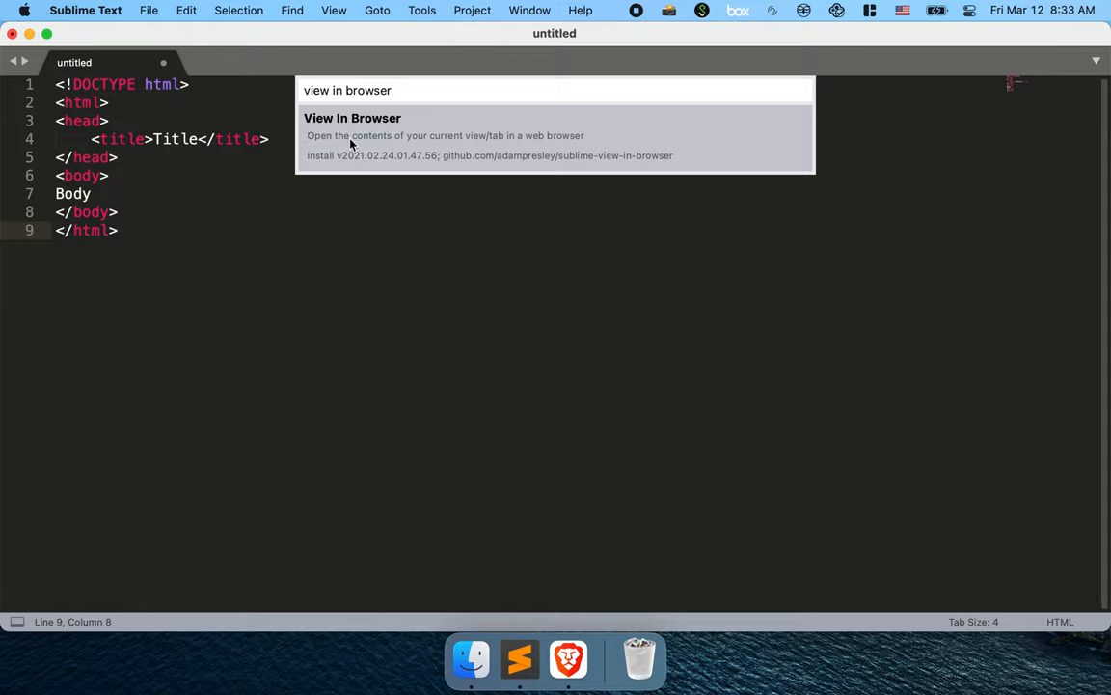
mouse_move(339, 135)
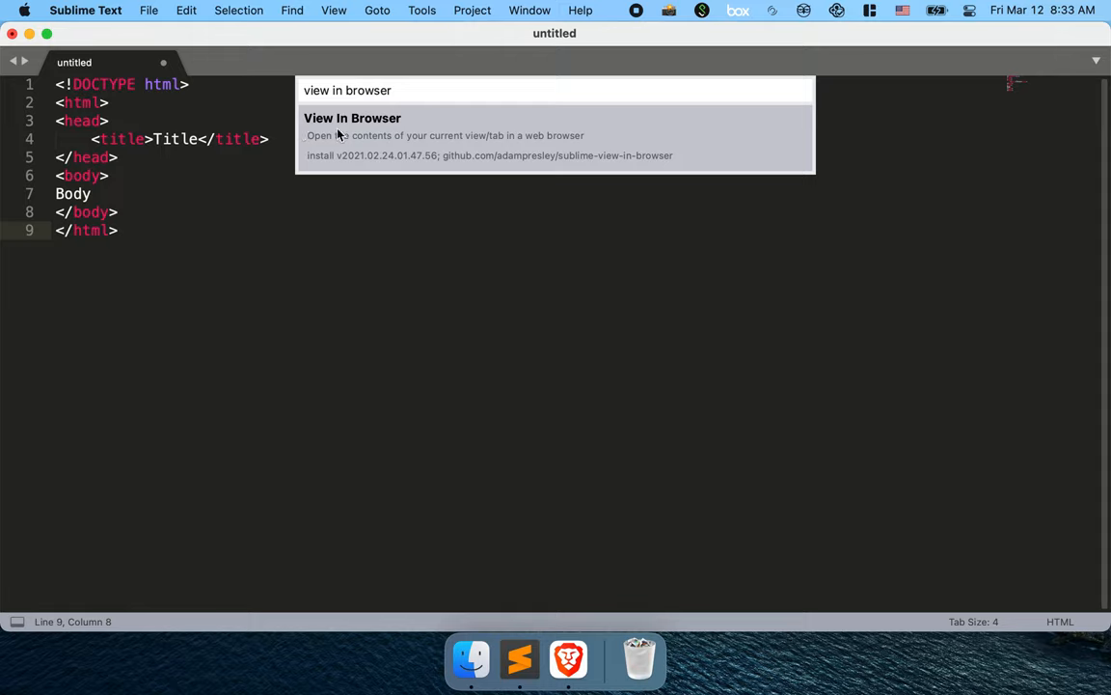
mouse_move(436, 193)
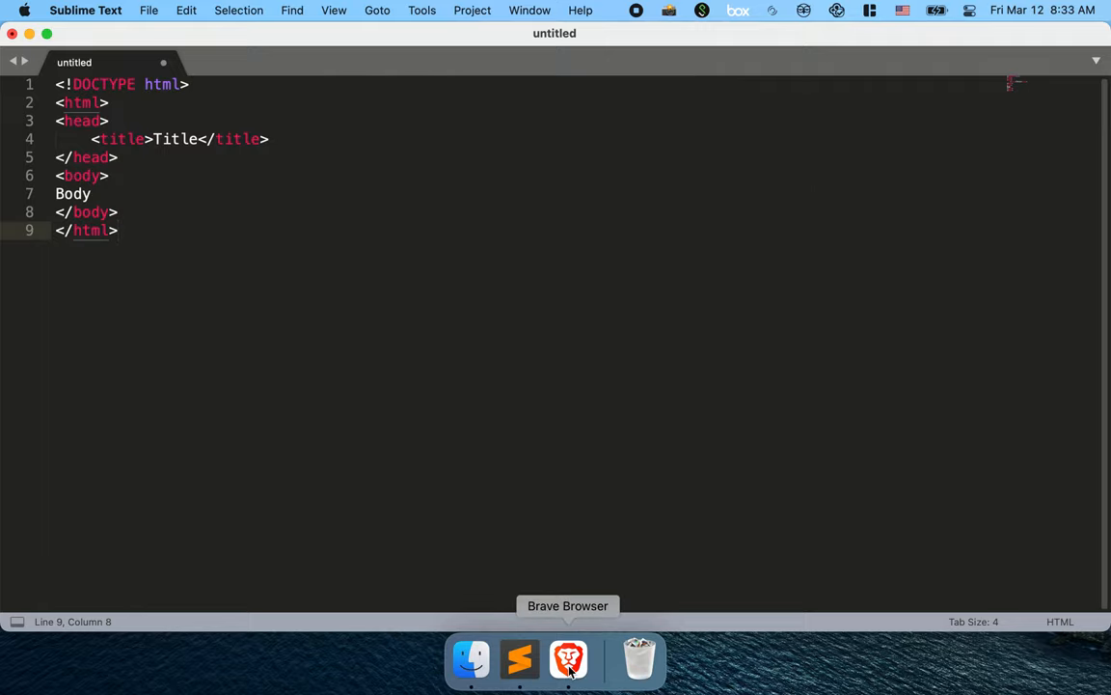
Step: Switch to the browser and follow the adampresley View In Browser plugin result
left_click(567, 660)
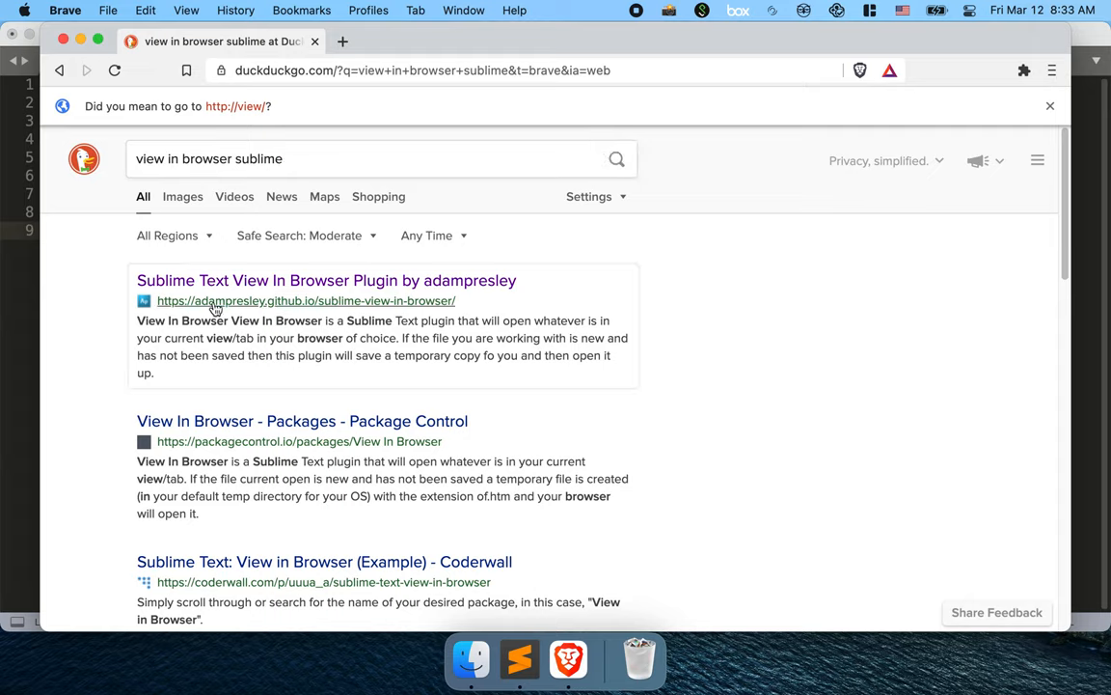
mouse_move(286, 280)
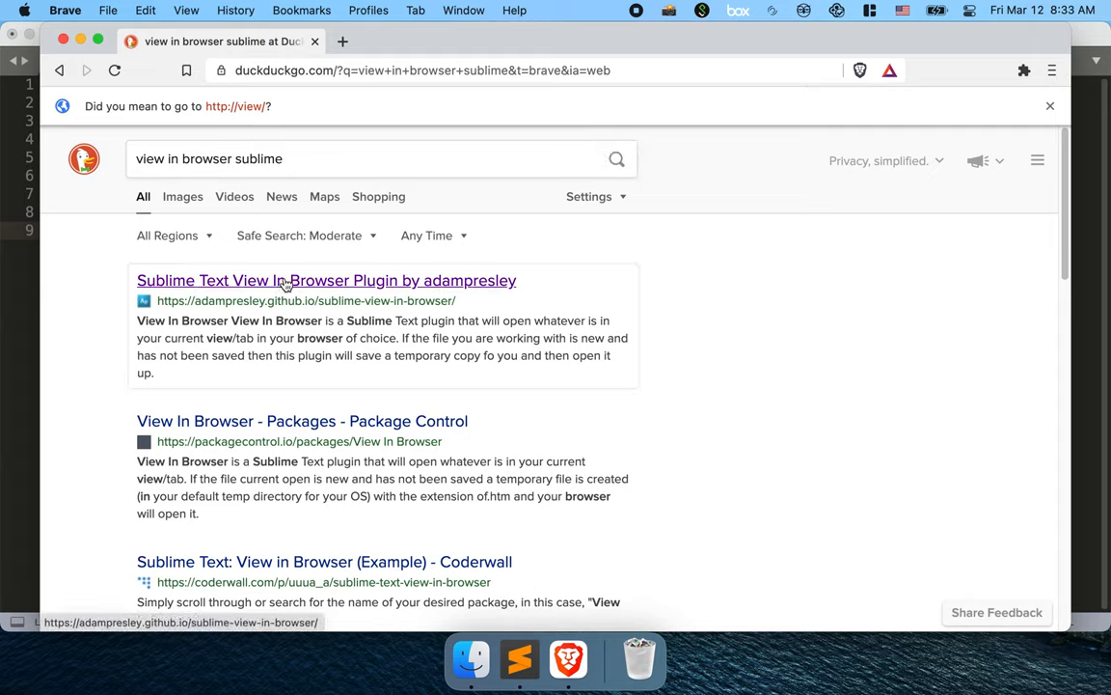
mouse_move(305, 301)
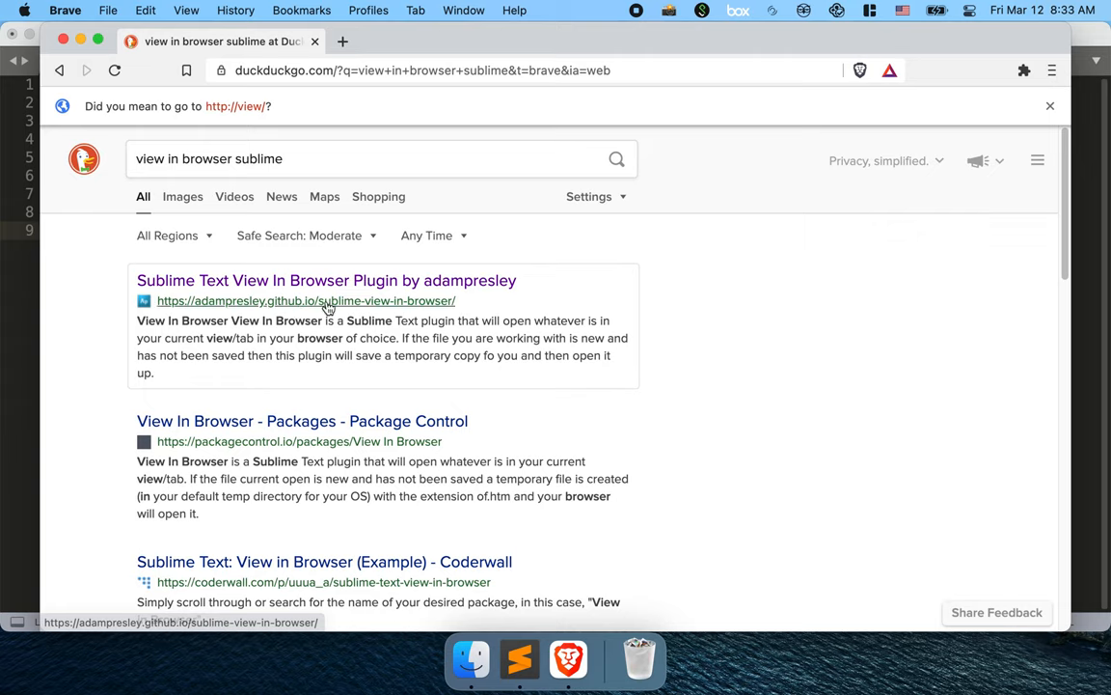
mouse_move(386, 280)
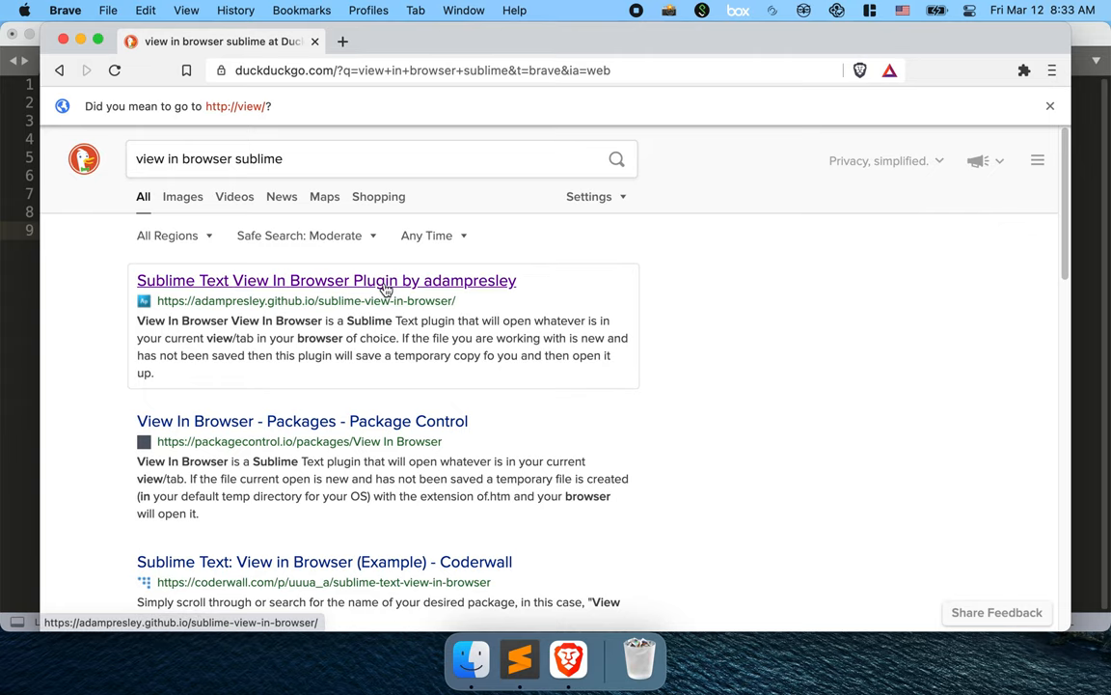
left_click(326, 279)
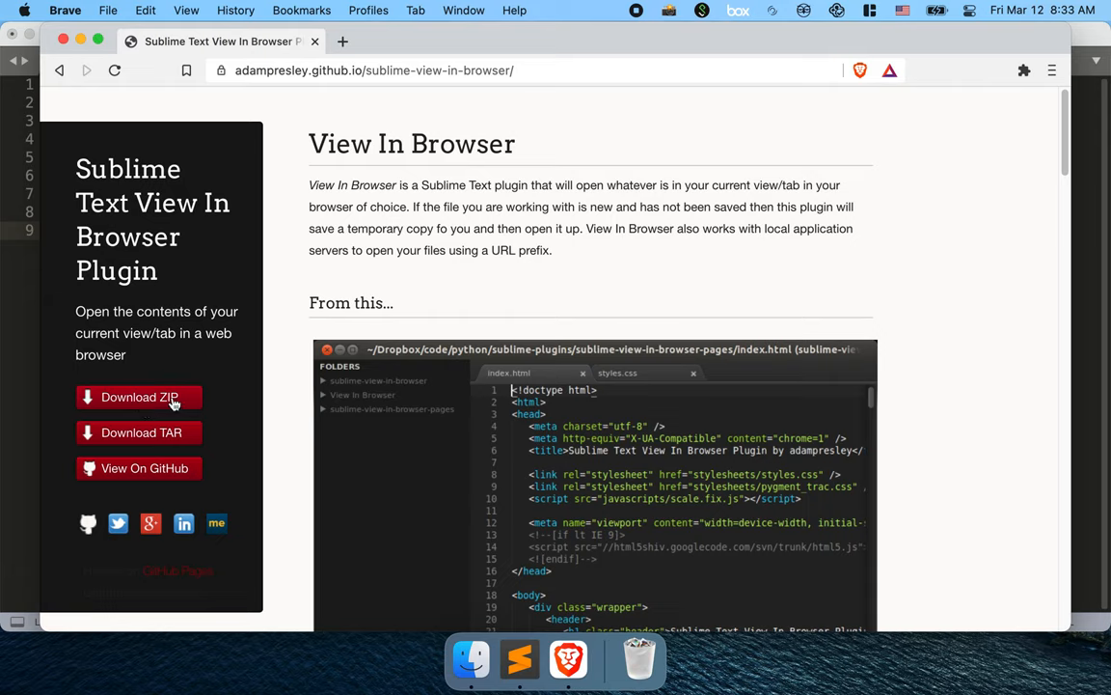
mouse_move(139, 397)
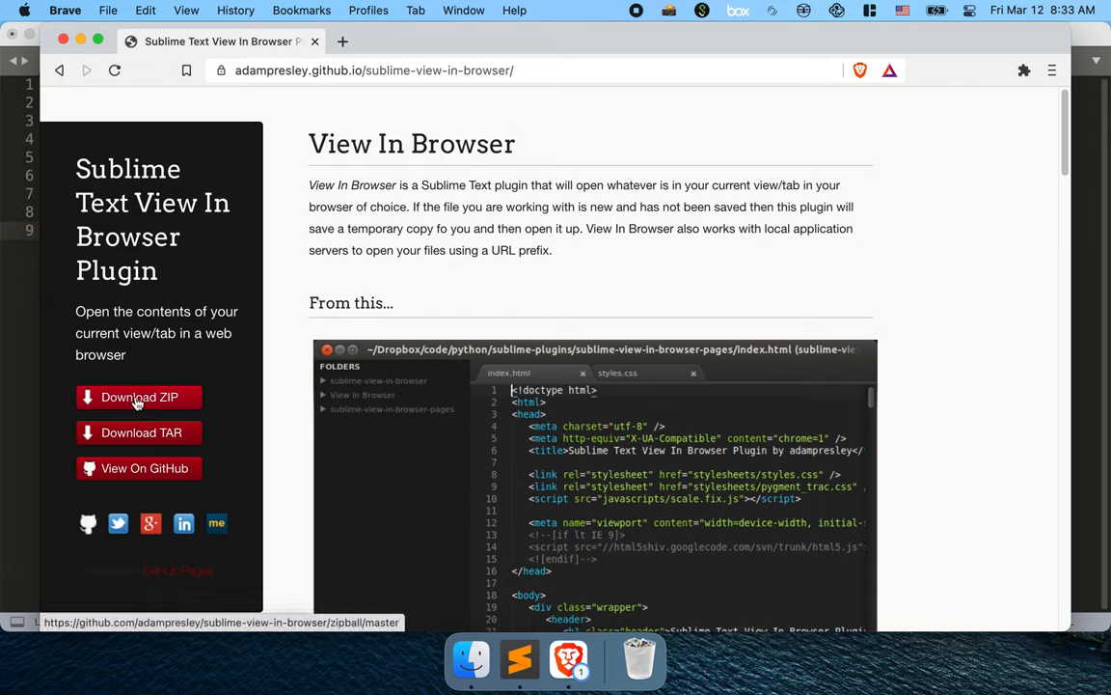
Step: Download the plugin ZIP into Downloads and reveal it in Finder
left_click(139, 398)
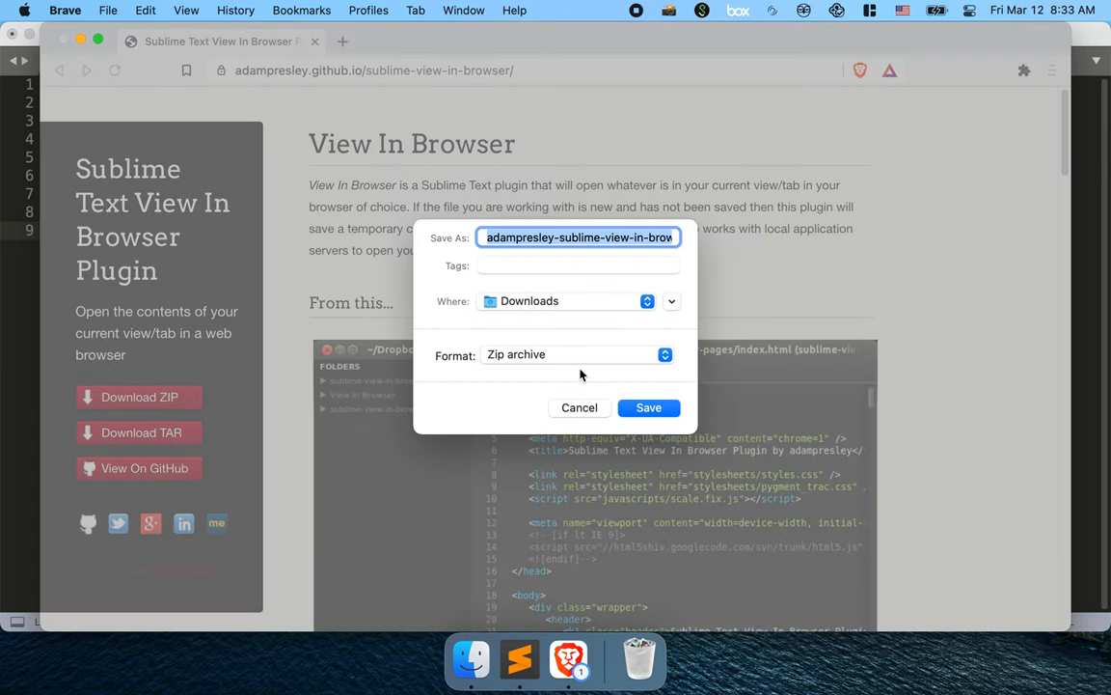
left_click(649, 407)
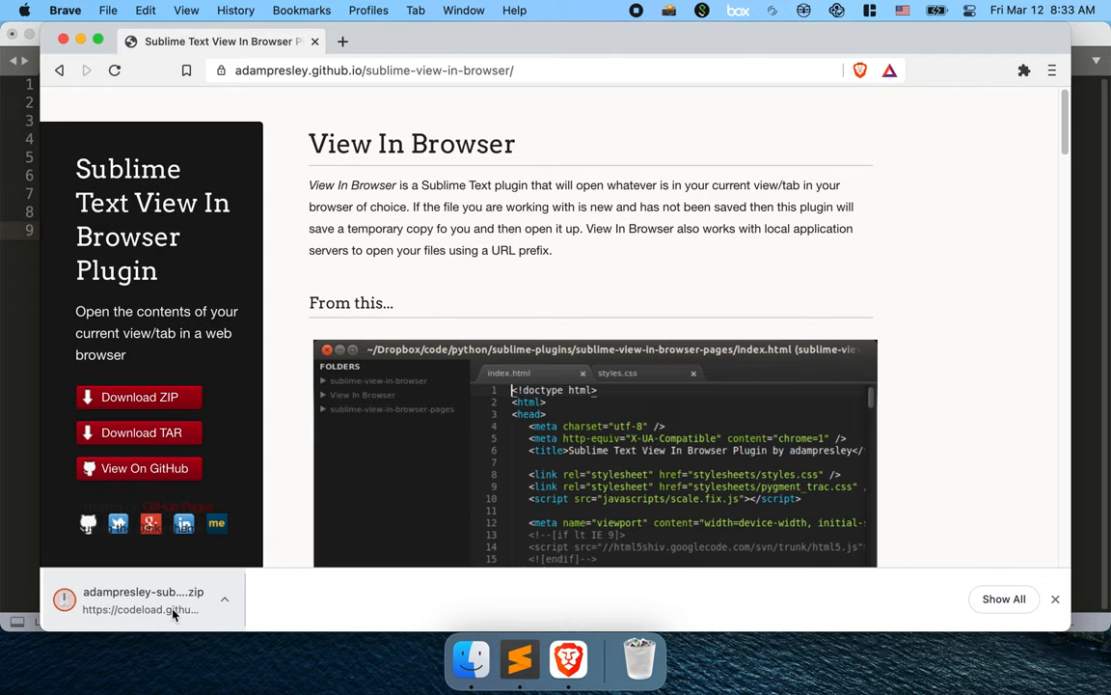
left_click(143, 598)
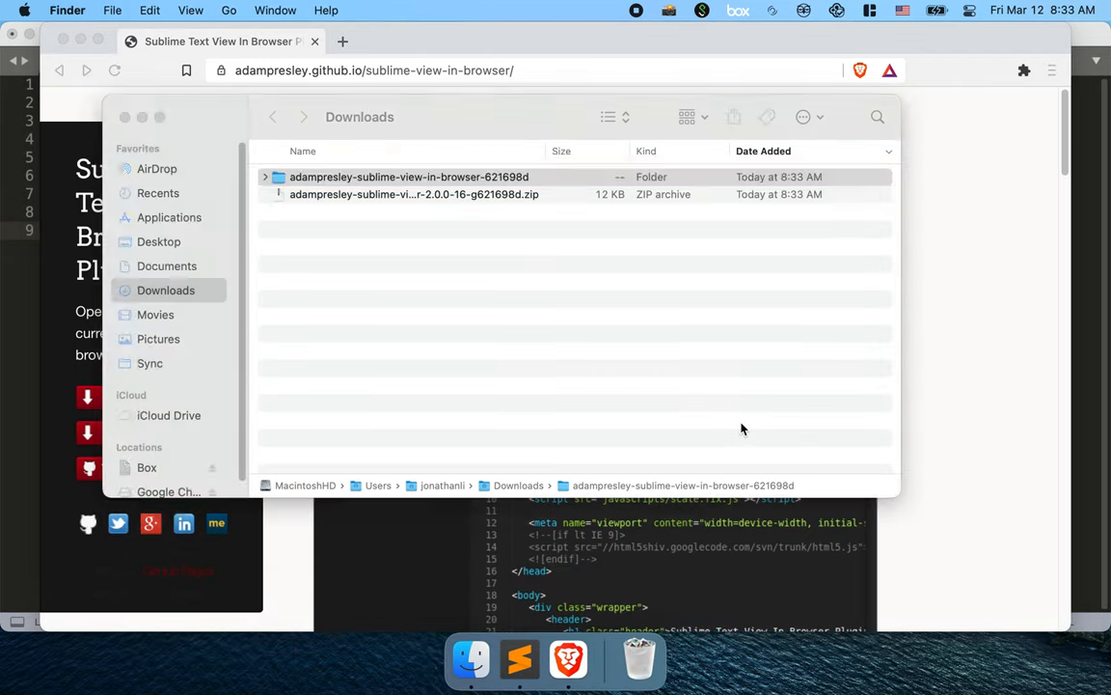
Step: Drag the adampresley-sublime-view-in-browser-621698d folder from Downloads onto Sublime Text
left_click(409, 177)
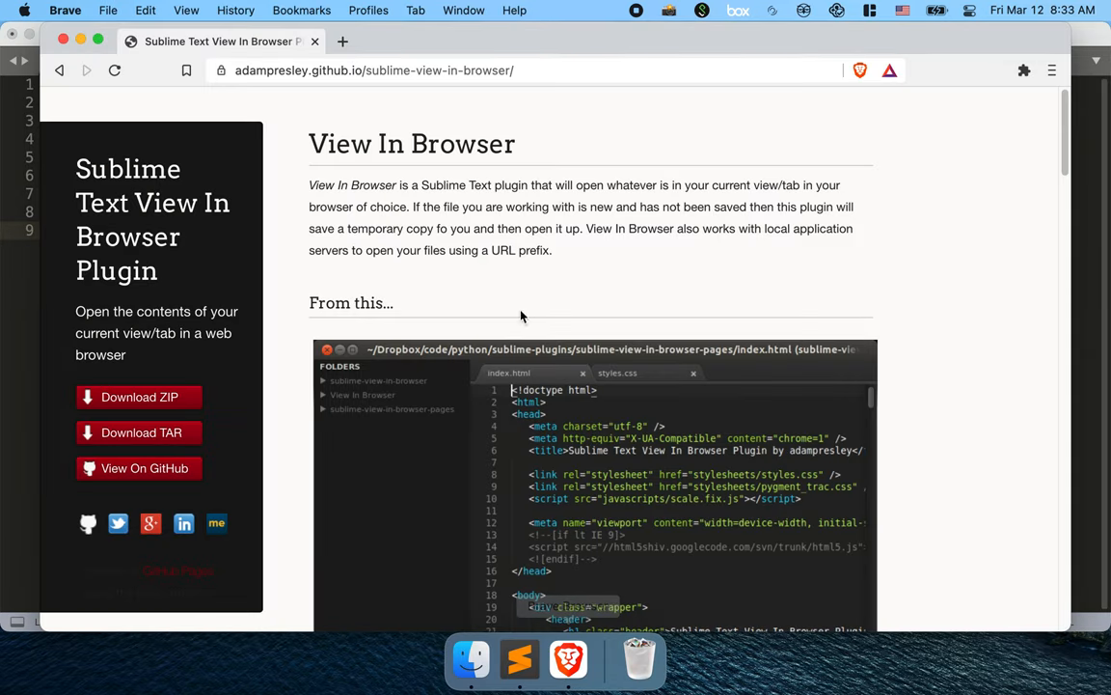
left_click(471, 660)
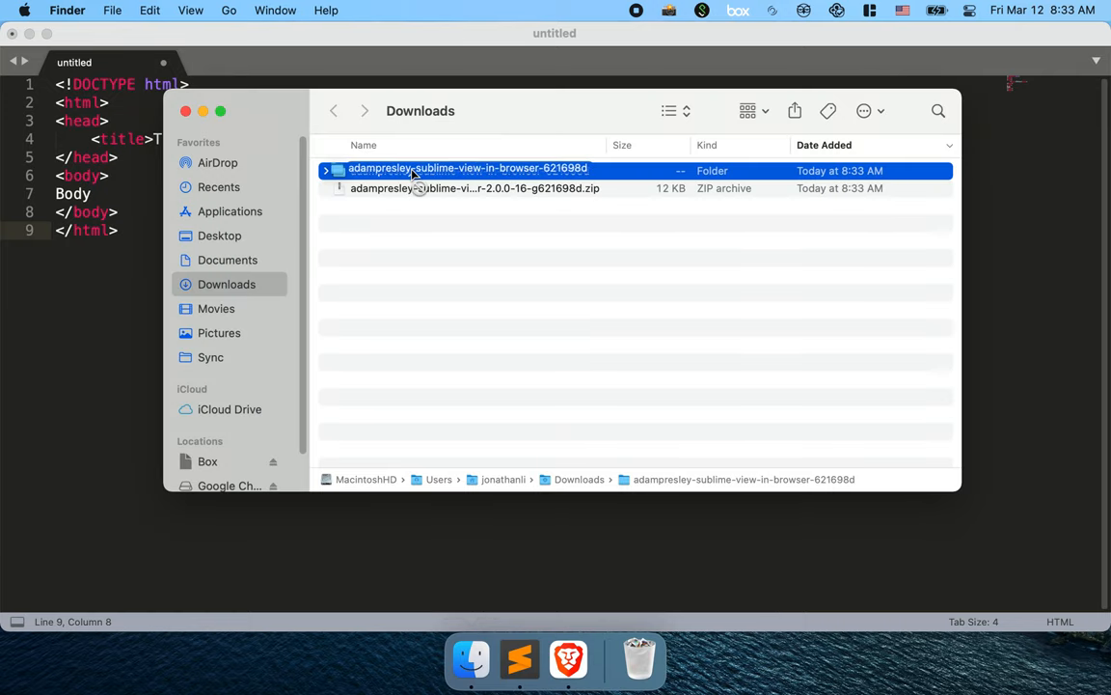
left_click_drag(467, 168, 144, 332)
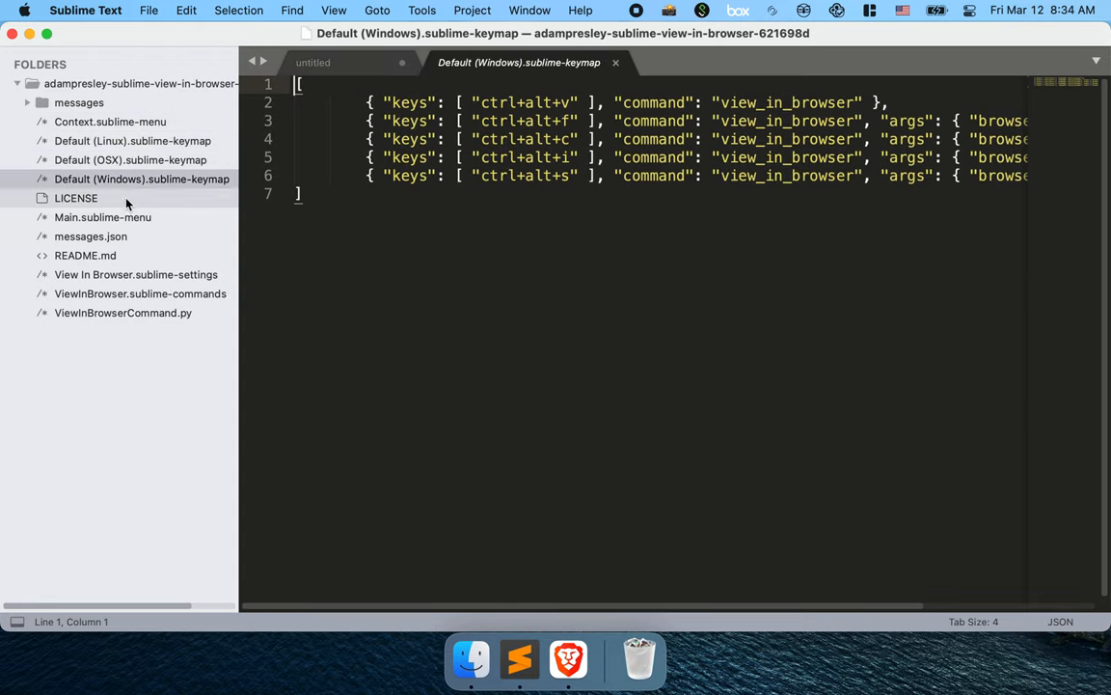
Step: Browse the settings file and OSX/Windows keymaps, ending on View In Browser.sublime-settings
left_click(139, 293)
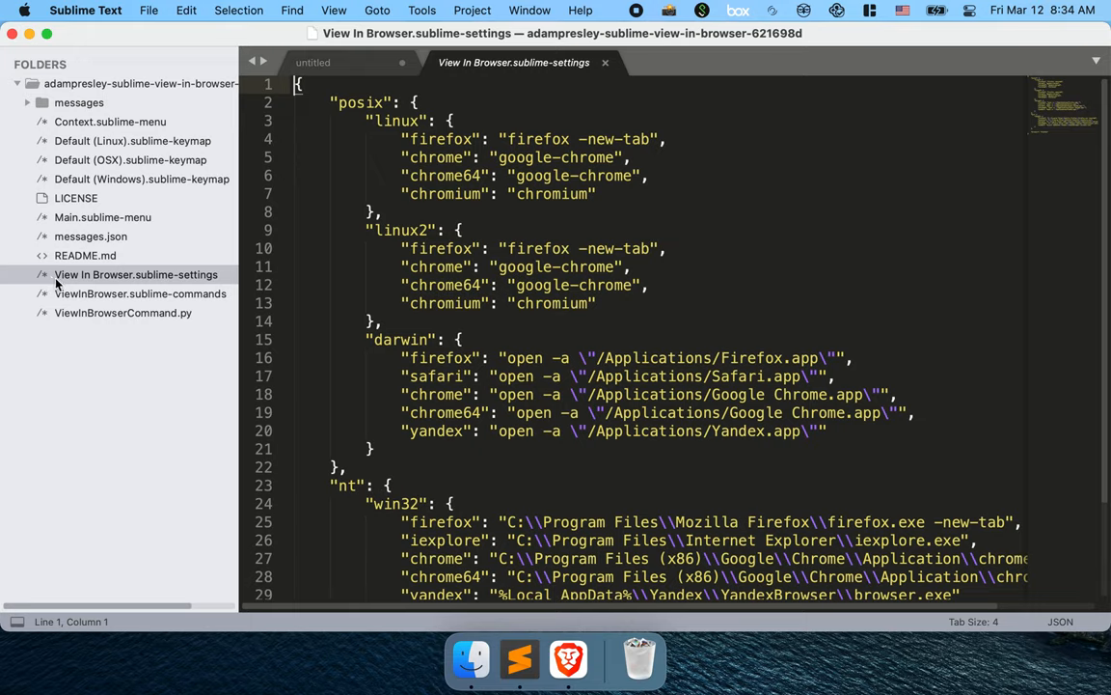
mouse_move(189, 293)
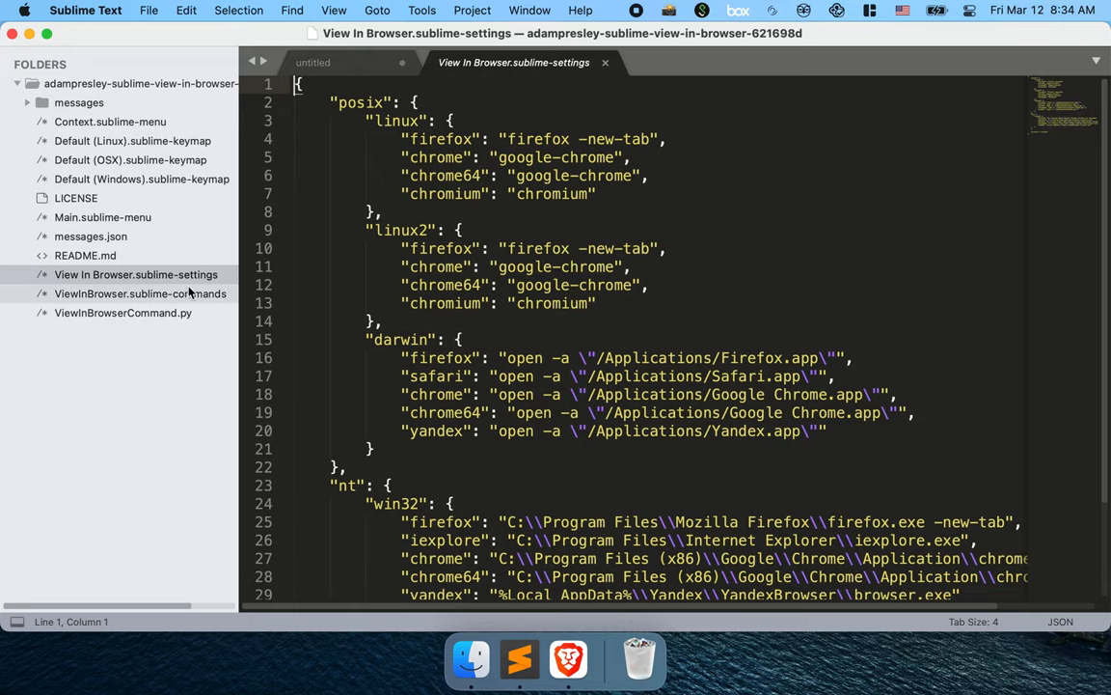
mouse_move(132, 158)
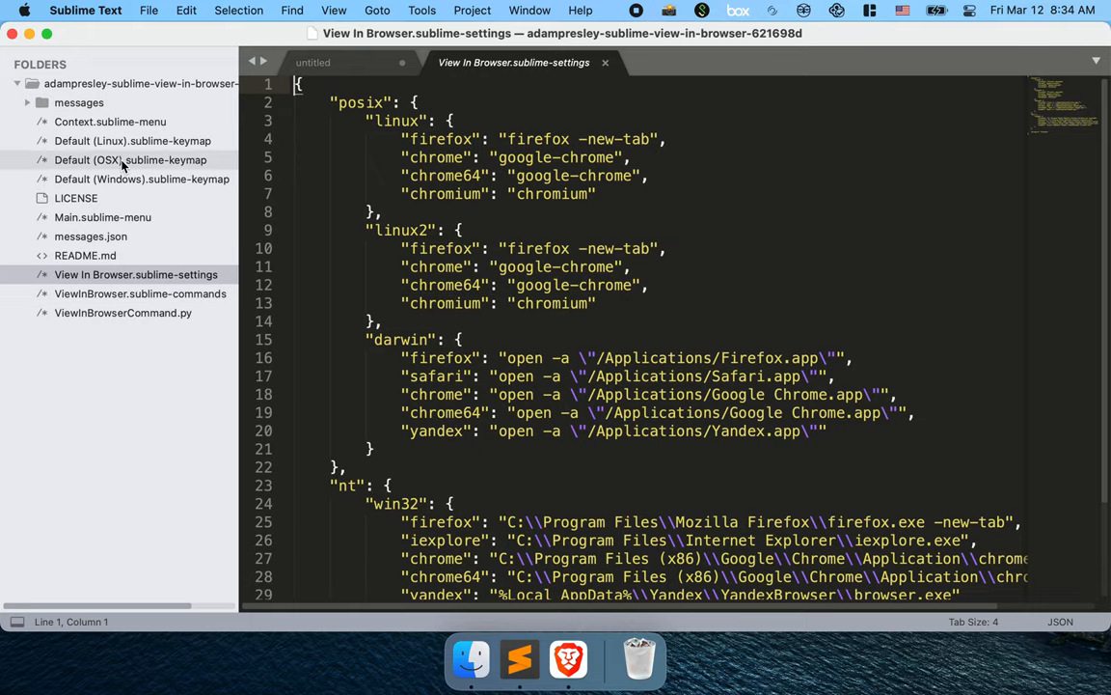
left_click(131, 158)
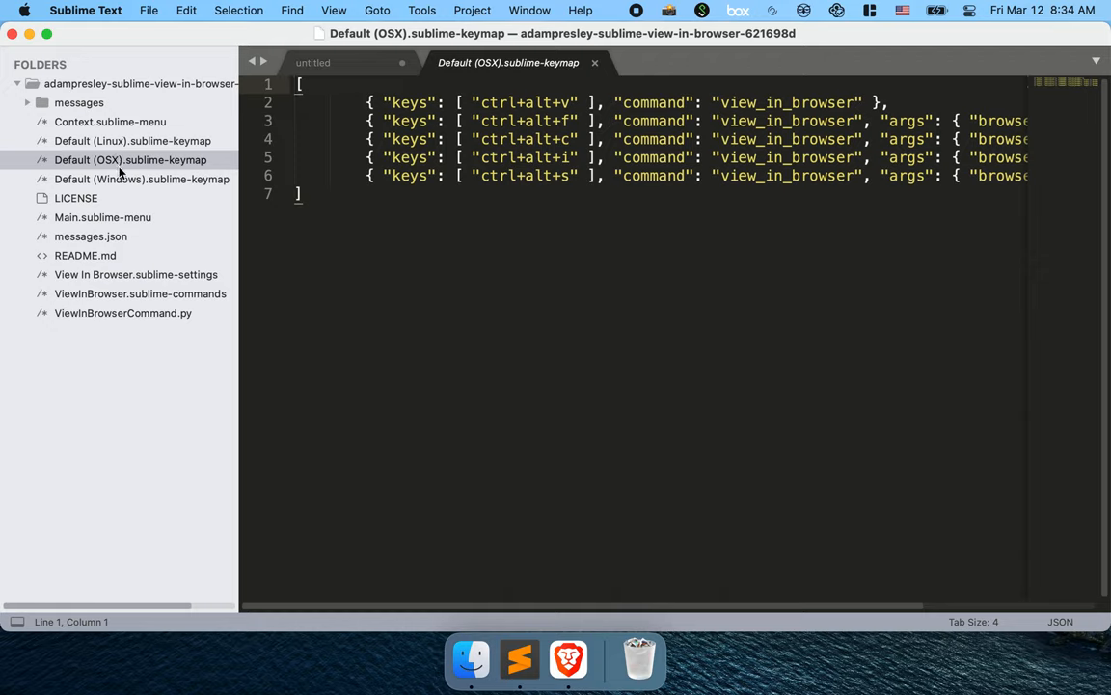
left_click(143, 177)
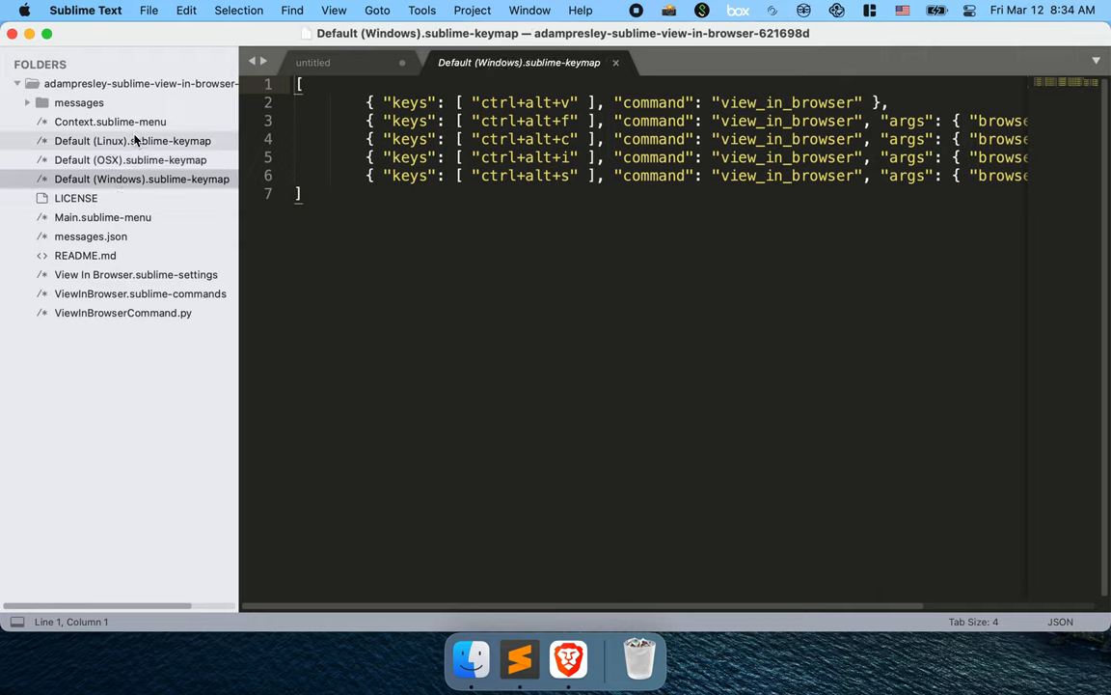
left_click(134, 141)
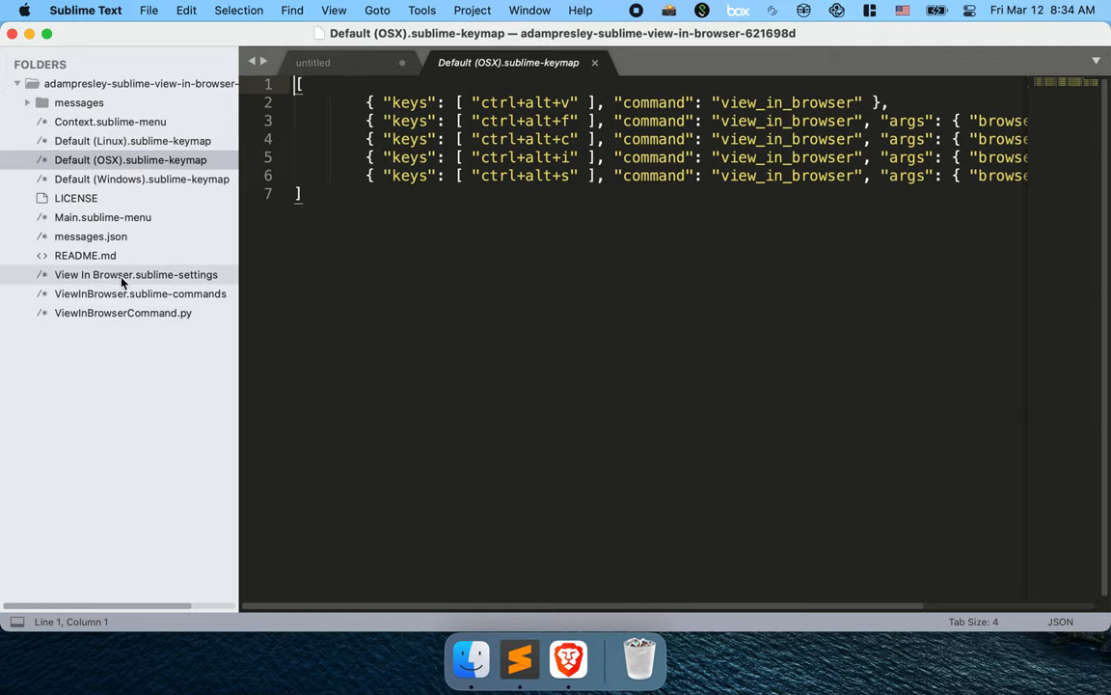
left_click(136, 274)
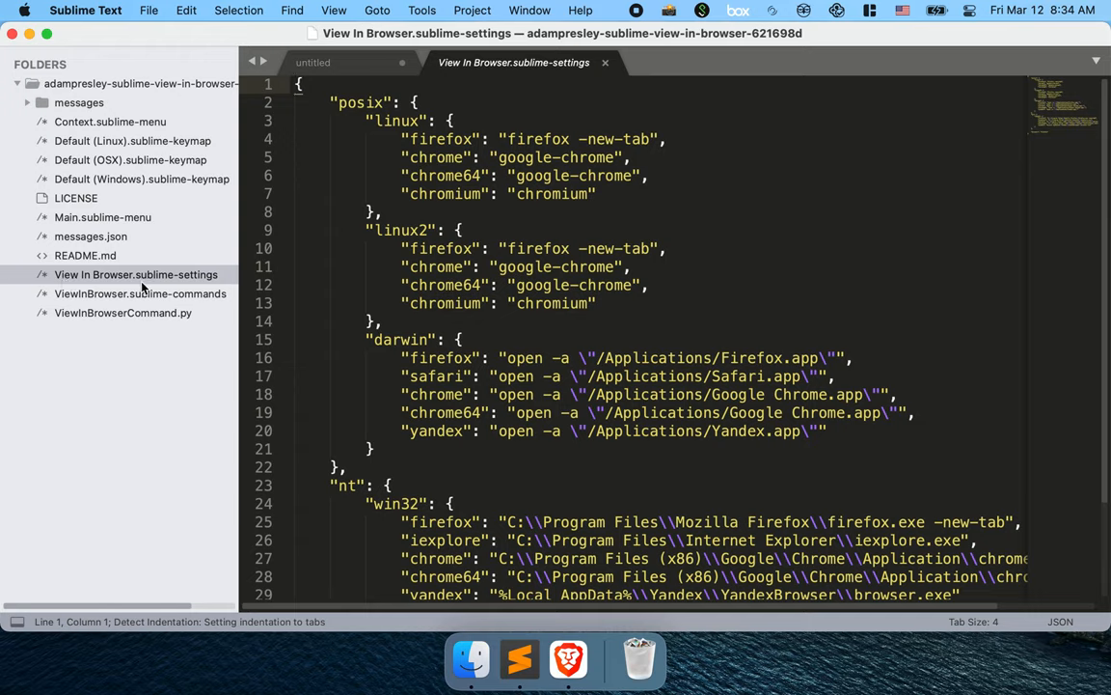
mouse_move(445, 560)
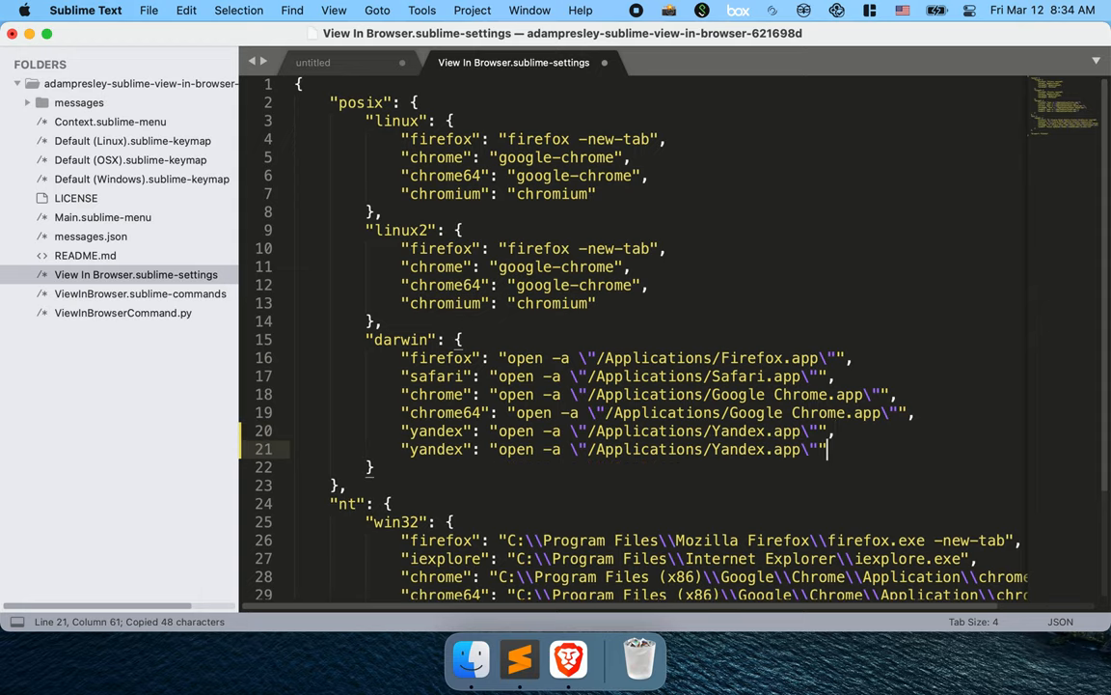
Step: Turn the copied yandex line into a brave entry for Brave Browser.app and save
left_click(461, 448)
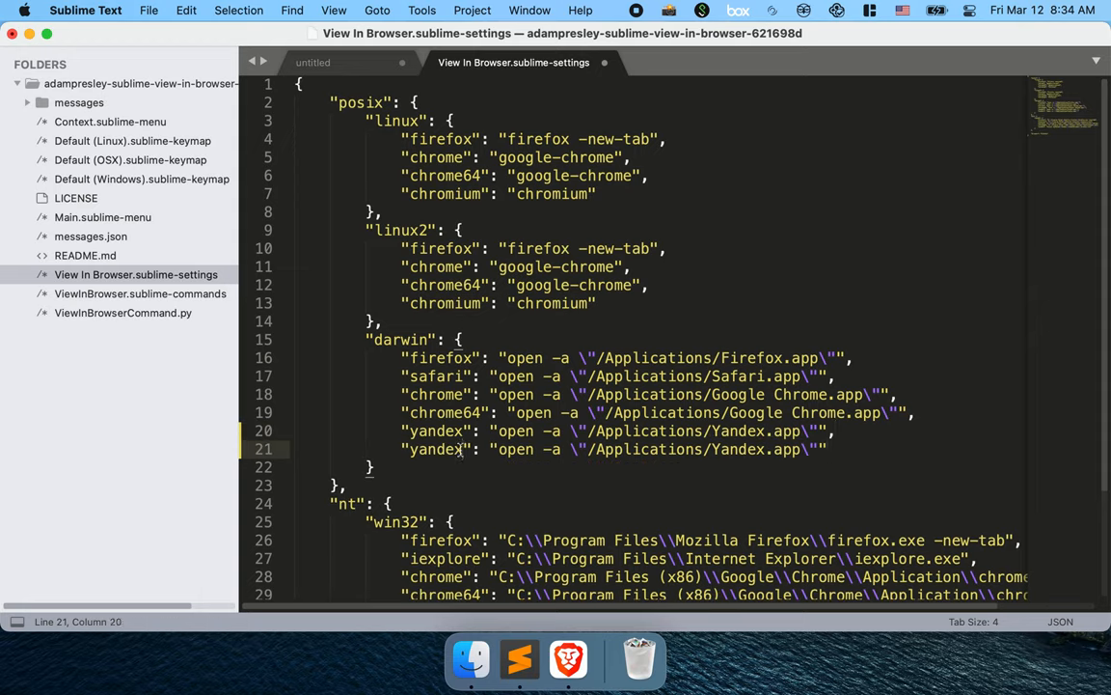
type("brave")
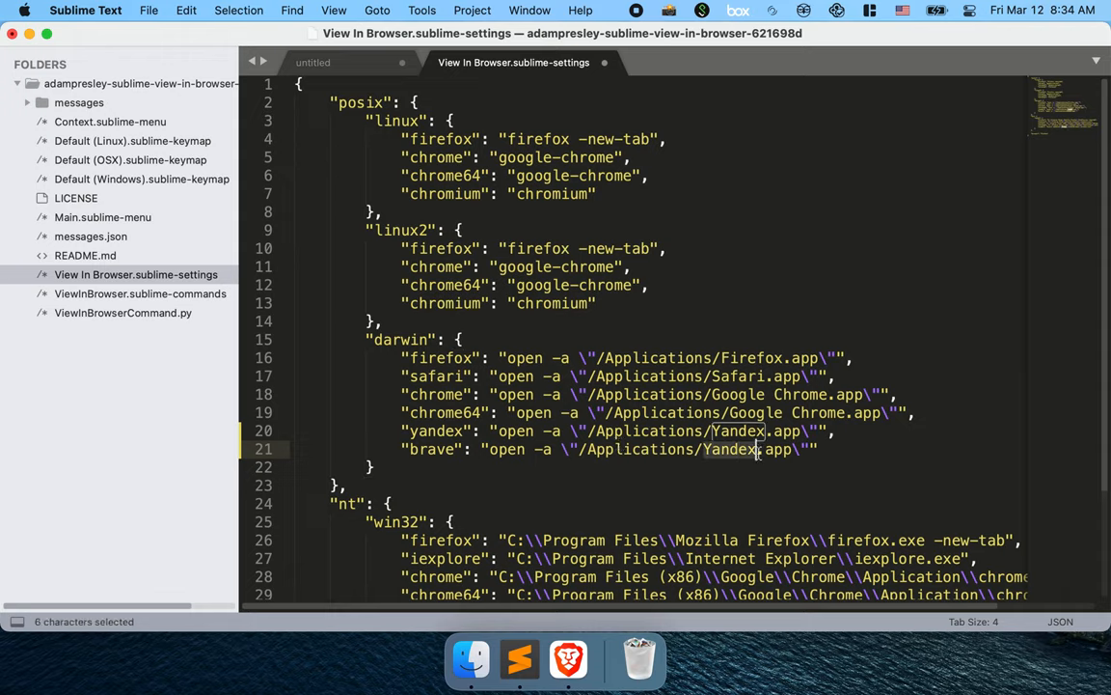
type("Brave B")
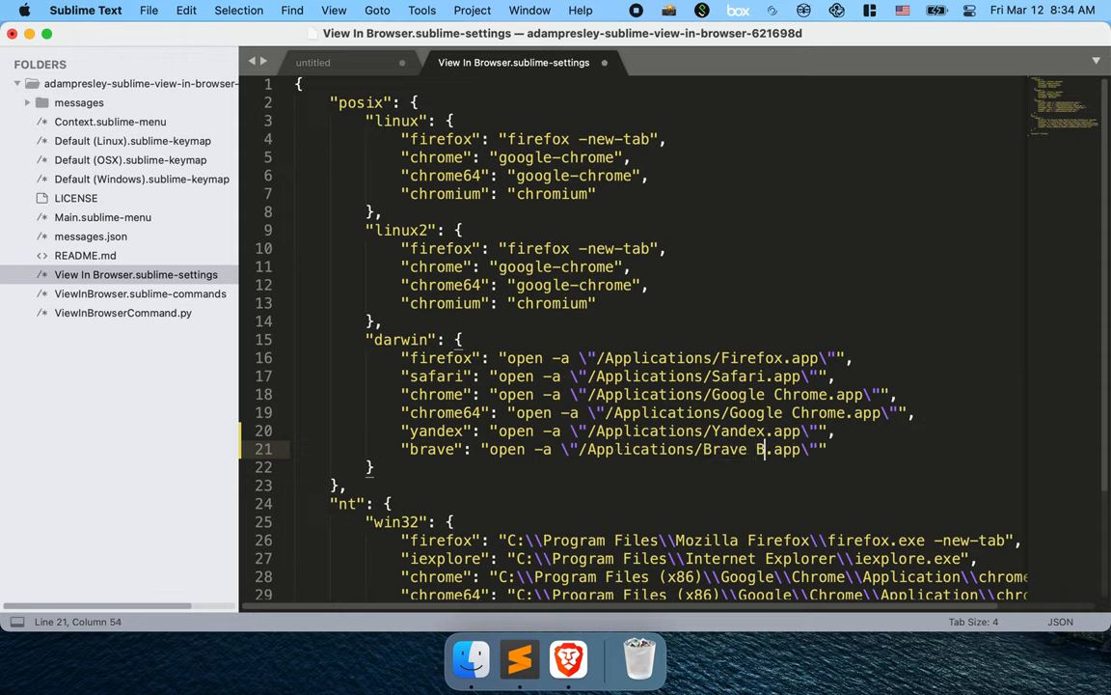
type("rowser")
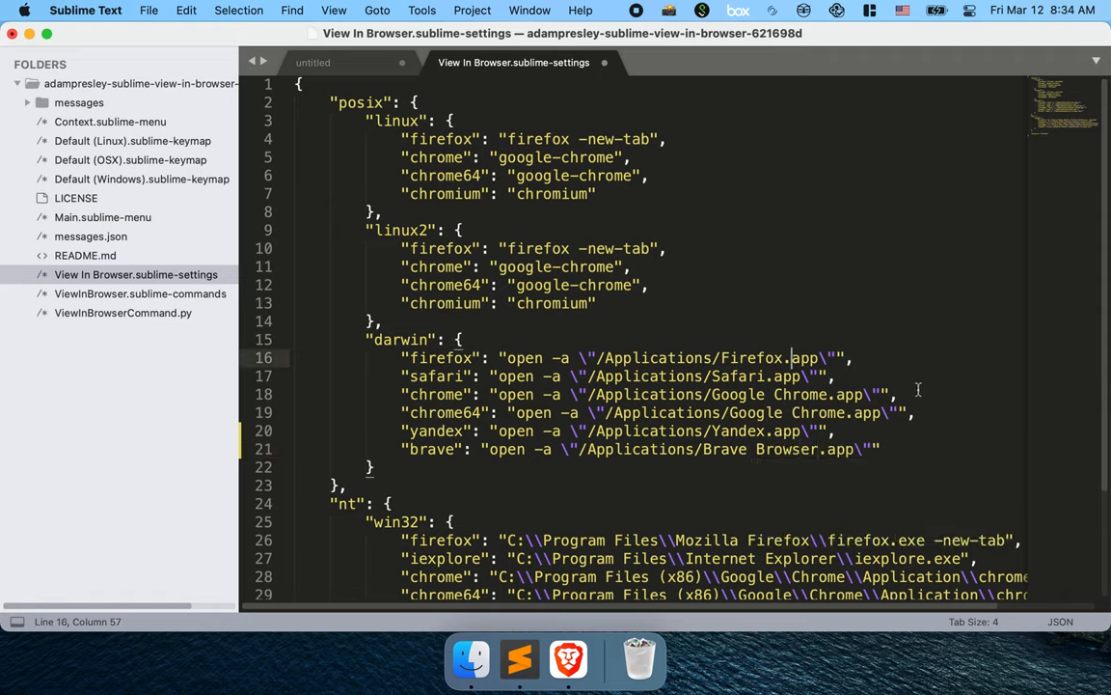
key("cmd+s")
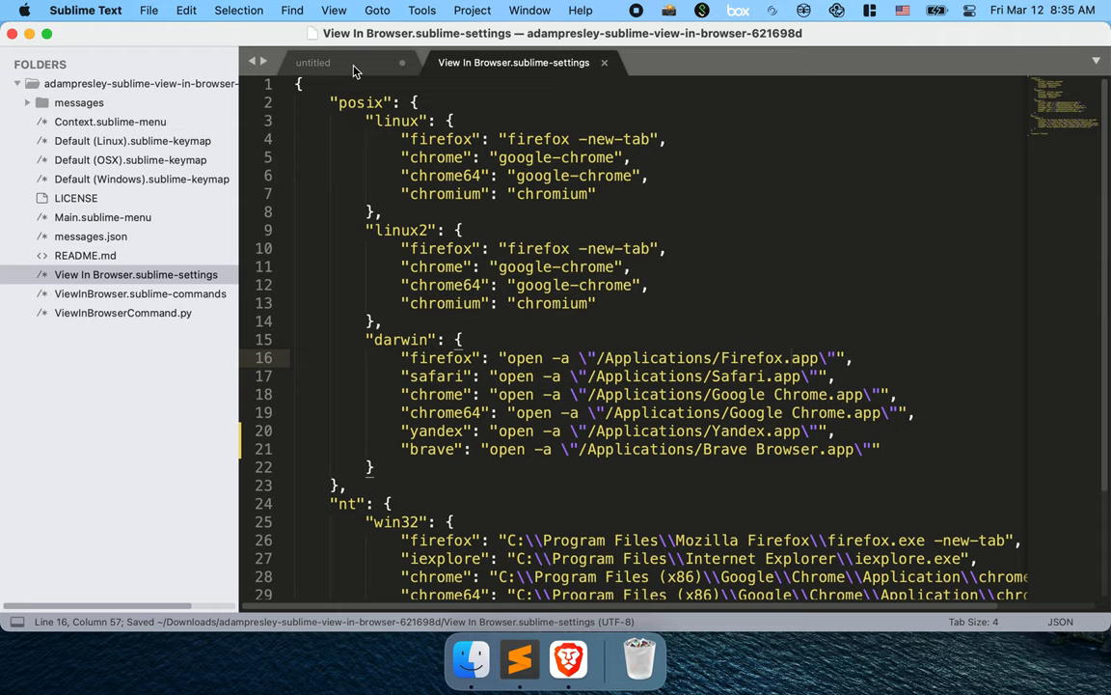
left_click(131, 141)
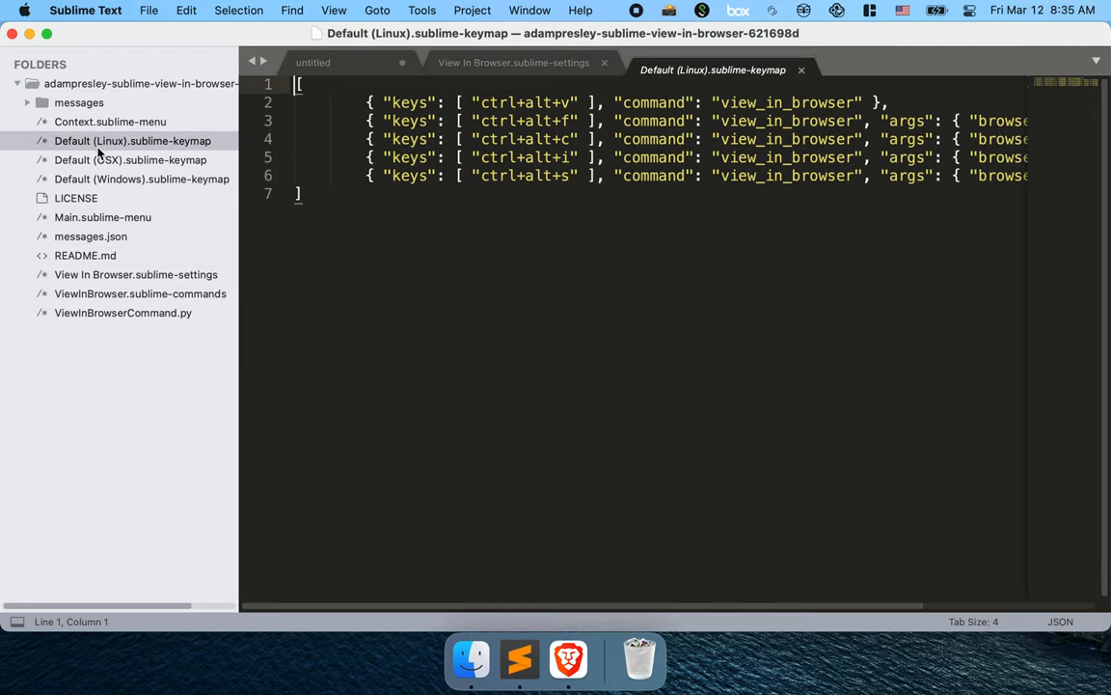
Step: Duplicate the safari binding in the OSX keymap as ctrl+alt+b opening brave
left_click(131, 158)
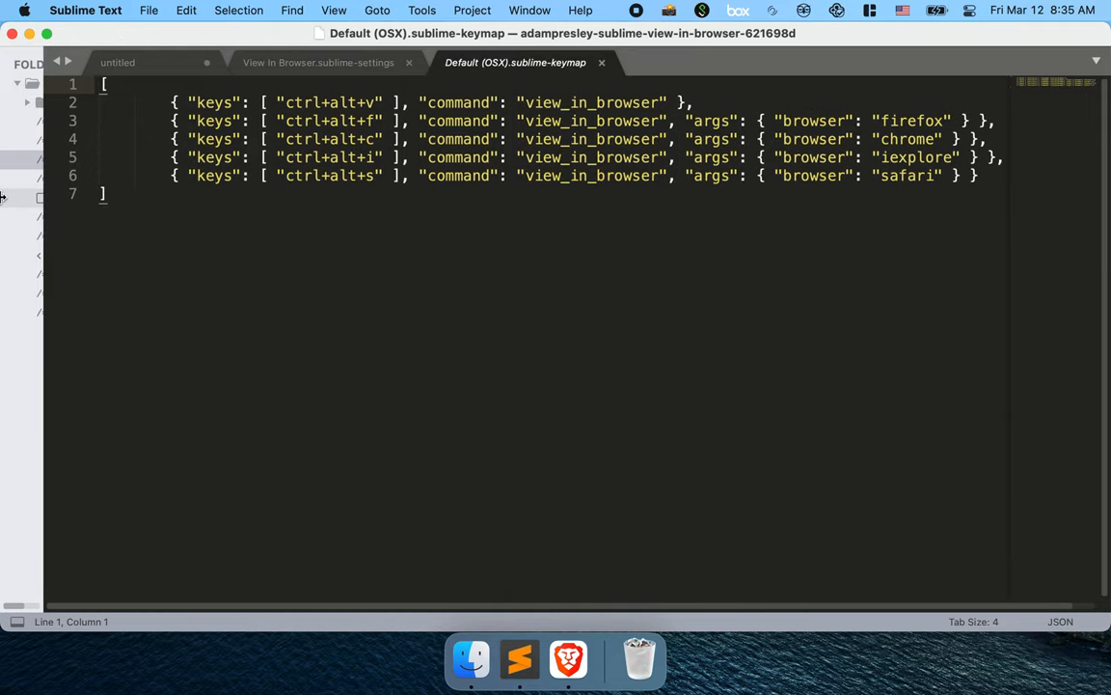
left_click(976, 176)
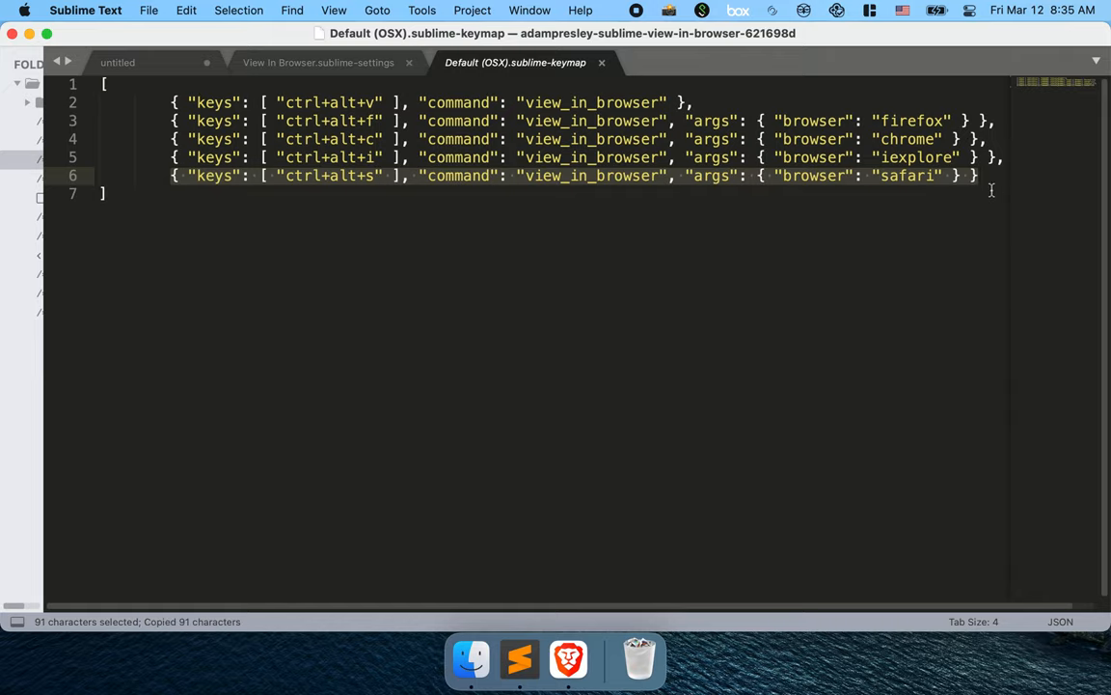
type(",")
key("Return")
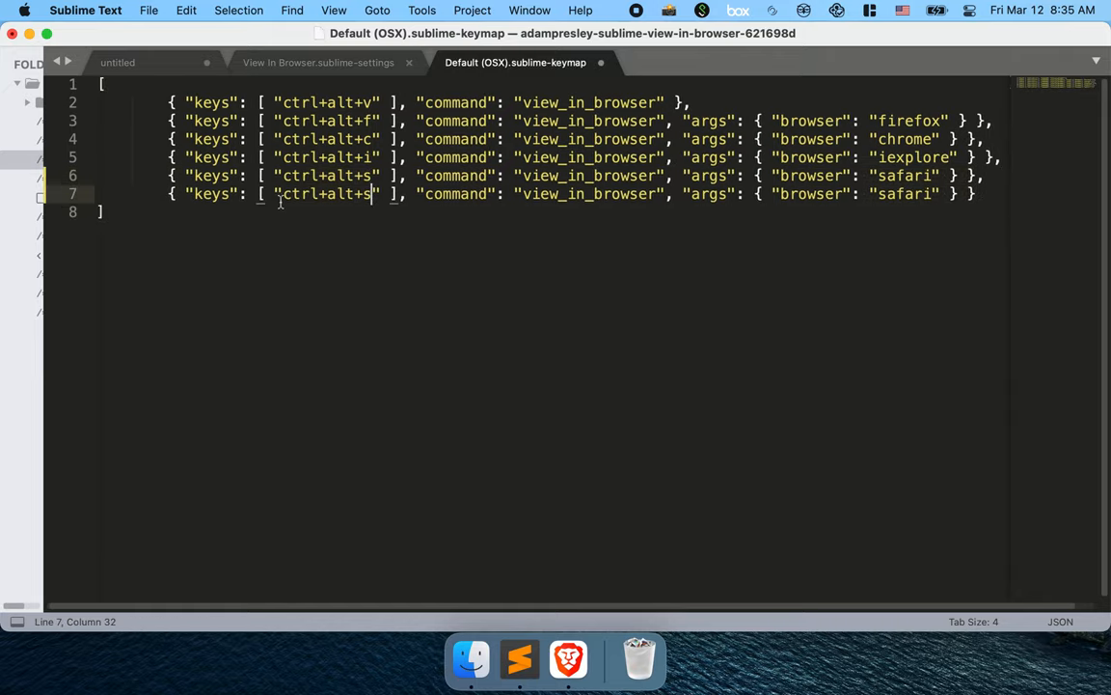
type("b")
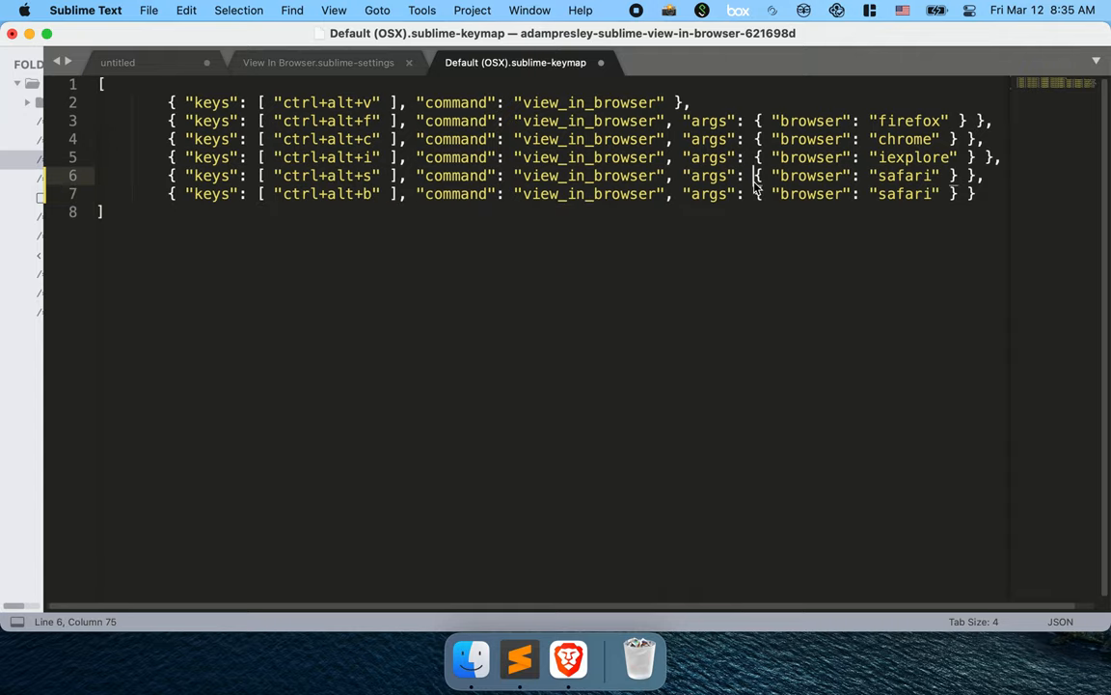
double_click(903, 193)
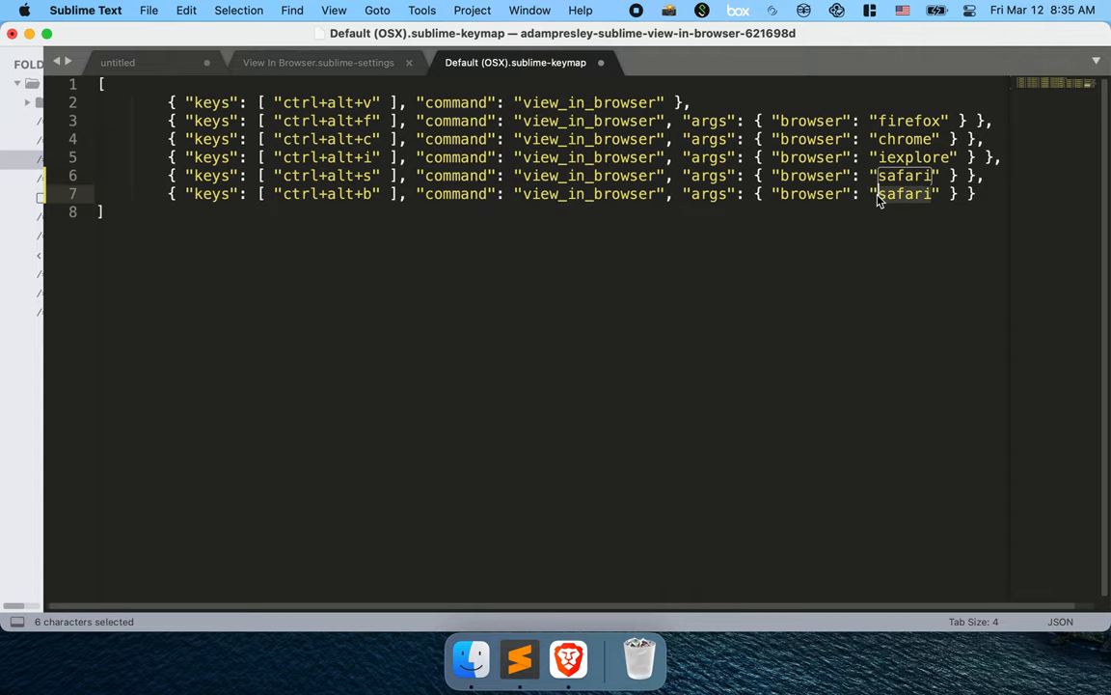
type("brave")
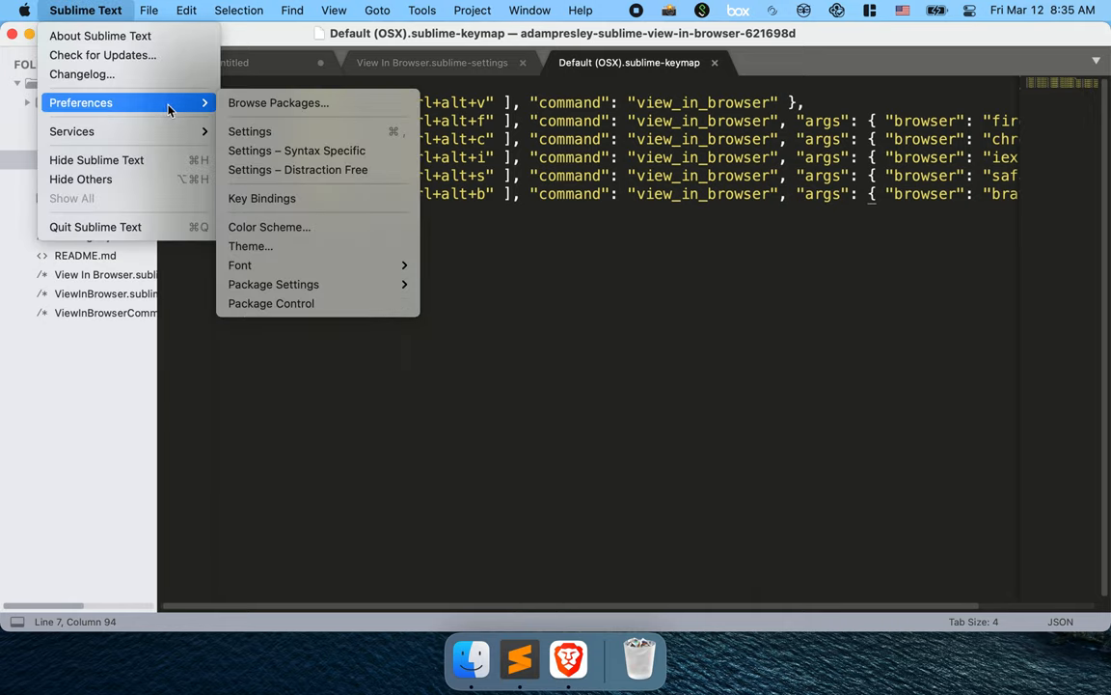
mouse_move(270, 303)
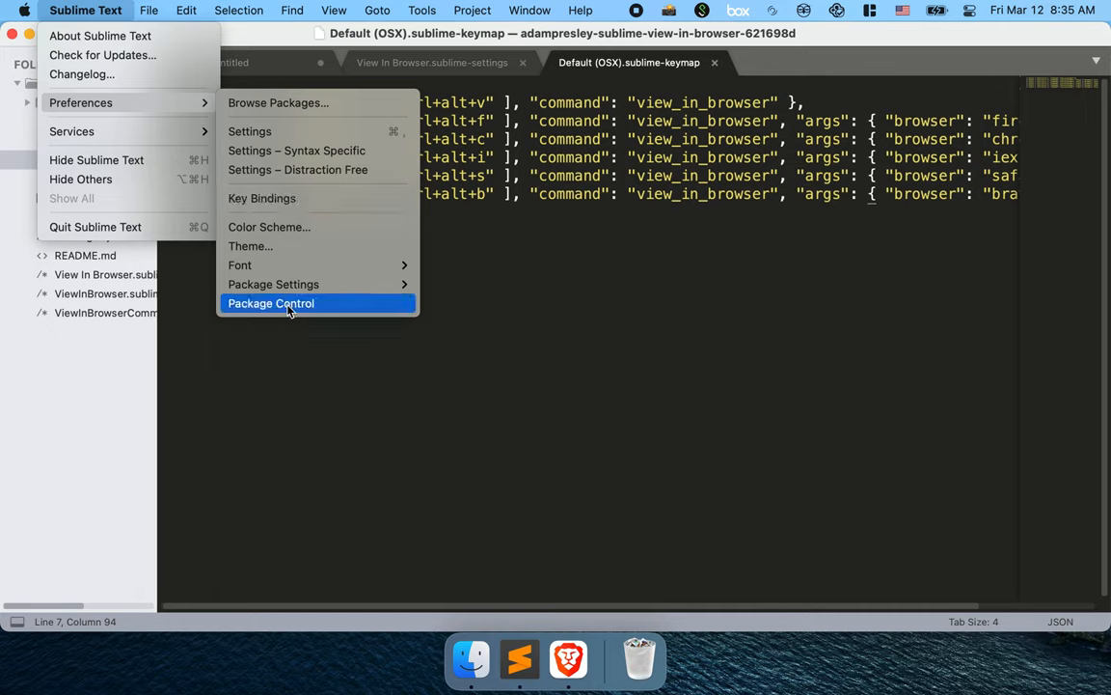
mouse_move(274, 284)
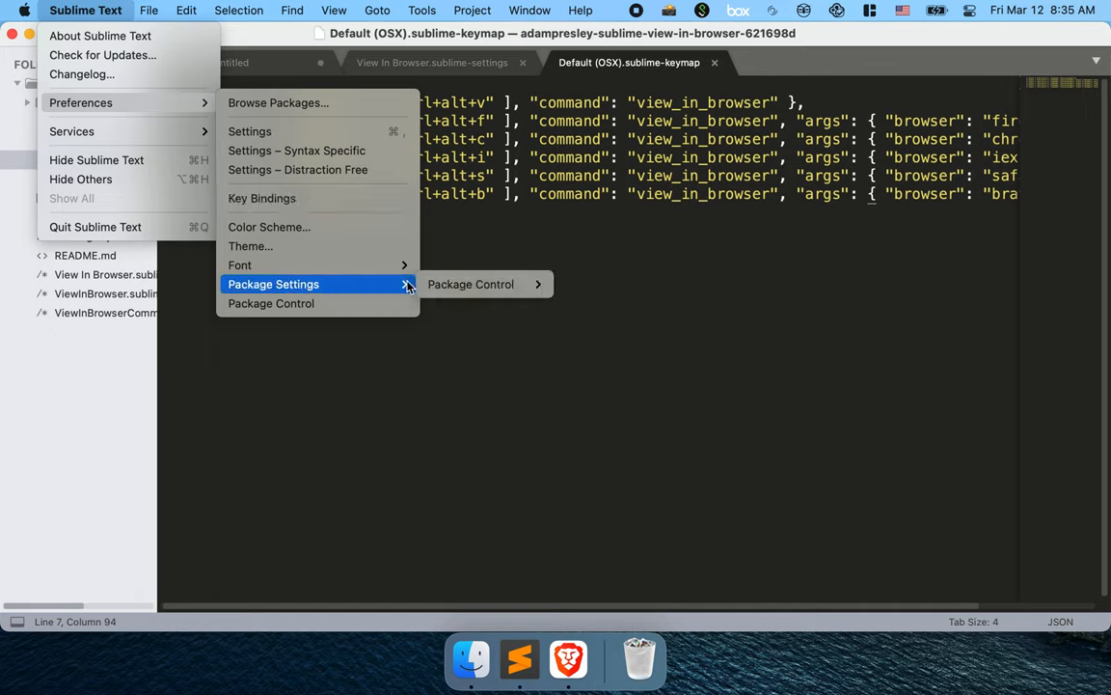
mouse_move(470, 283)
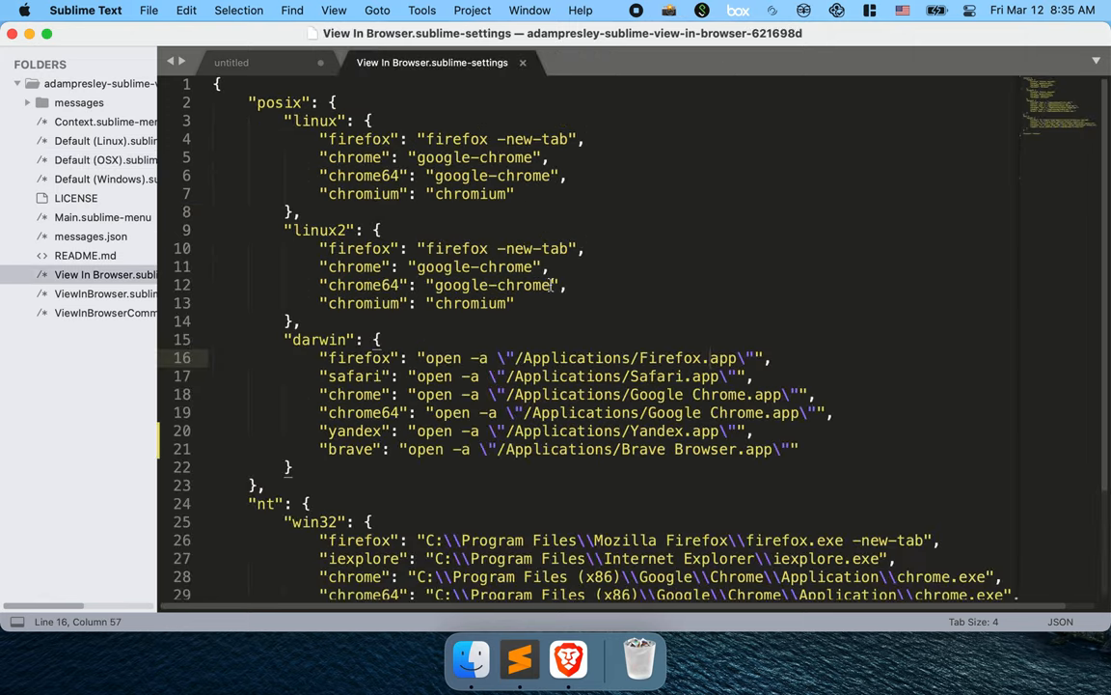
Step: Return to the untitled HTML window and head into the Sublime Text menu toward the packages folder
right_click(50, 83)
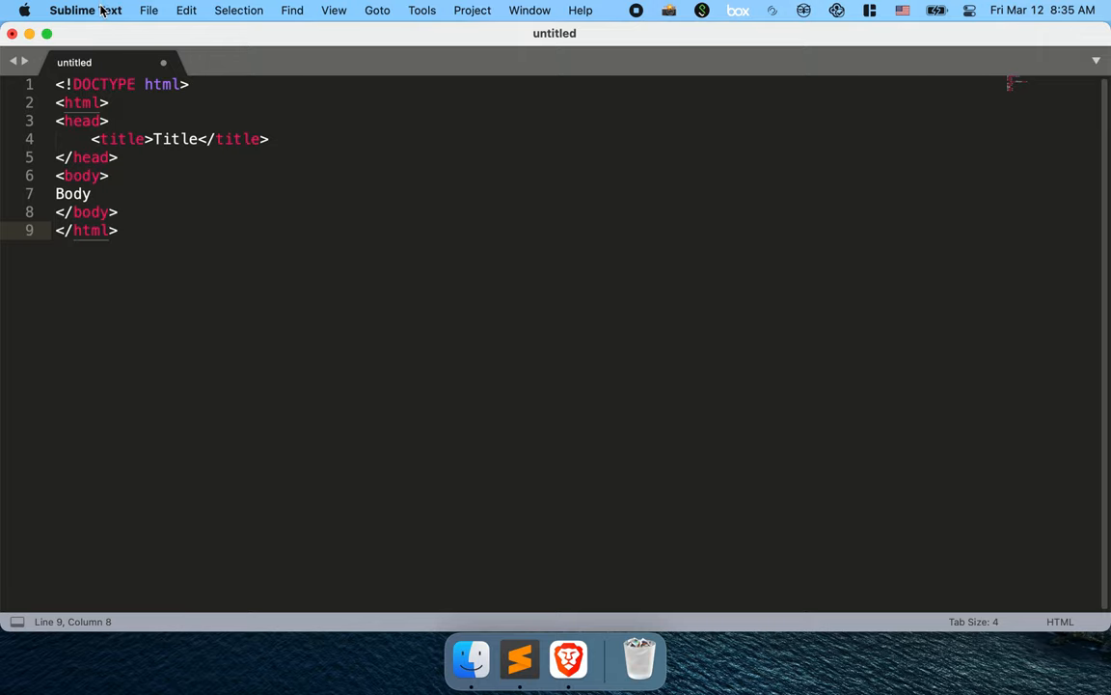
left_click(85, 12)
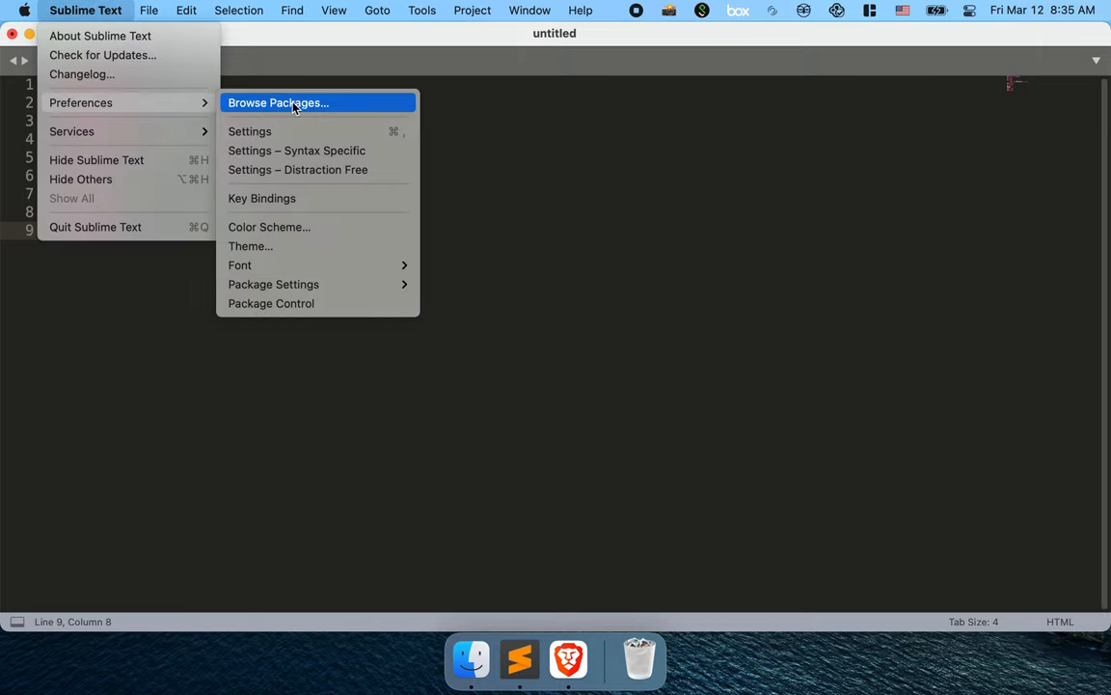
Step: In the Packages folder, rename the adampresley plugin folder to 'View In Browser'
left_click(278, 102)
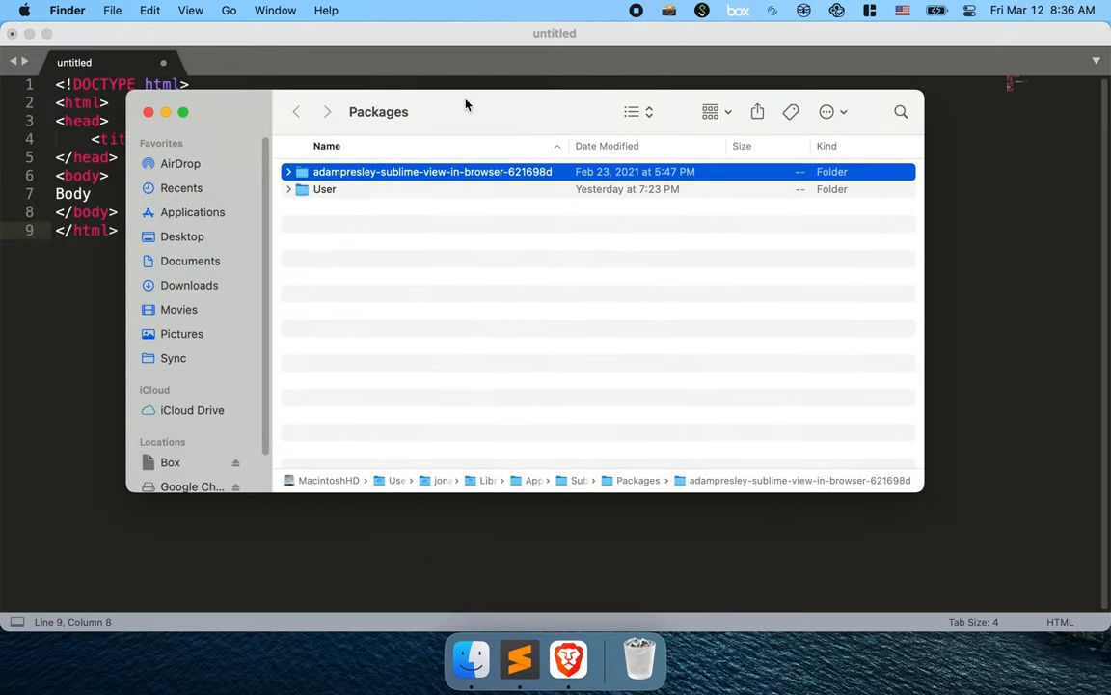
right_click(433, 172)
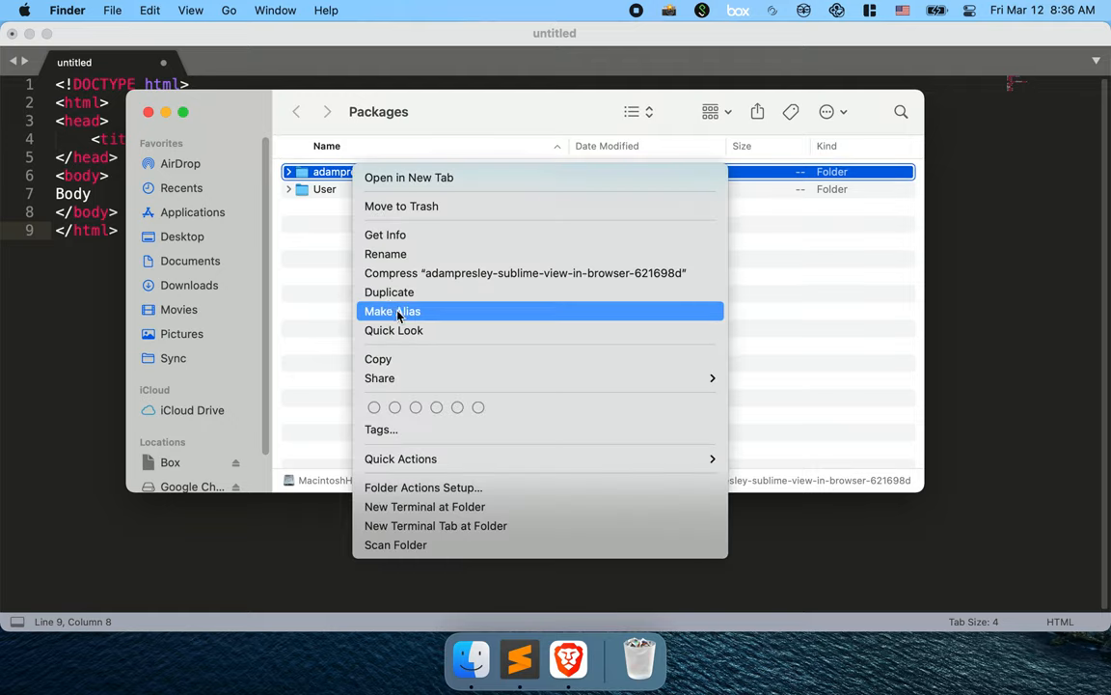
left_click(386, 254)
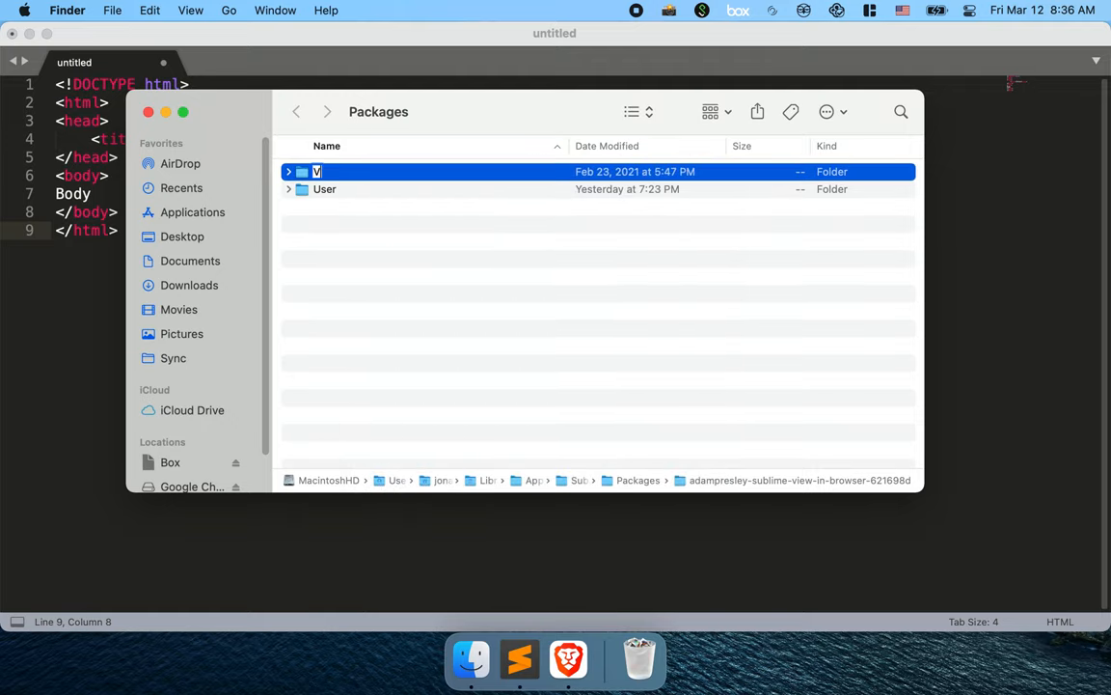
type("View In Br")
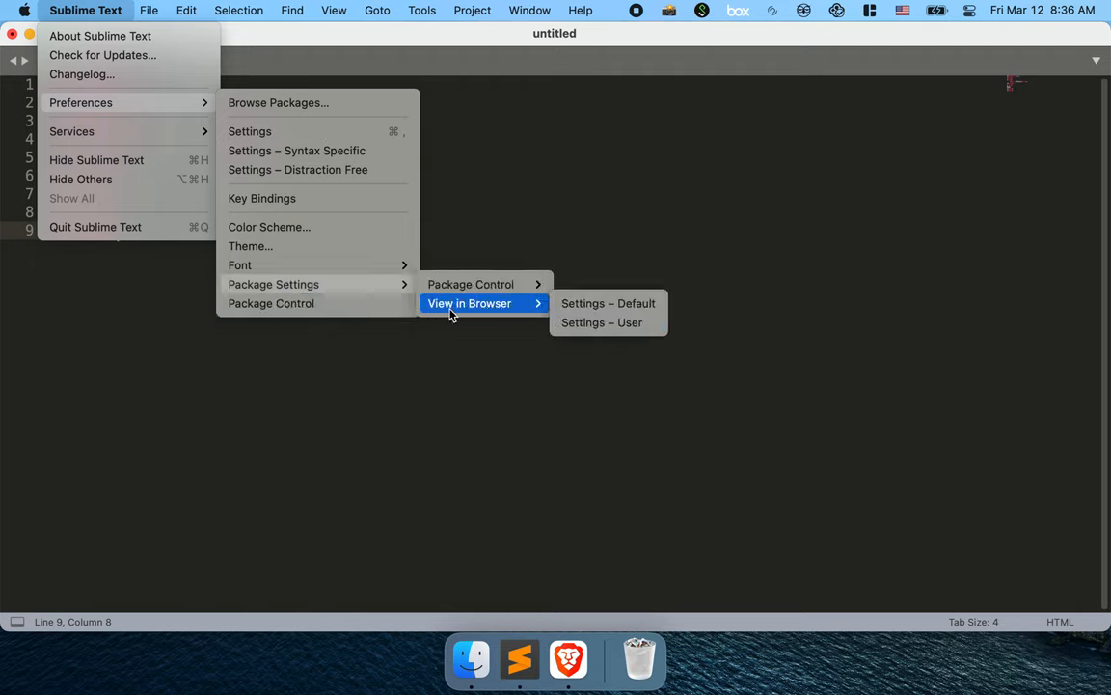
mouse_move(607, 303)
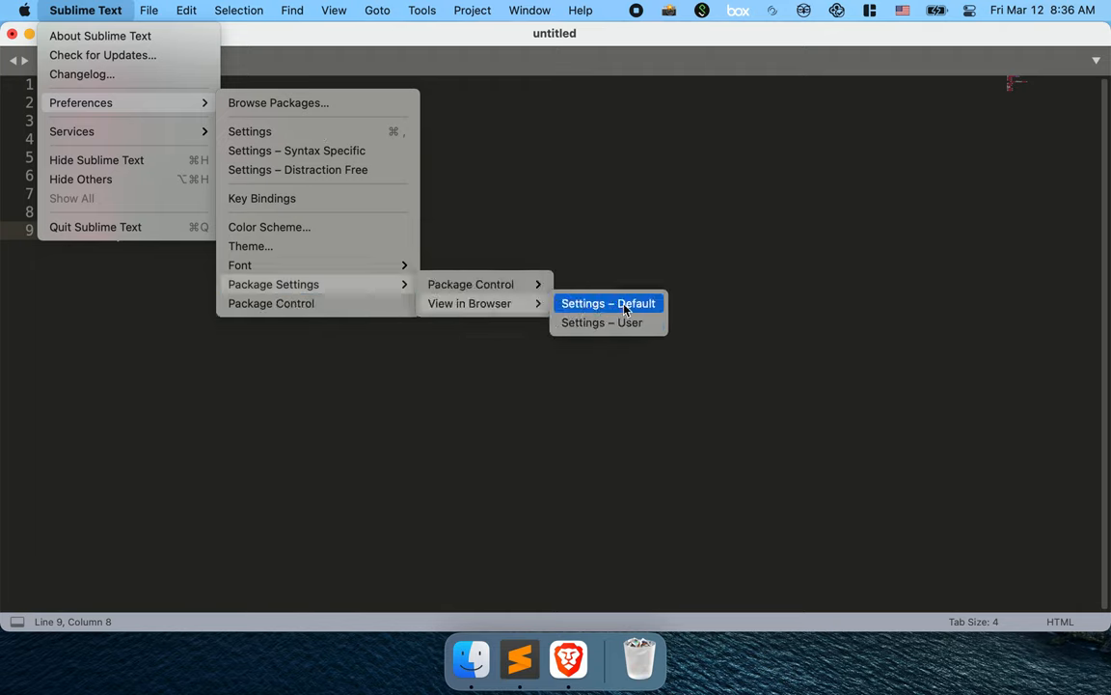
Step: Show View In Browser's Settings – Default file and scroll to its top
left_click(608, 303)
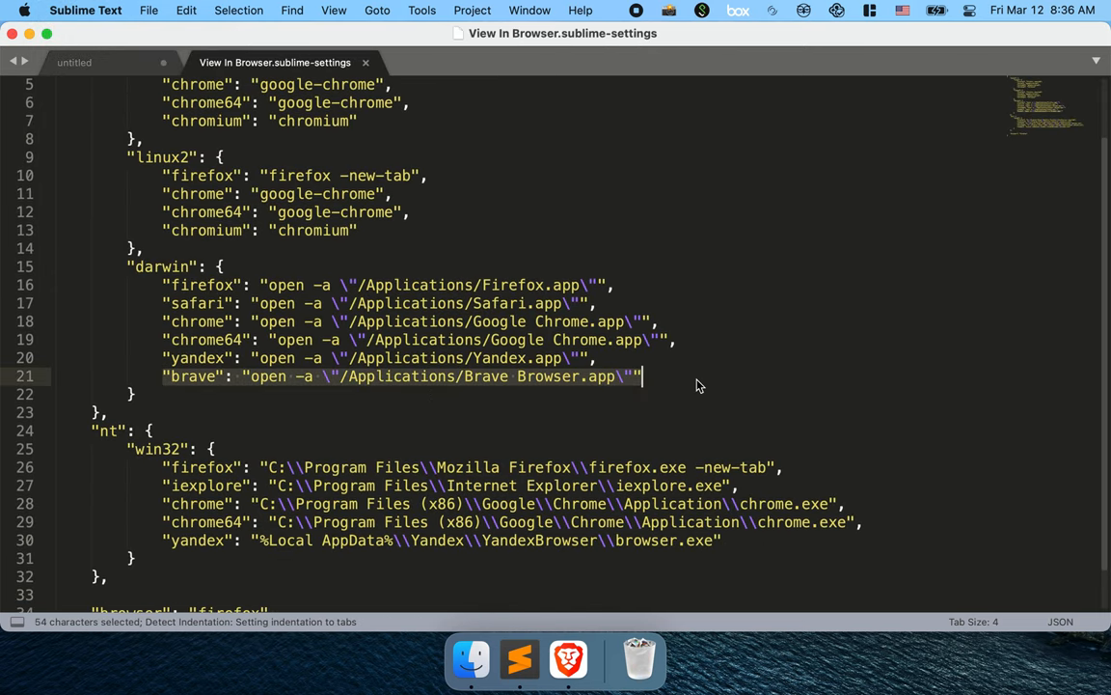
scroll("up", 3)
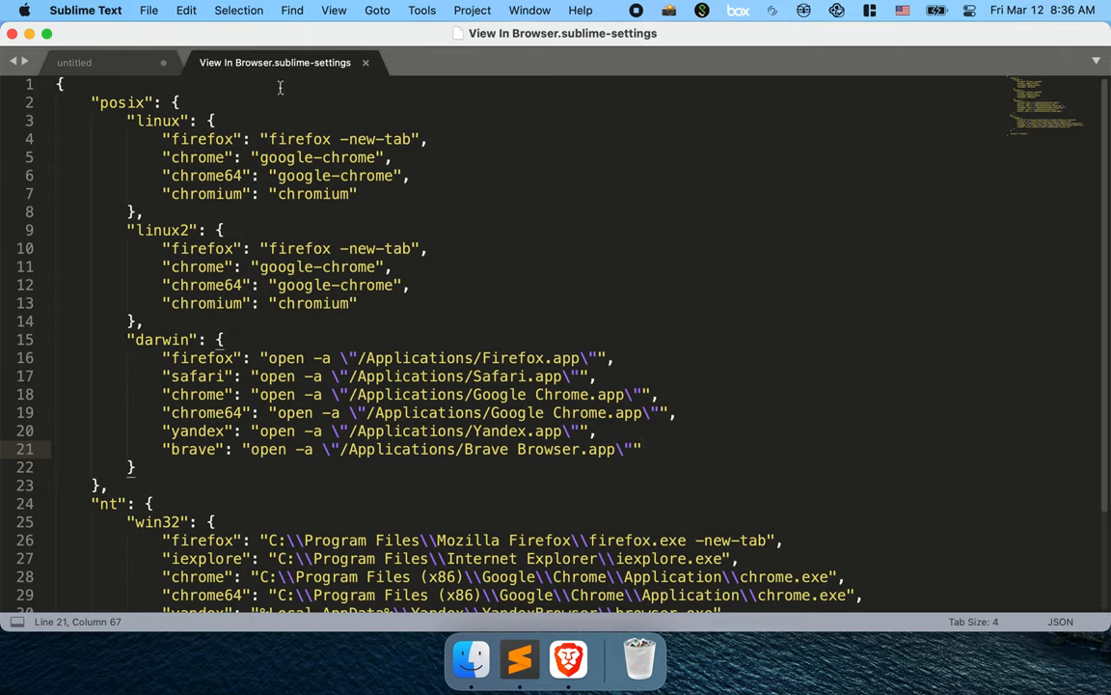
mouse_move(320, 77)
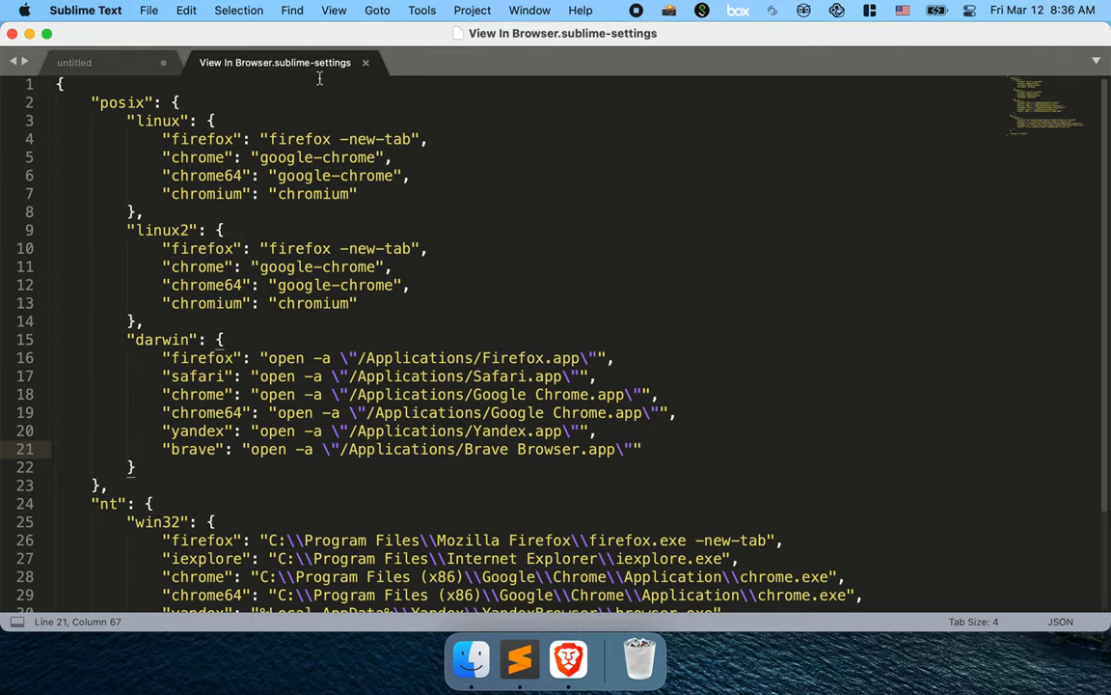
mouse_move(274, 62)
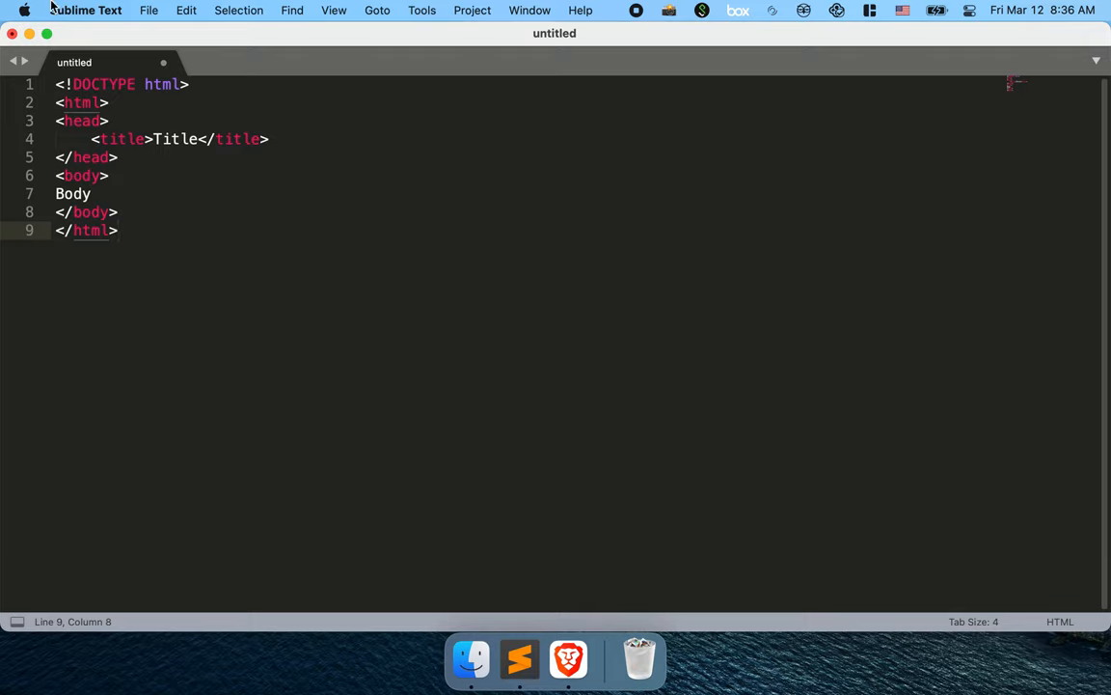
Step: Browse the installed packages and load the View In Browser folder as a project with its OSX keymap
left_click(23, 11)
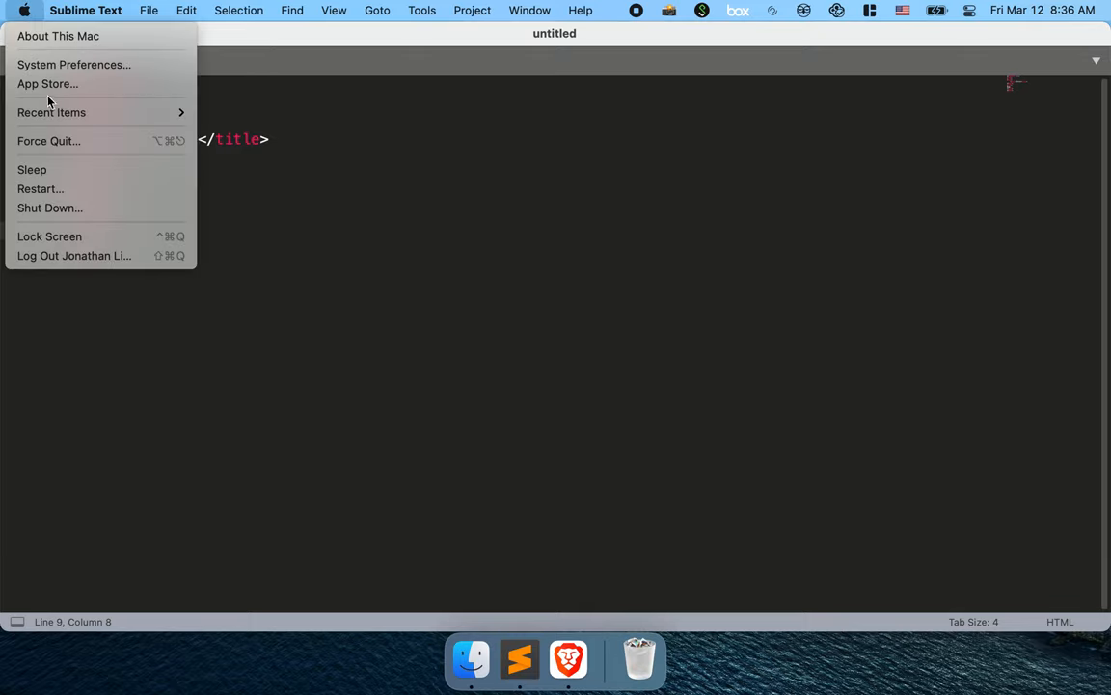
left_click(85, 12)
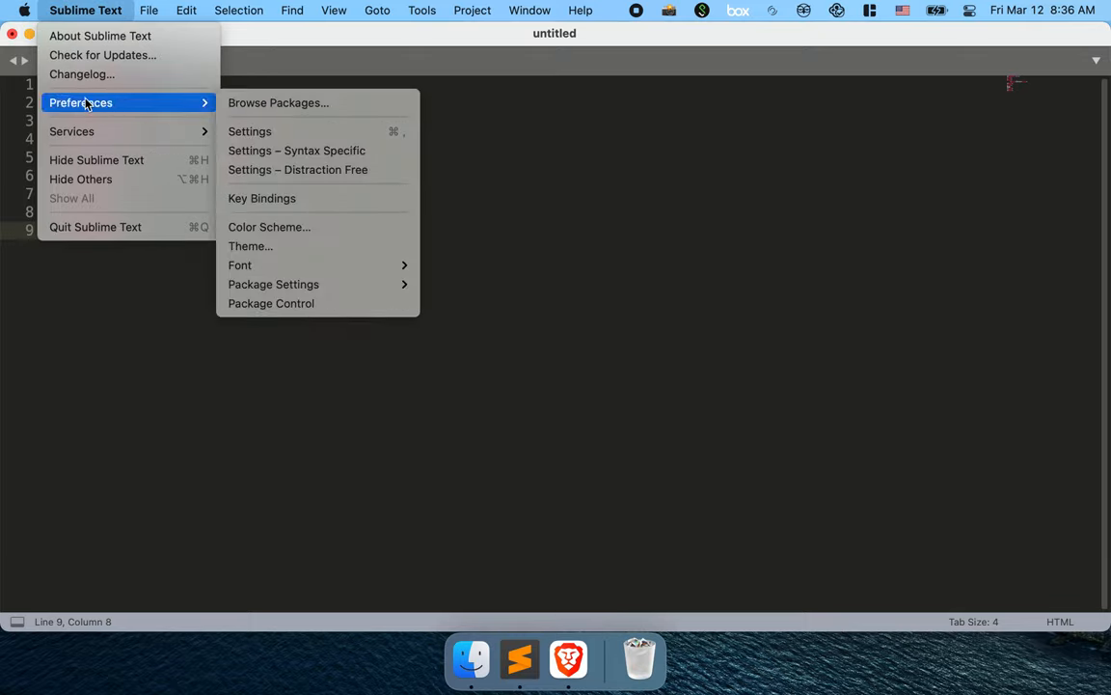
mouse_move(278, 102)
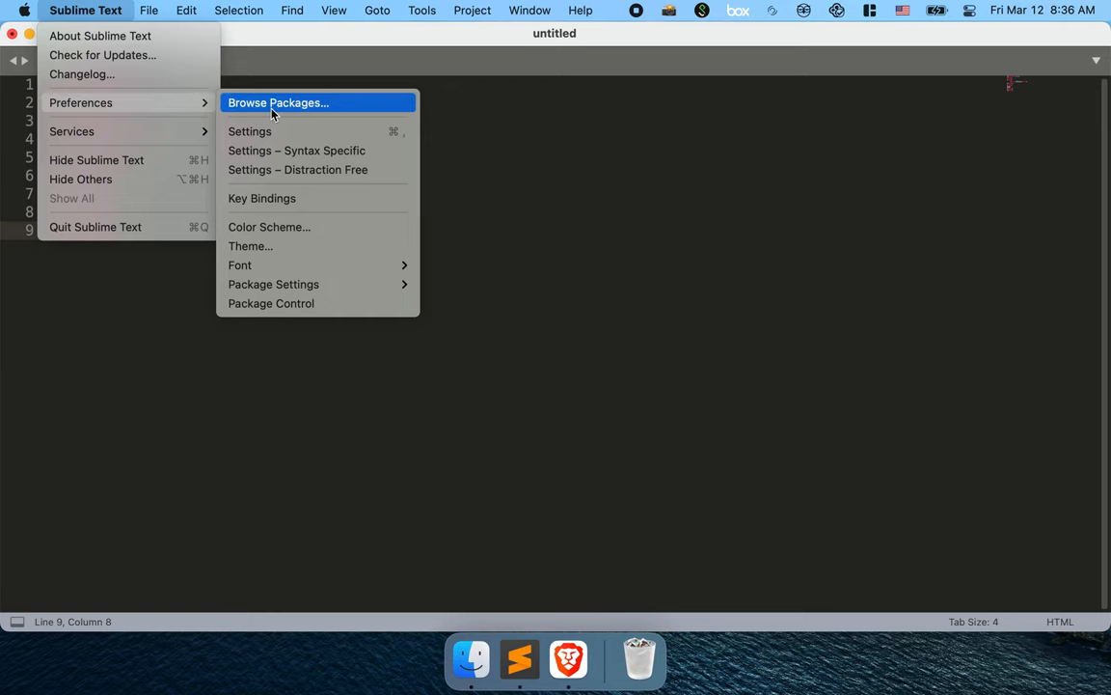
left_click(278, 103)
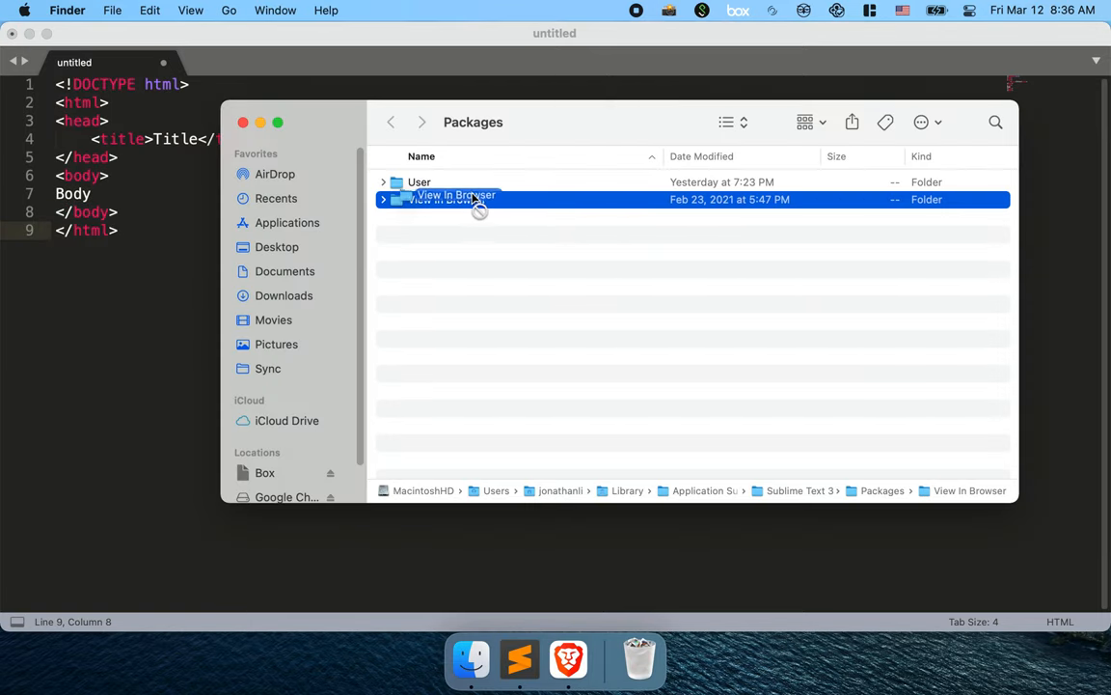
left_click_drag(448, 199, 112, 394)
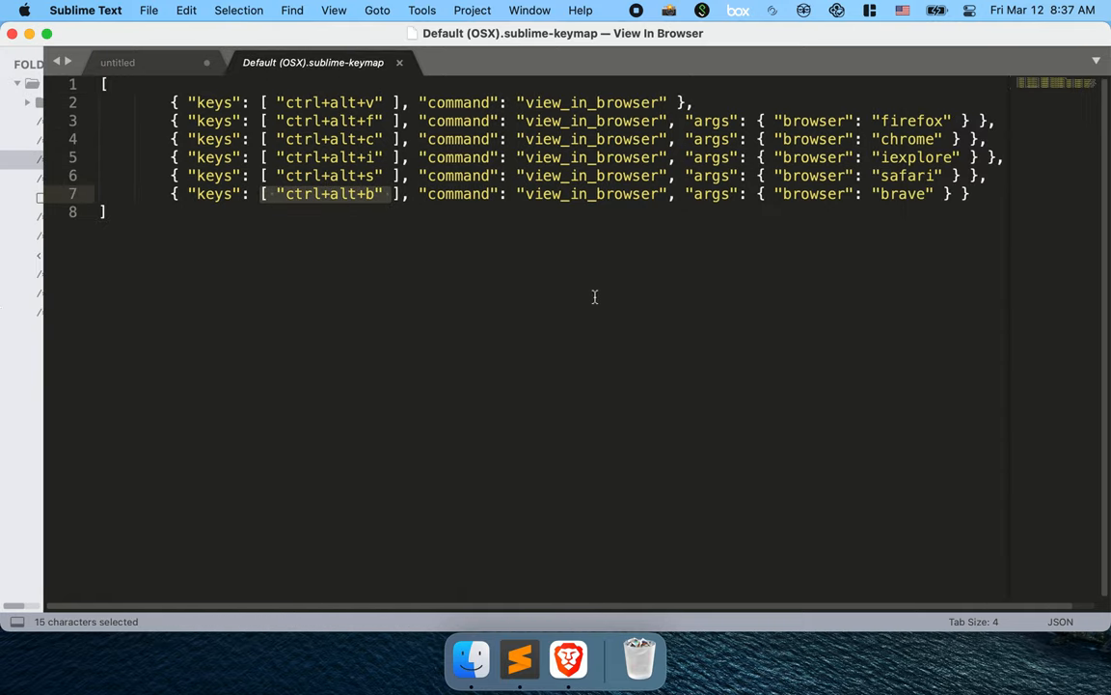
left_click(490, 175)
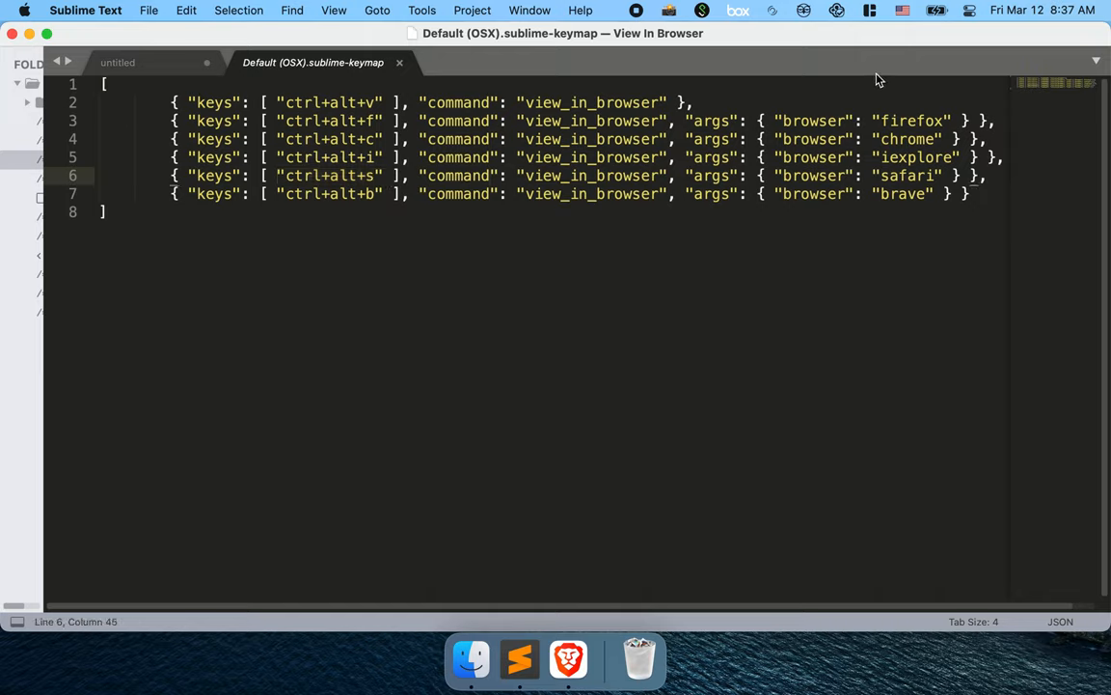
mouse_move(942, 11)
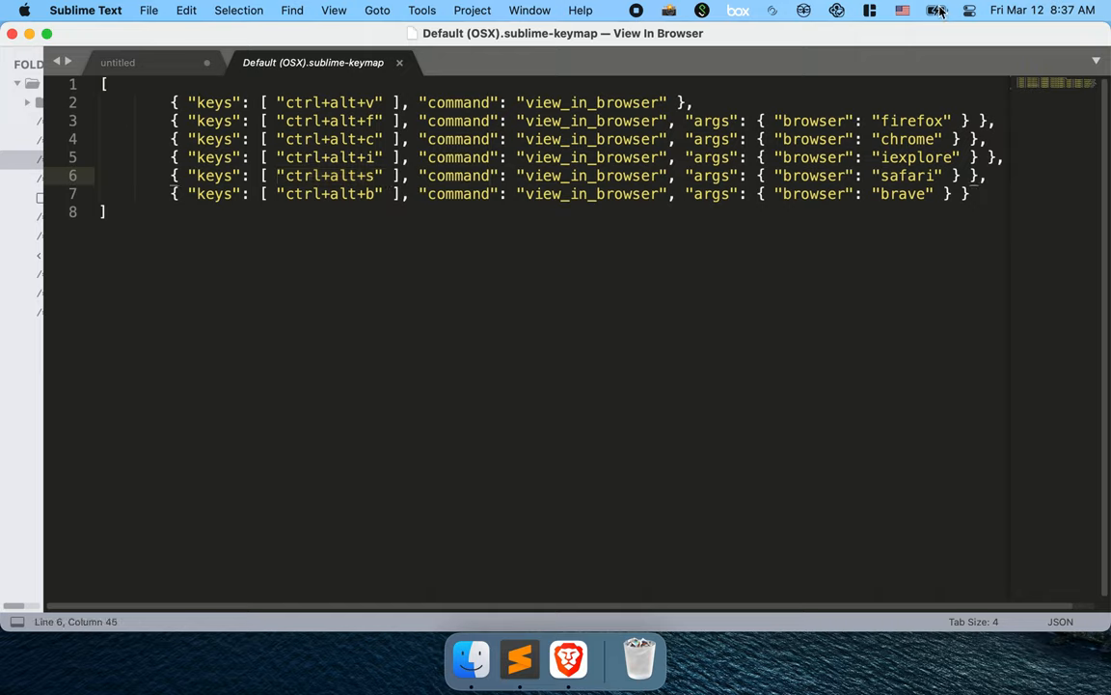
left_click(903, 12)
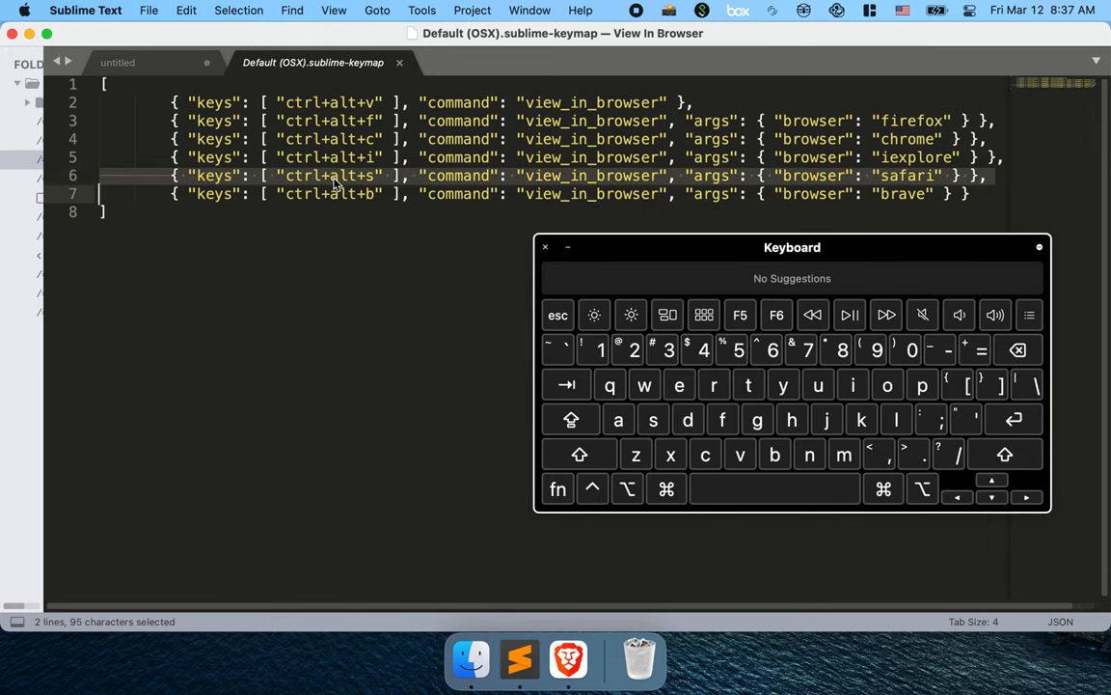
Step: Preview the untitled HTML page in Safari via ctrl+alt+v, close the duplicate Title tab, return to the keymap
left_click(118, 62)
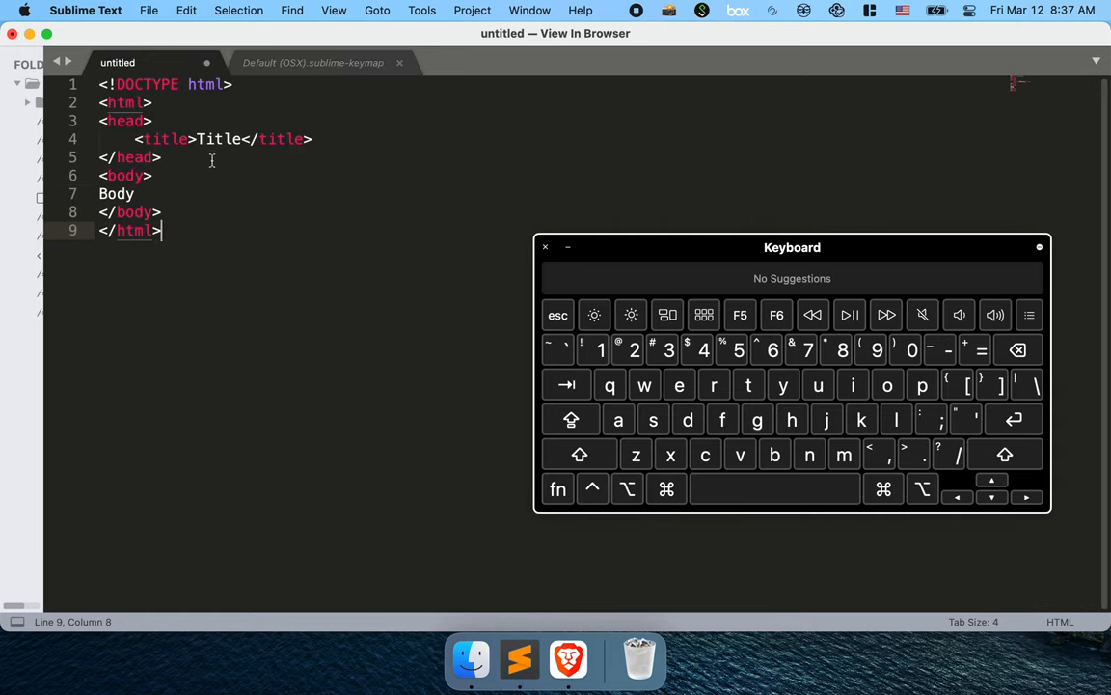
left_click(312, 61)
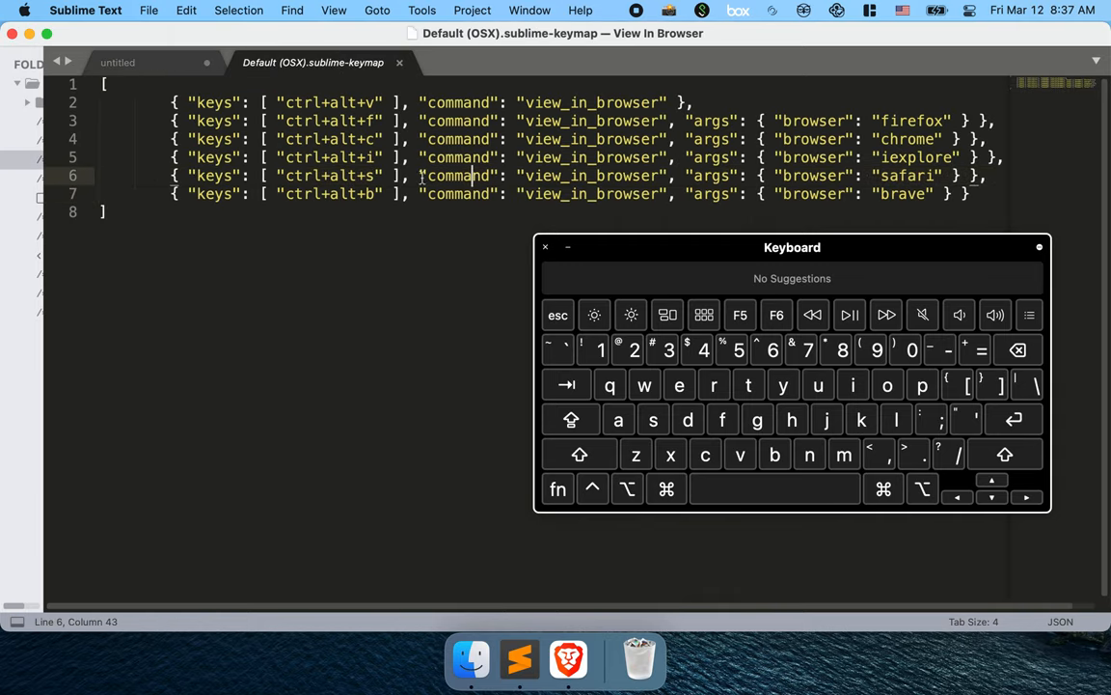
left_click(118, 62)
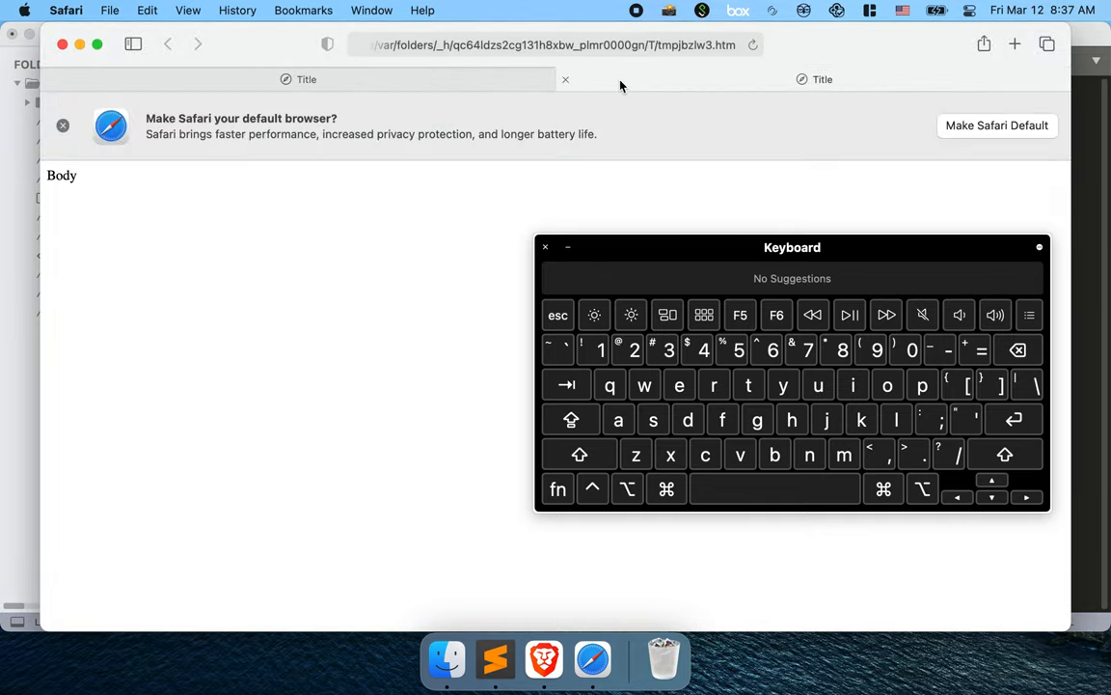
left_click(494, 660)
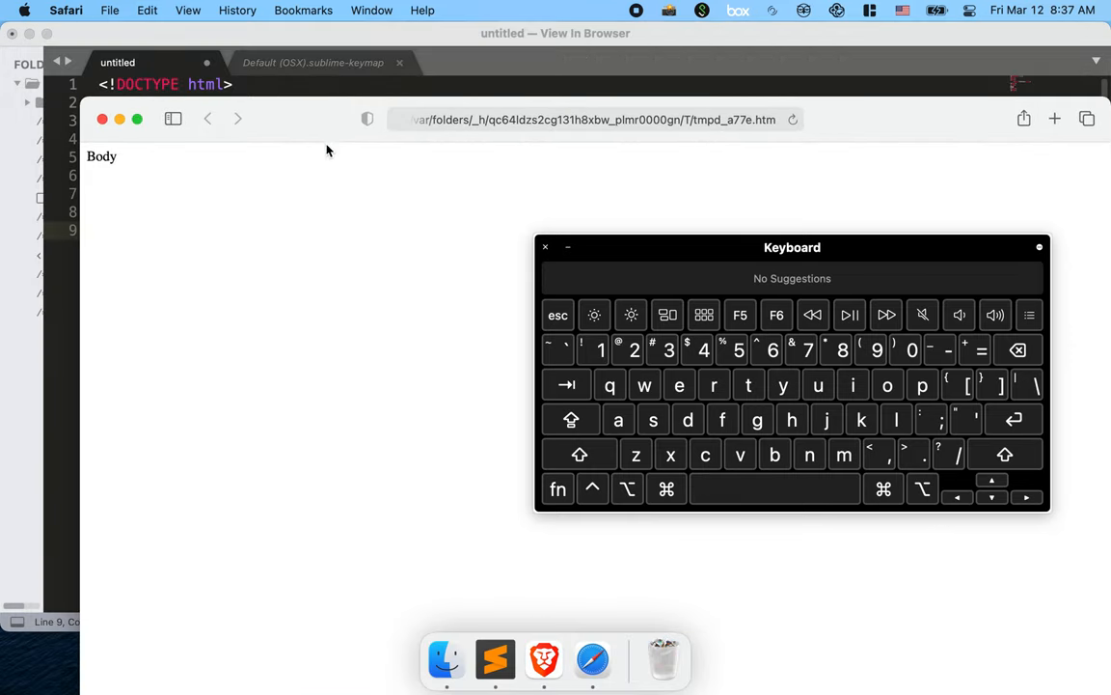
left_click(313, 62)
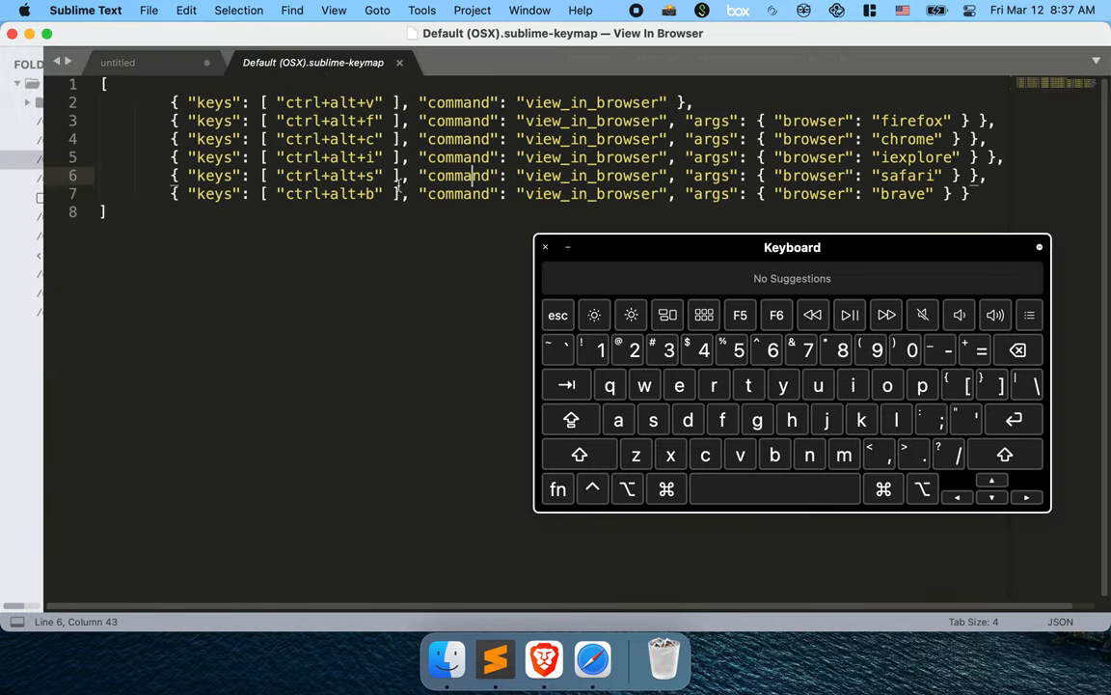
Step: Highlight alt in a shortcut line, review the six bindings, and end on the untitled HTML document
double_click(339, 193)
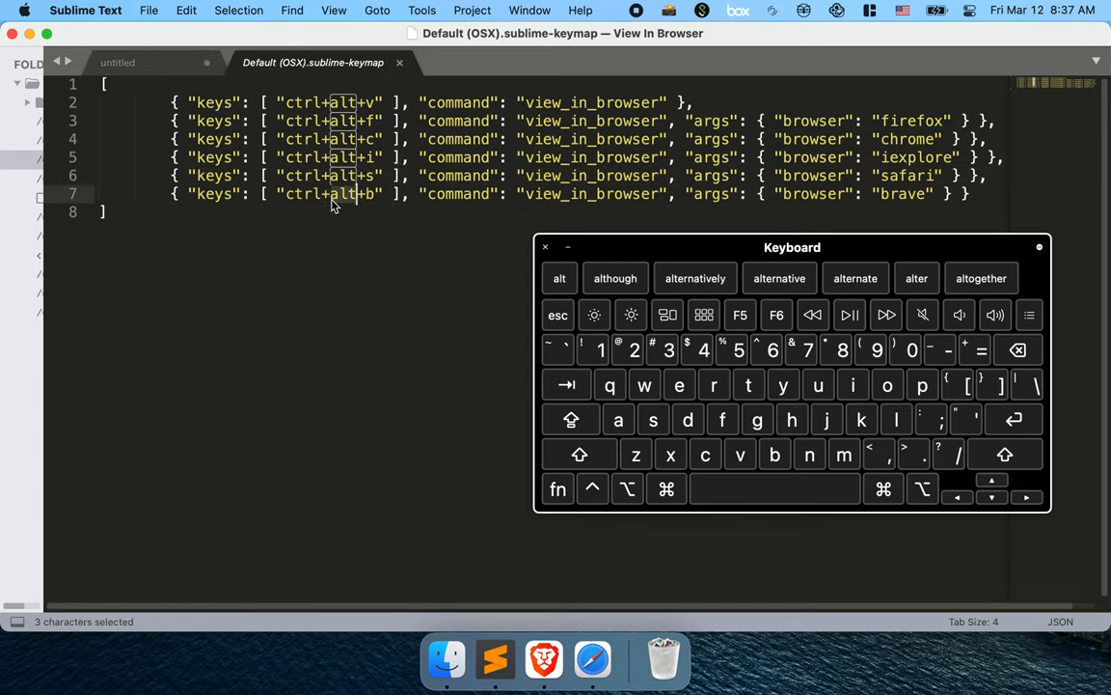
left_click(117, 62)
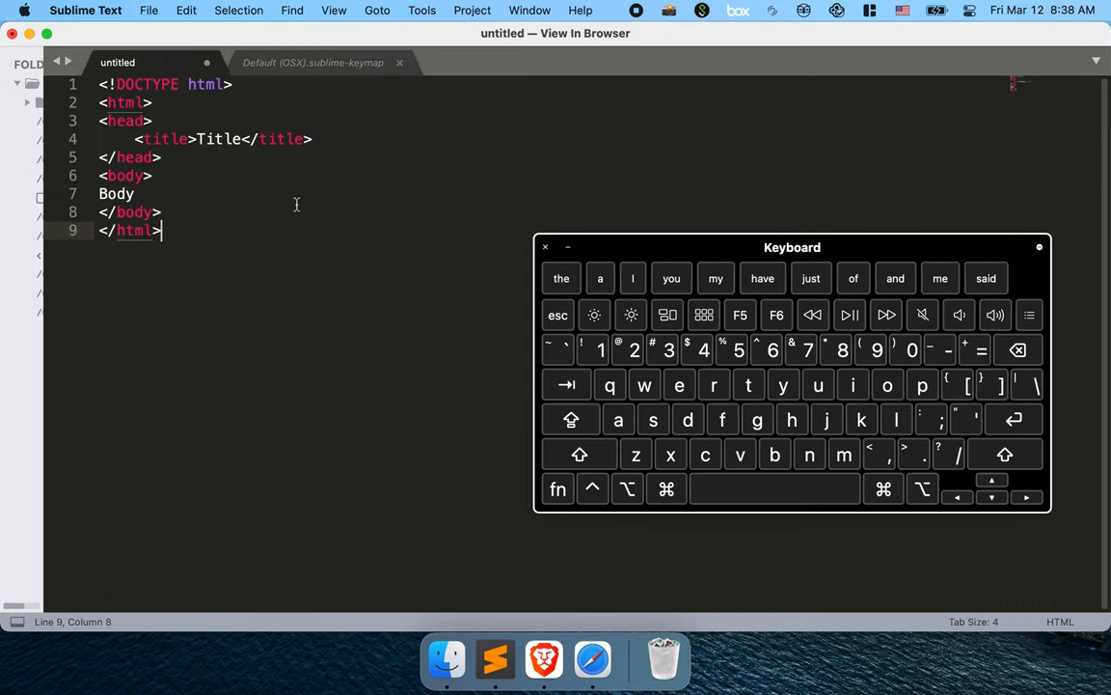
left_click(135, 193)
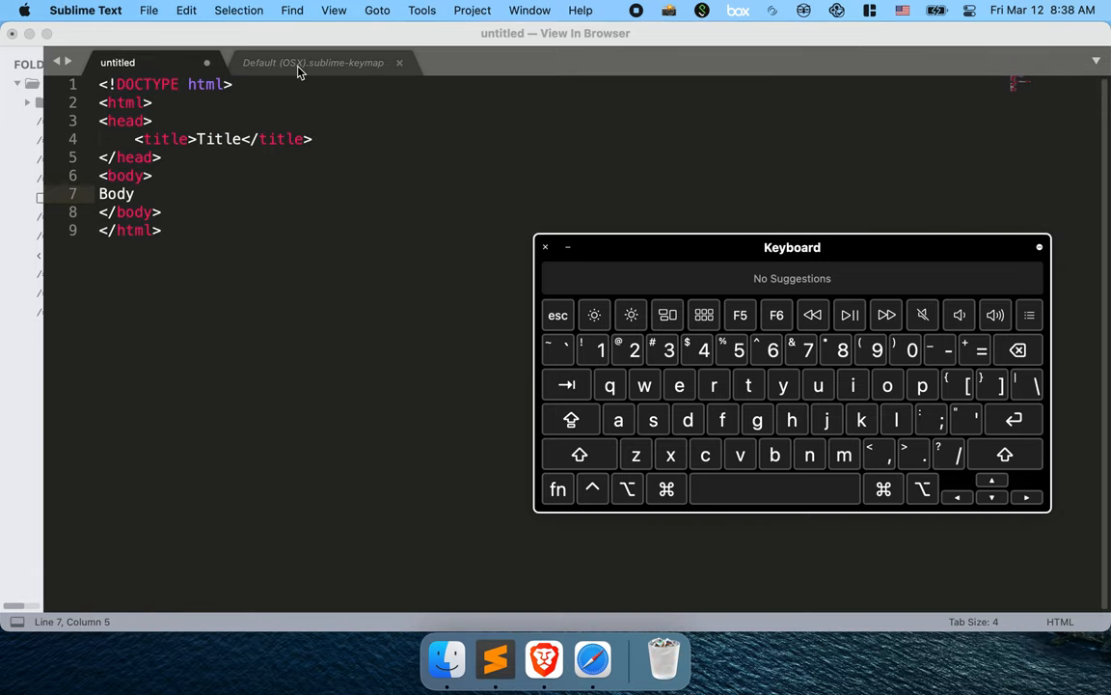
left_click(312, 62)
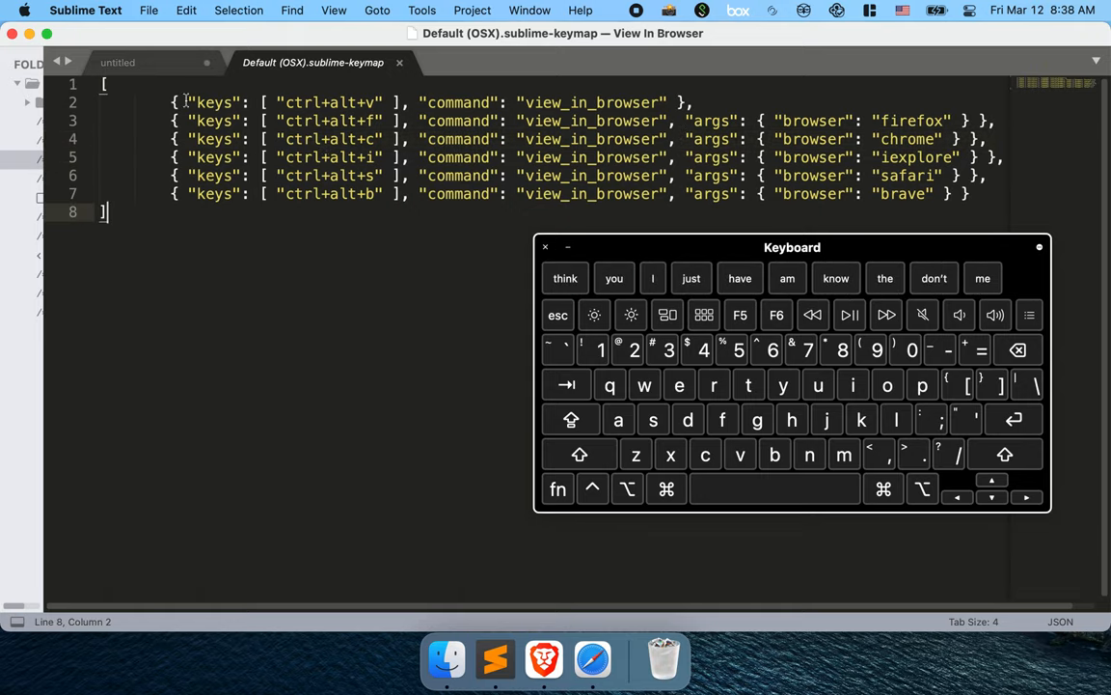
left_click(118, 62)
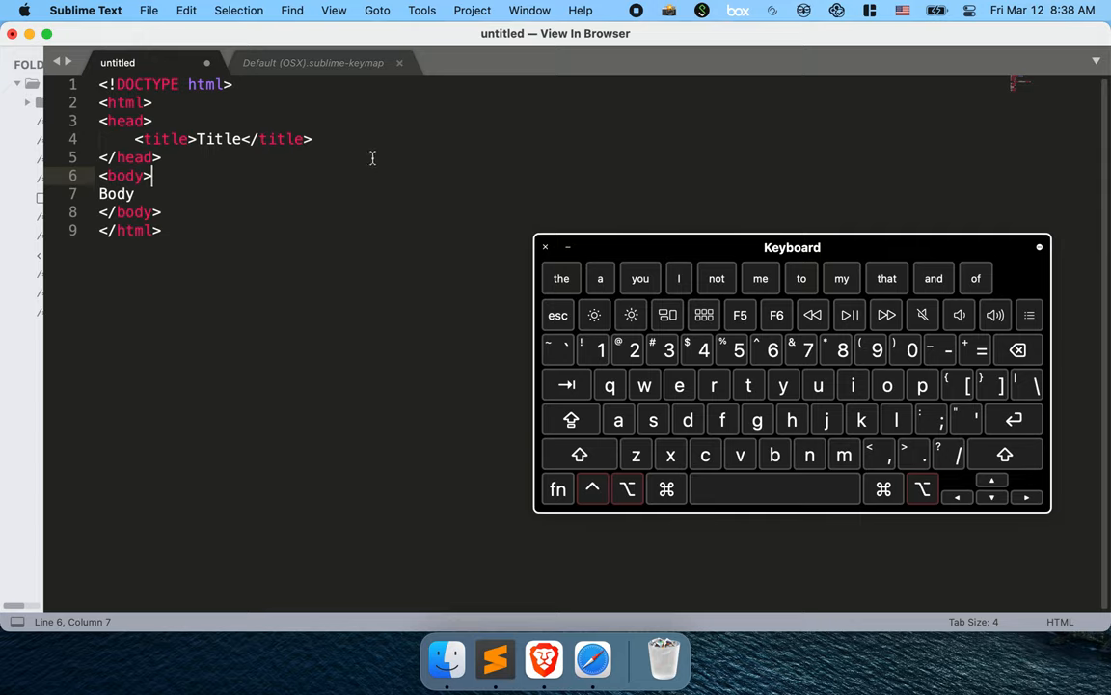
mouse_move(379, 171)
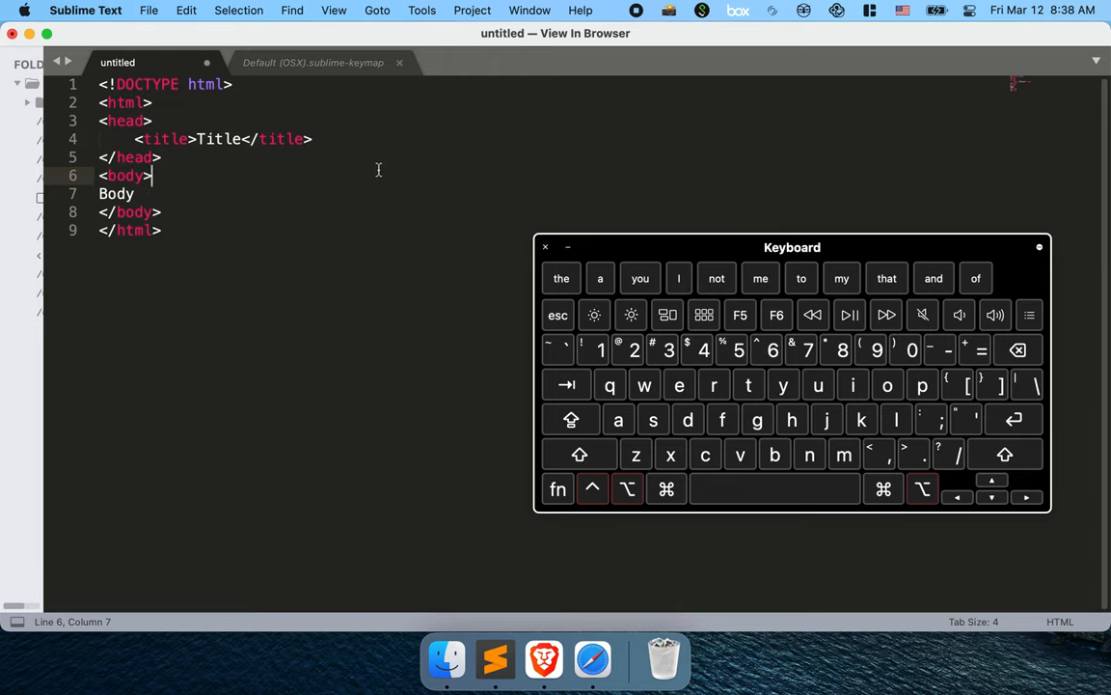
Step: Preview the untitled HTML page in Google Chrome via the ctrl+alt+c binding, then return to the keymap
left_click(313, 62)
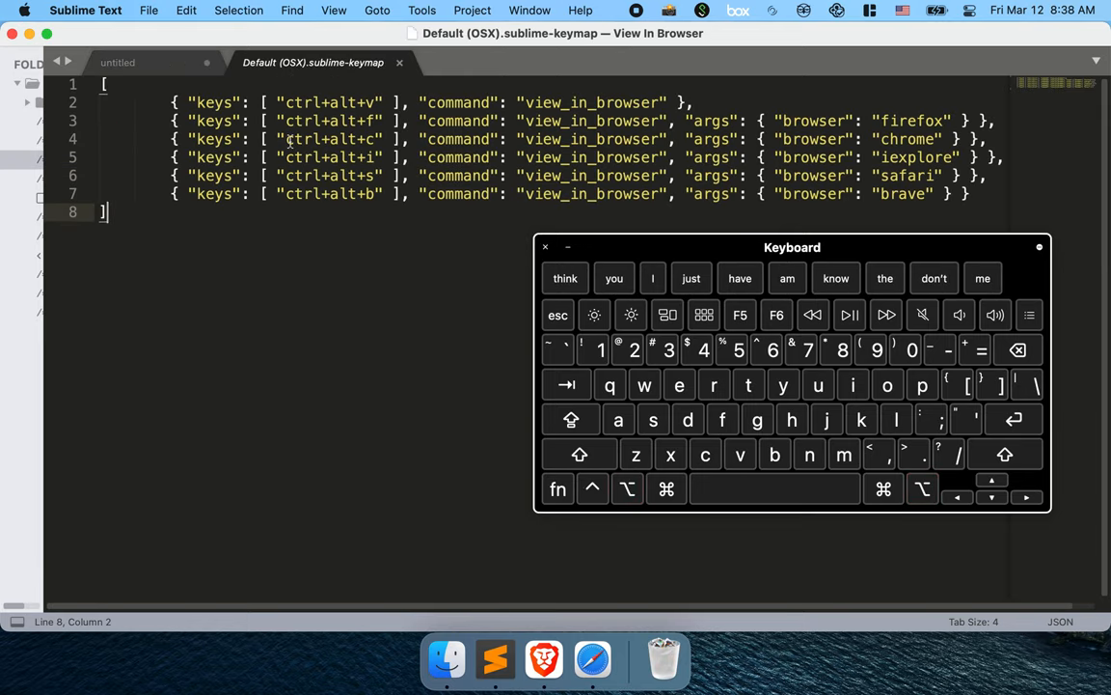
left_click(377, 138)
type("w")
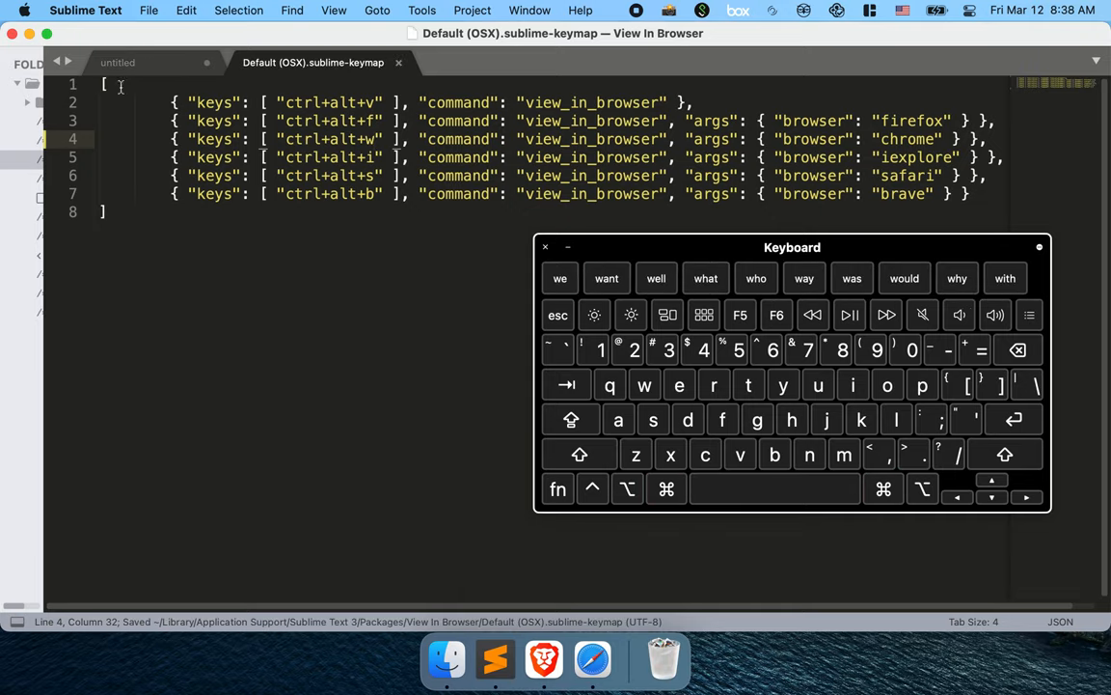
left_click(118, 62)
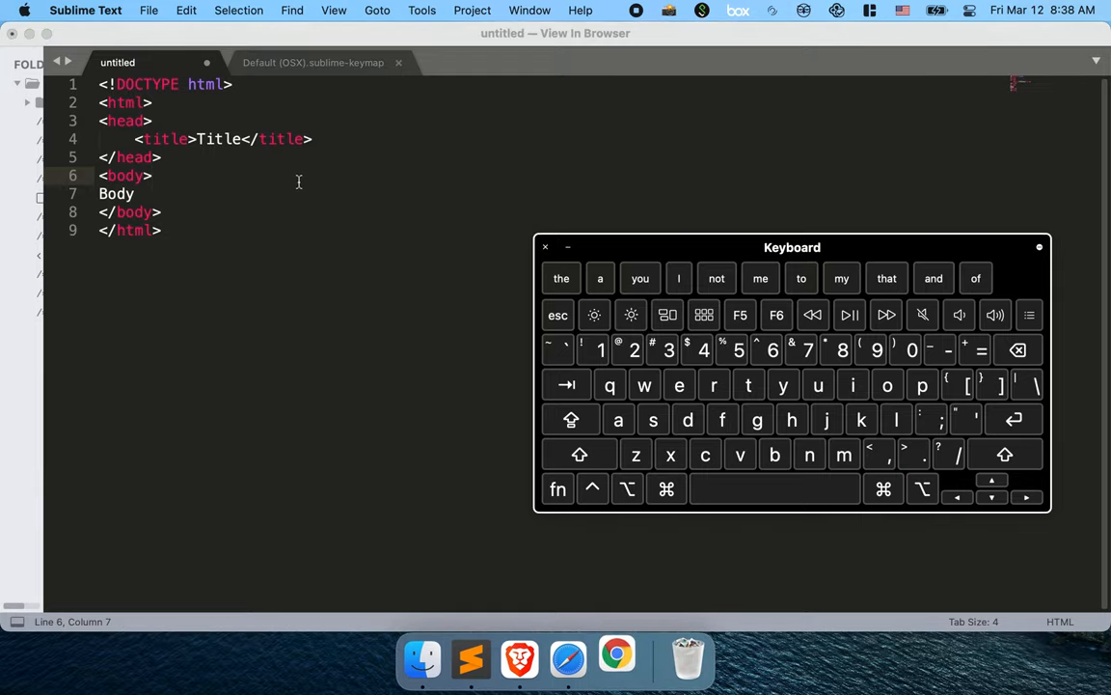
left_click(617, 660)
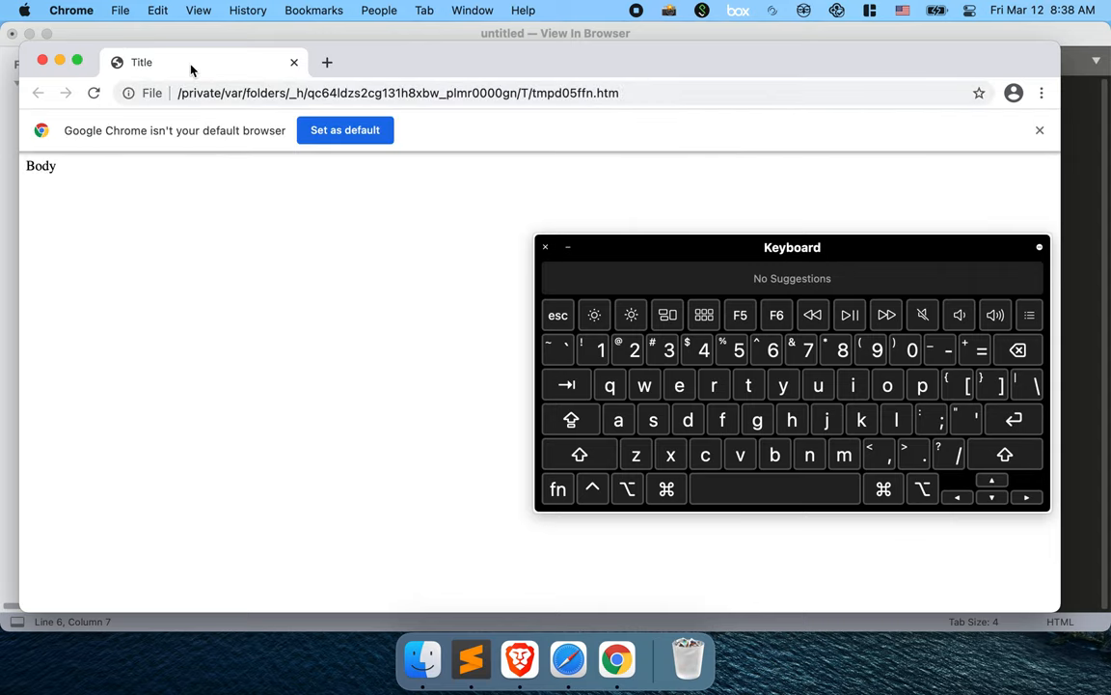
left_click(471, 659)
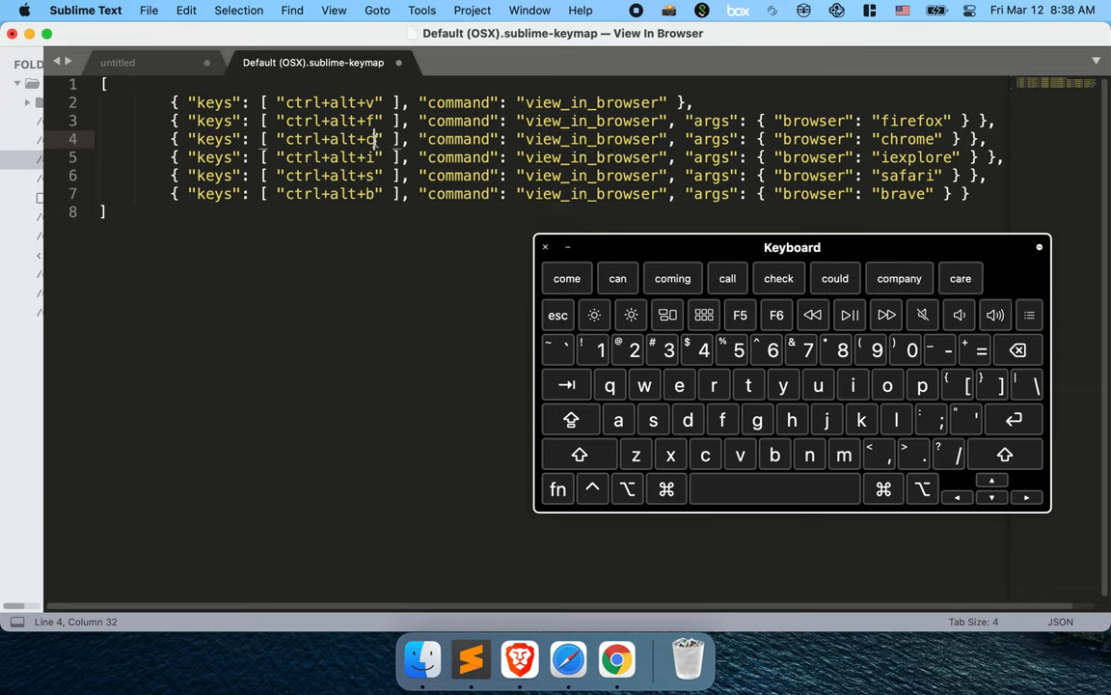
double_click(328, 138)
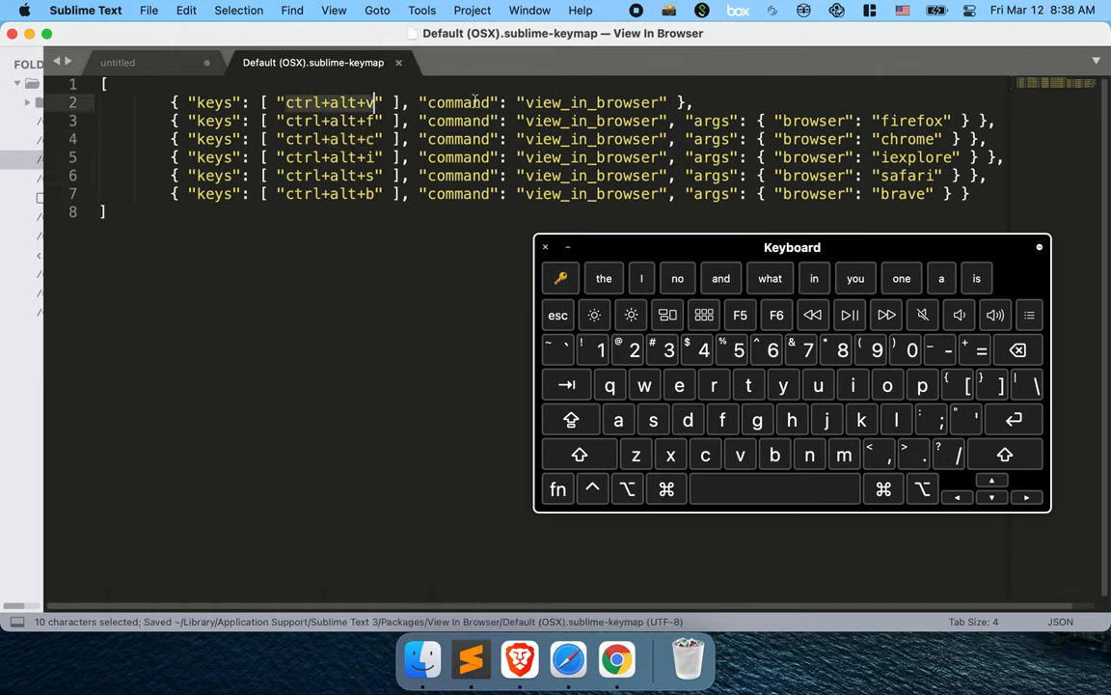
left_click(118, 61)
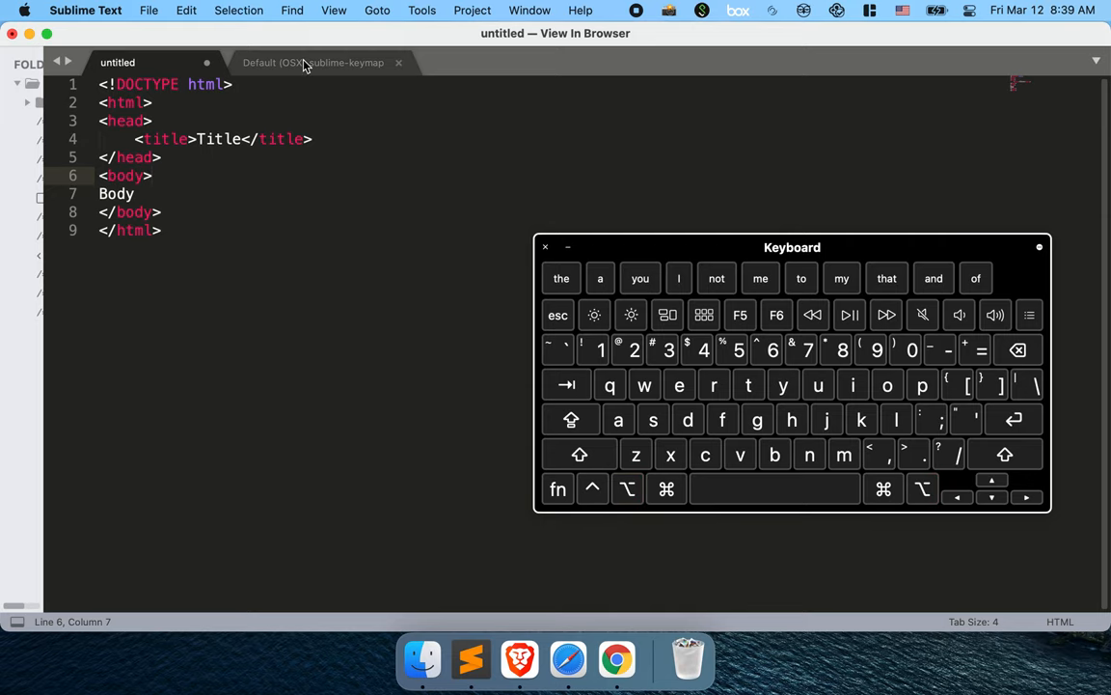
left_click(313, 62)
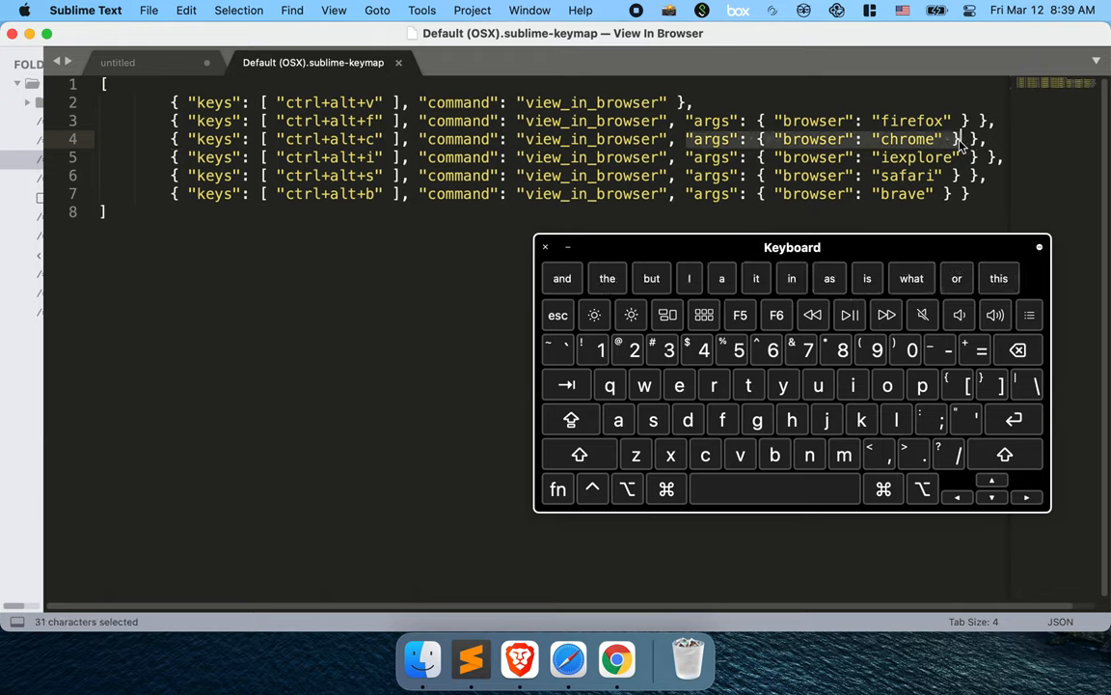
Step: Add args { "browser": "chrome" } to the ctrl+alt+v binding, save, and show the untitled document
key("cmd+c")
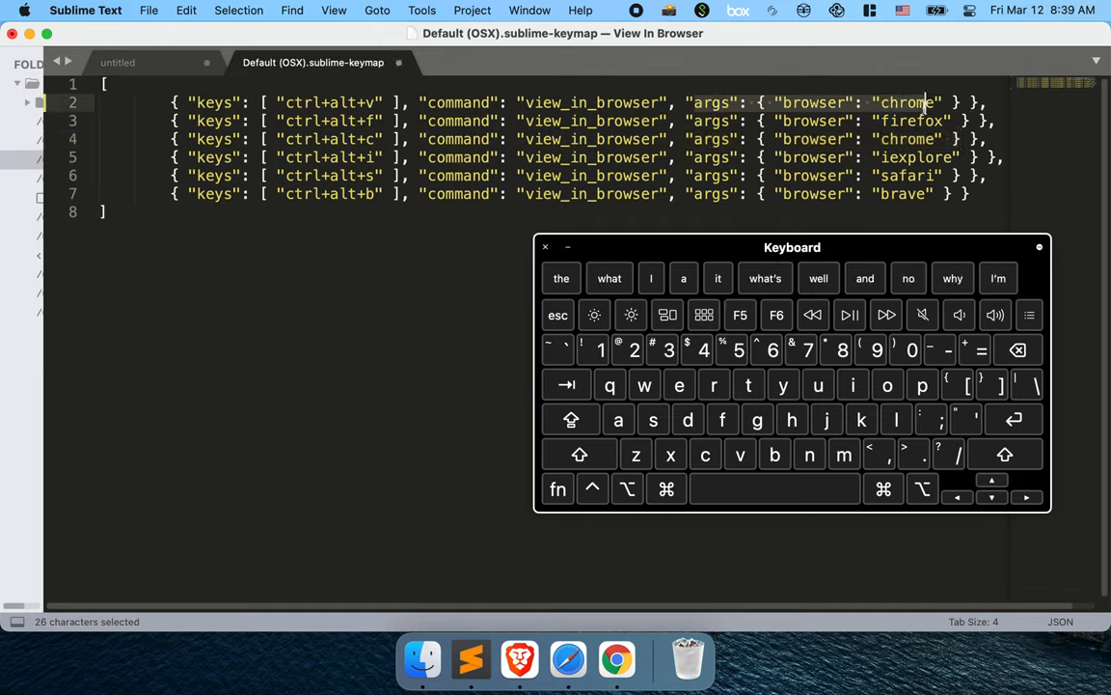
left_click(666, 119)
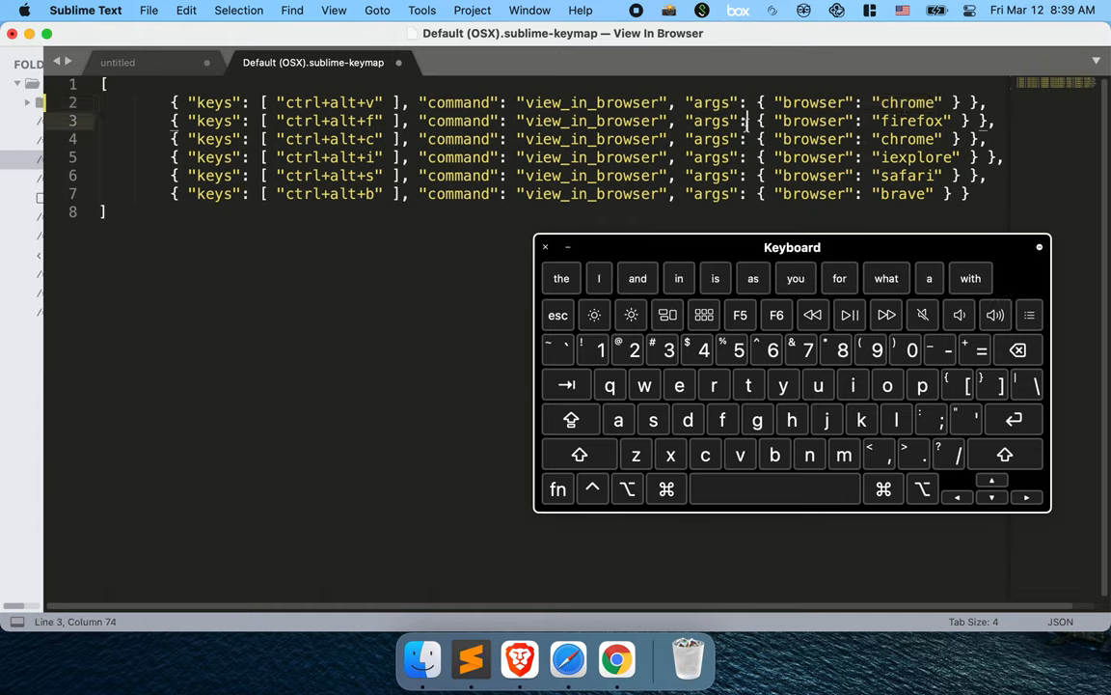
left_click(117, 62)
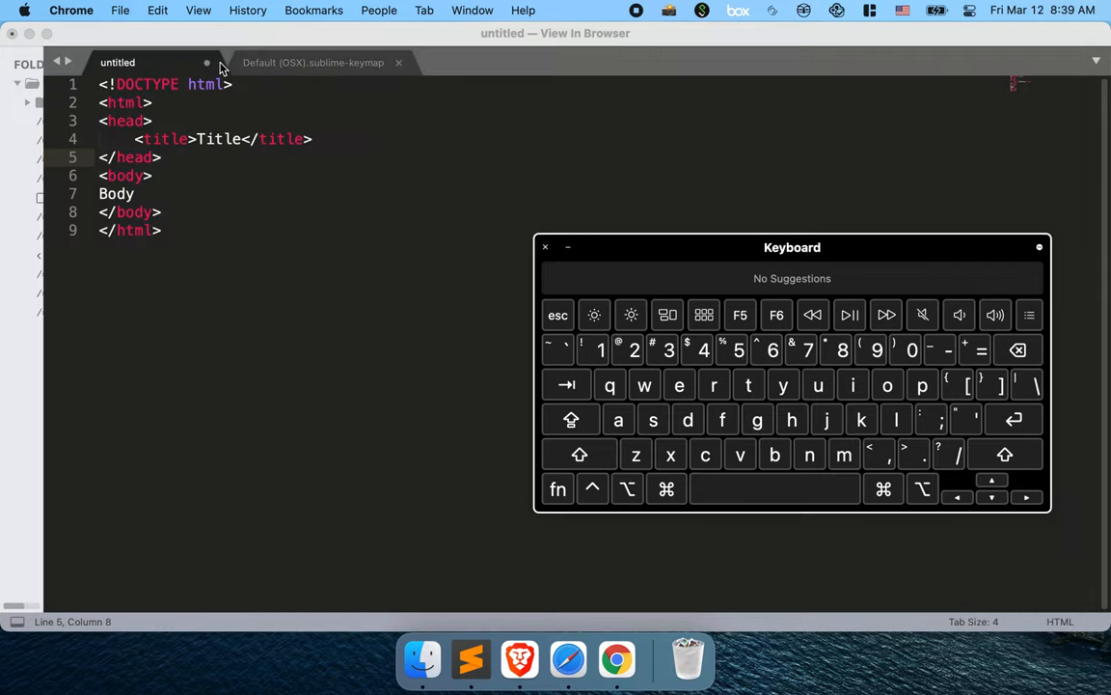
Step: Glance at the HTML document and return to the edited Default (OSX).sublime-keymap file
left_click(312, 61)
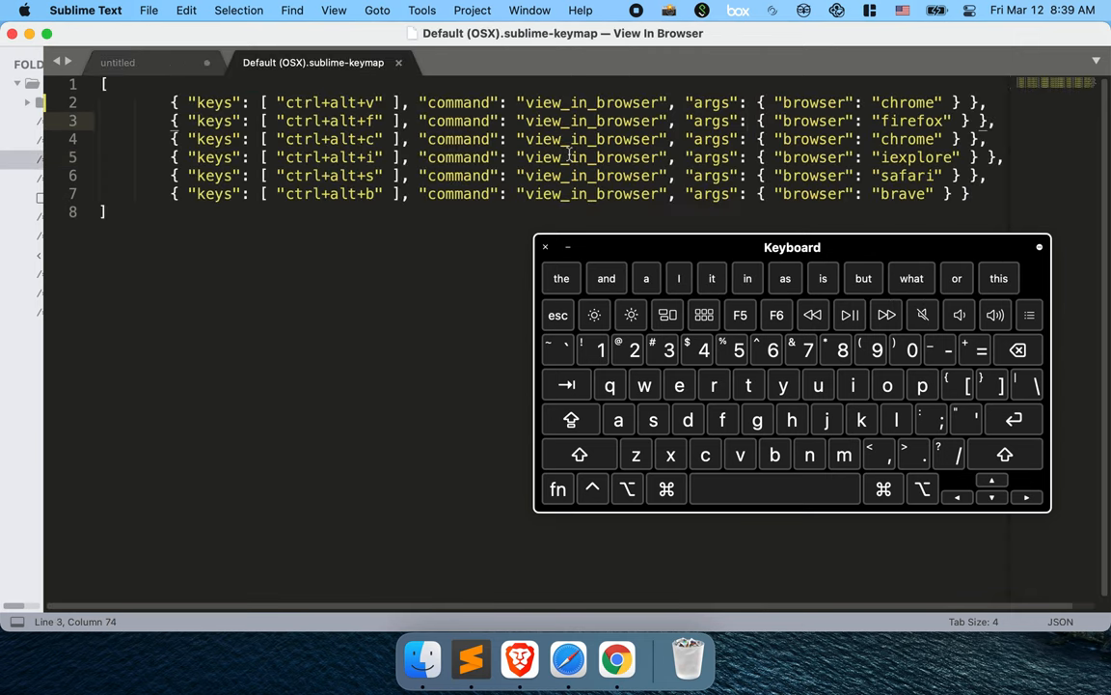
left_click(118, 62)
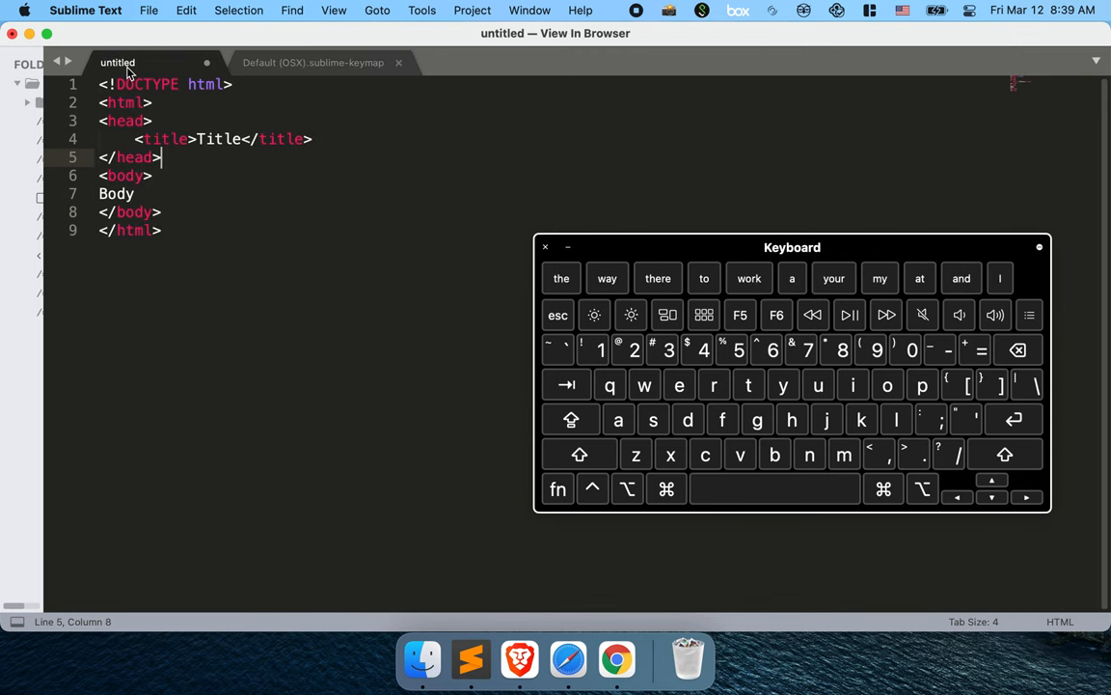
left_click(313, 61)
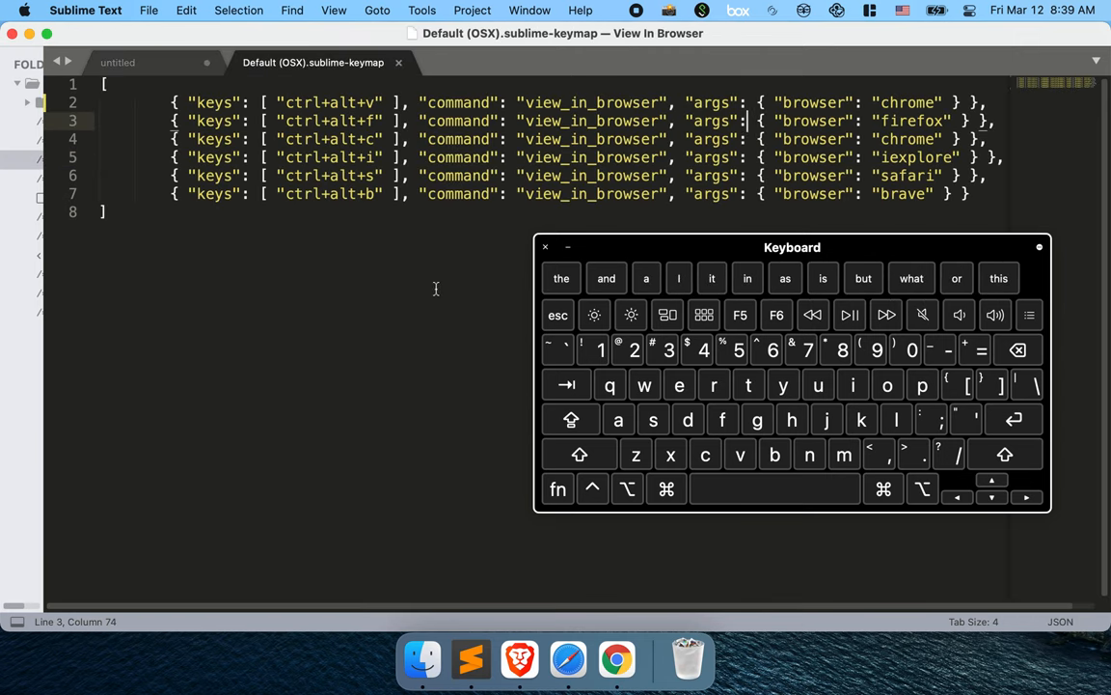